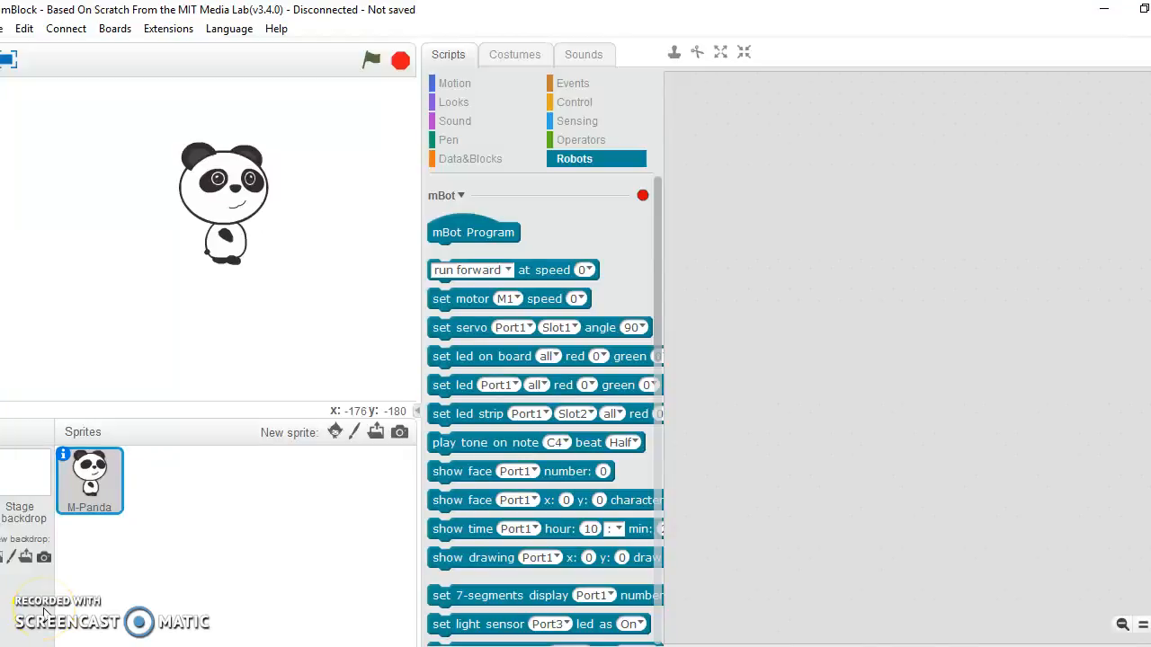
mouse_move(75, 437)
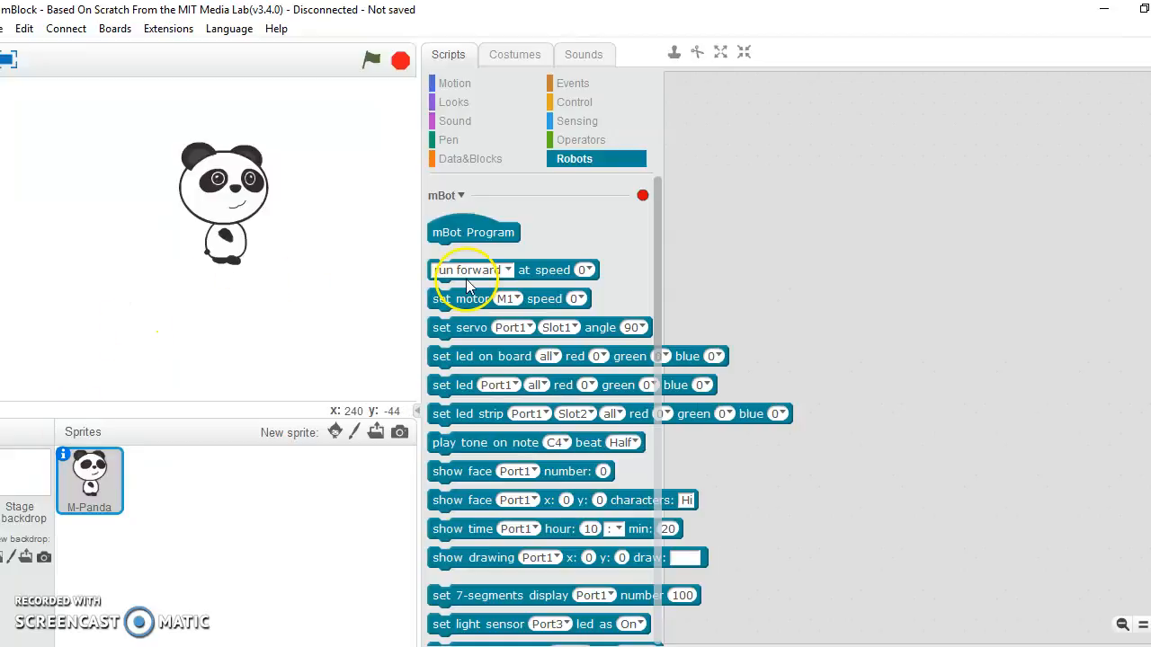
mouse_move(577, 220)
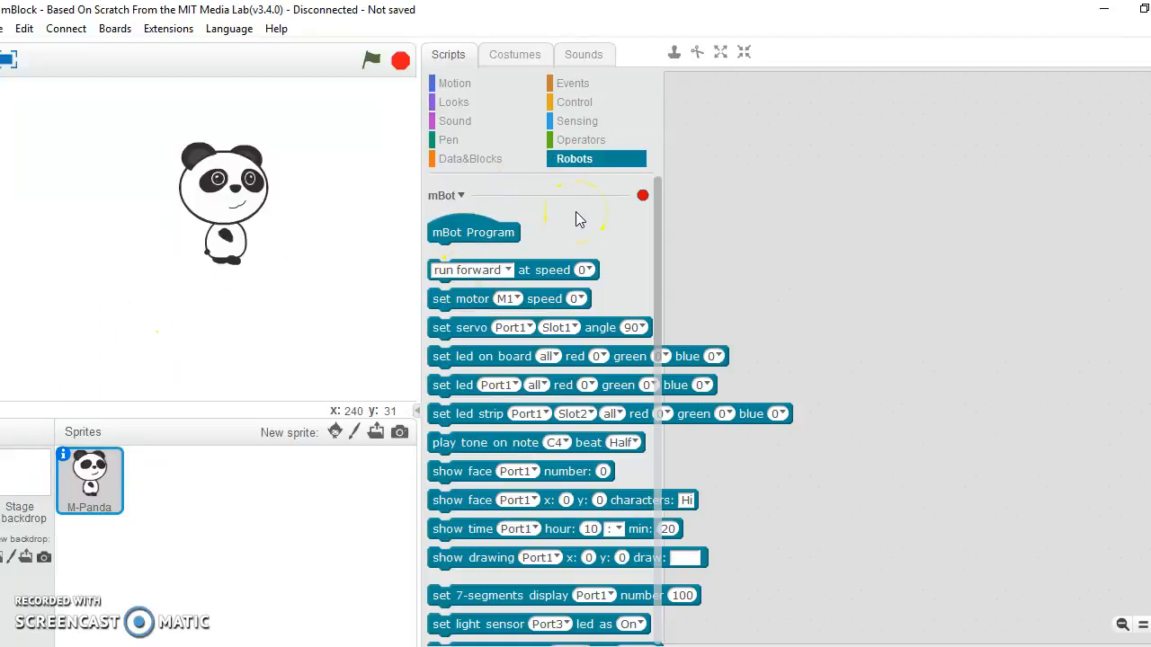
mouse_move(162, 219)
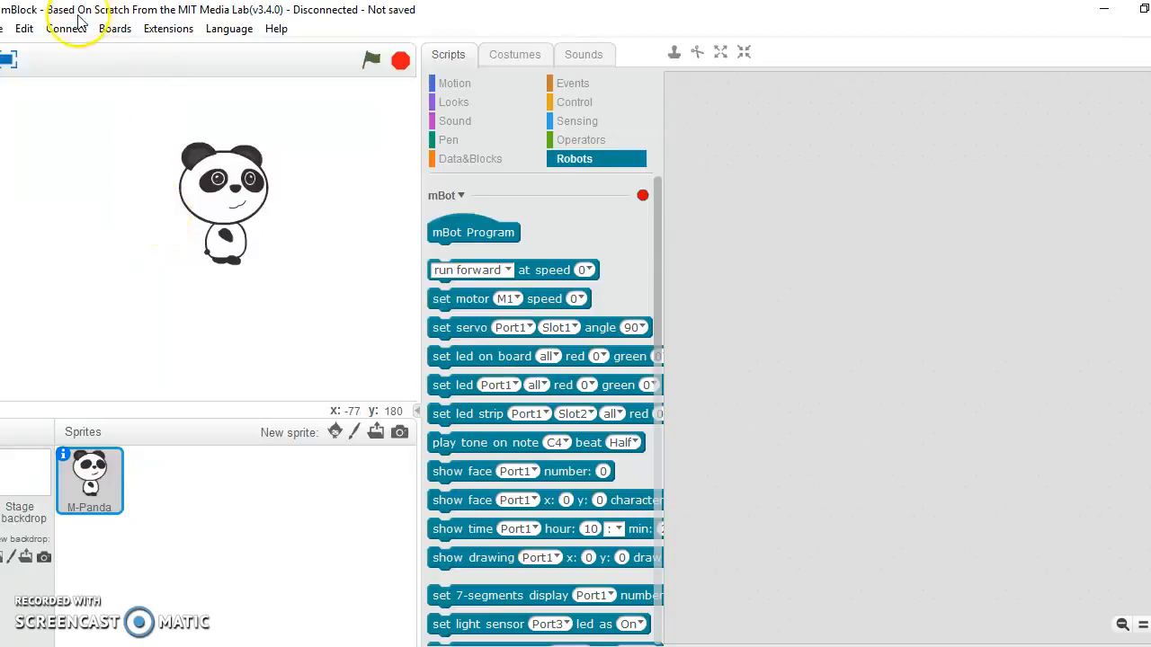
Choose the Ultimate 2.0 (Mega Pi) board and list the serial ports COM4, COM5, COM6
left_click(64, 29)
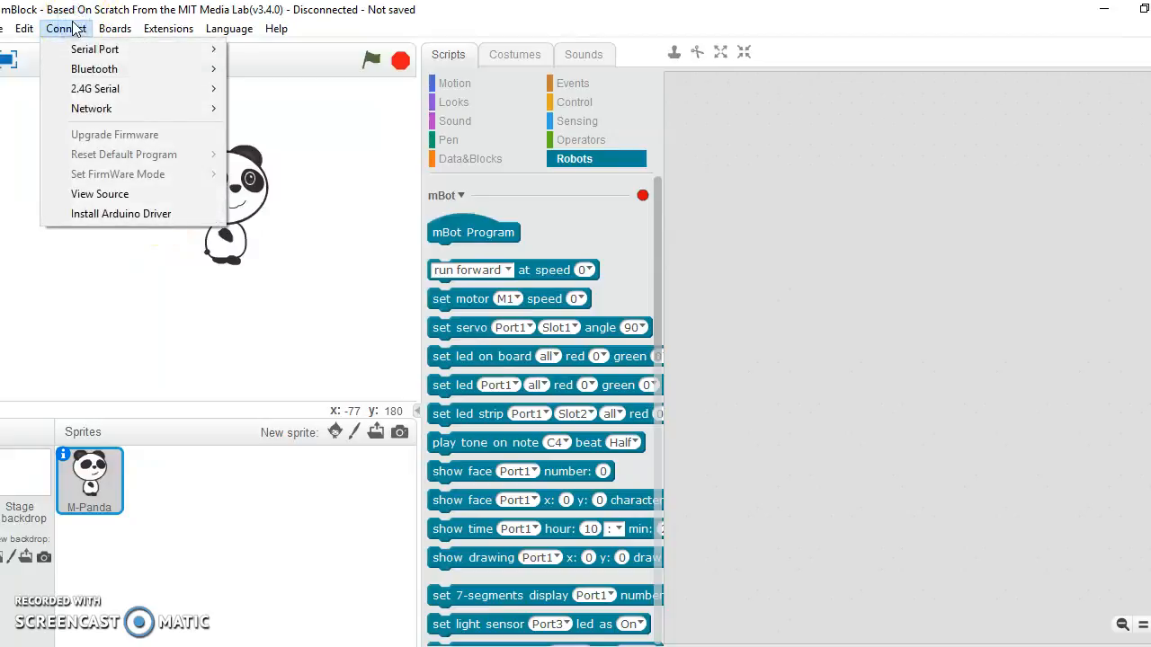
left_click(115, 29)
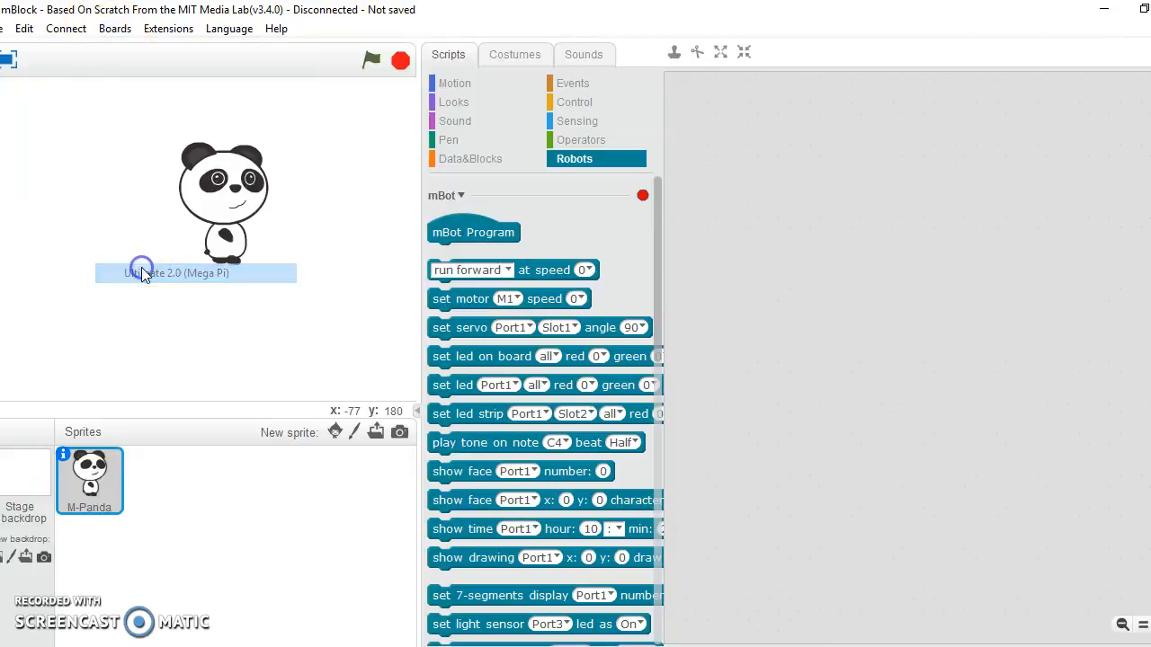
left_click(115, 29)
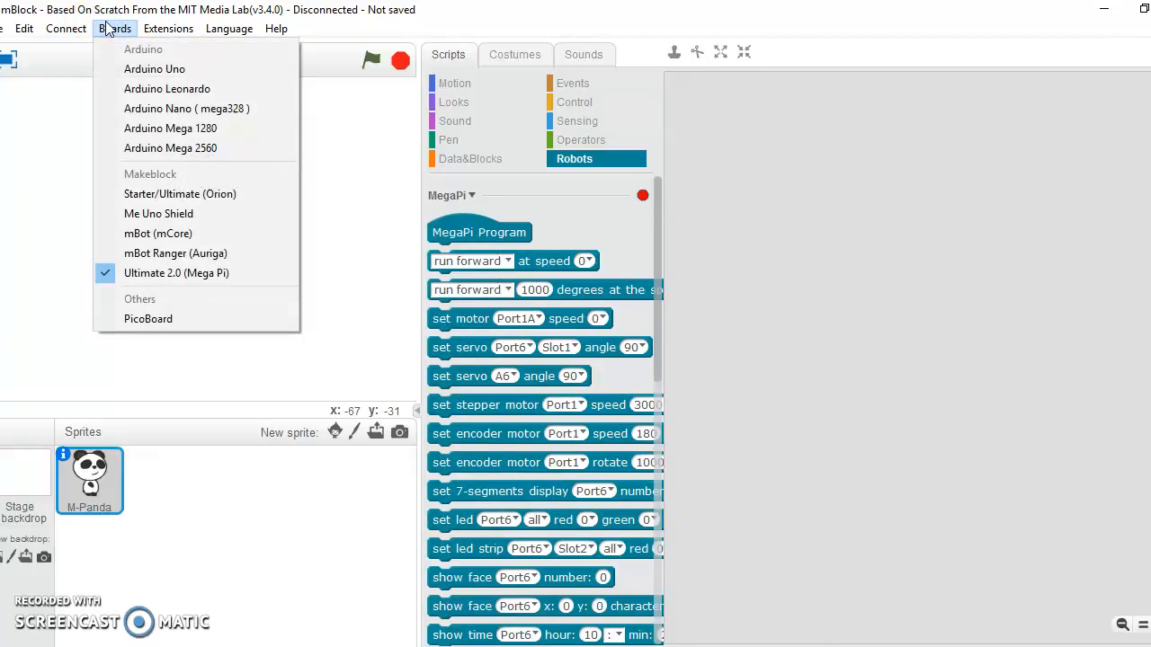
left_click(68, 28)
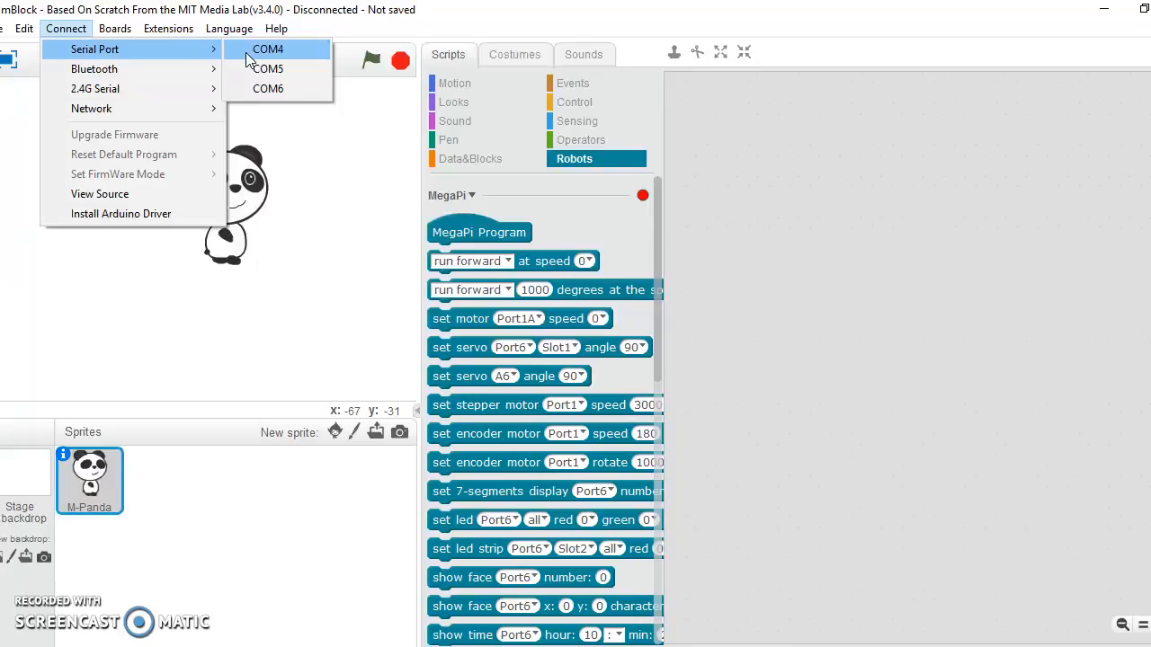
Connect over COM4 and reset the board to the default Mega Pi program
left_click(268, 48)
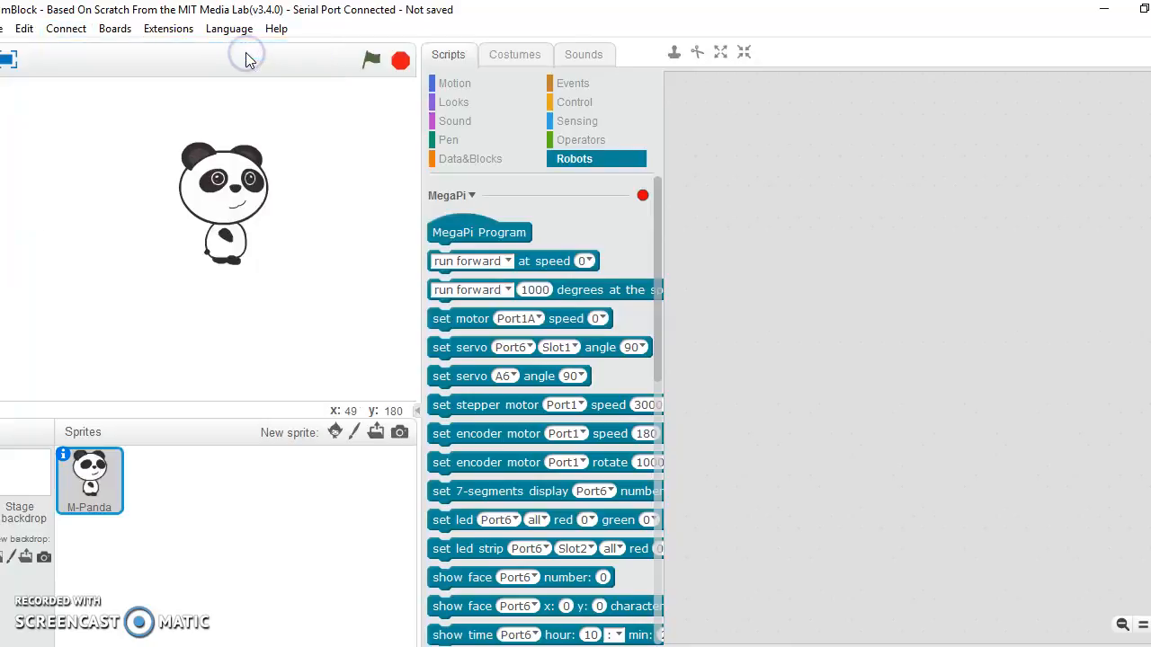
left_click(65, 29)
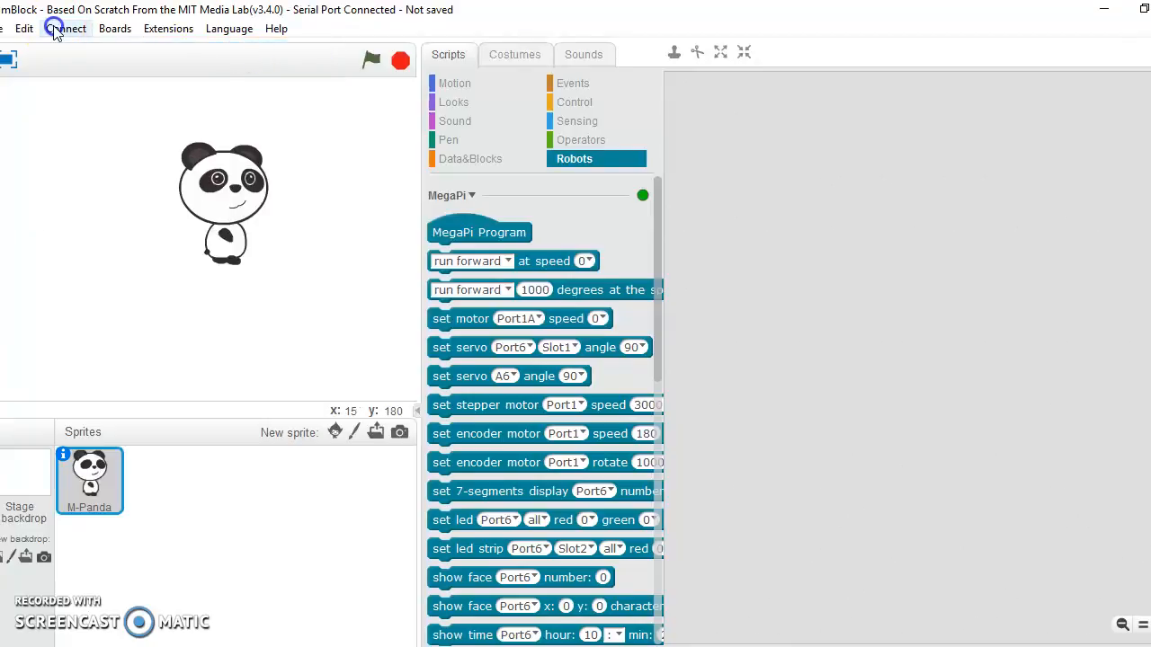
left_click(65, 28)
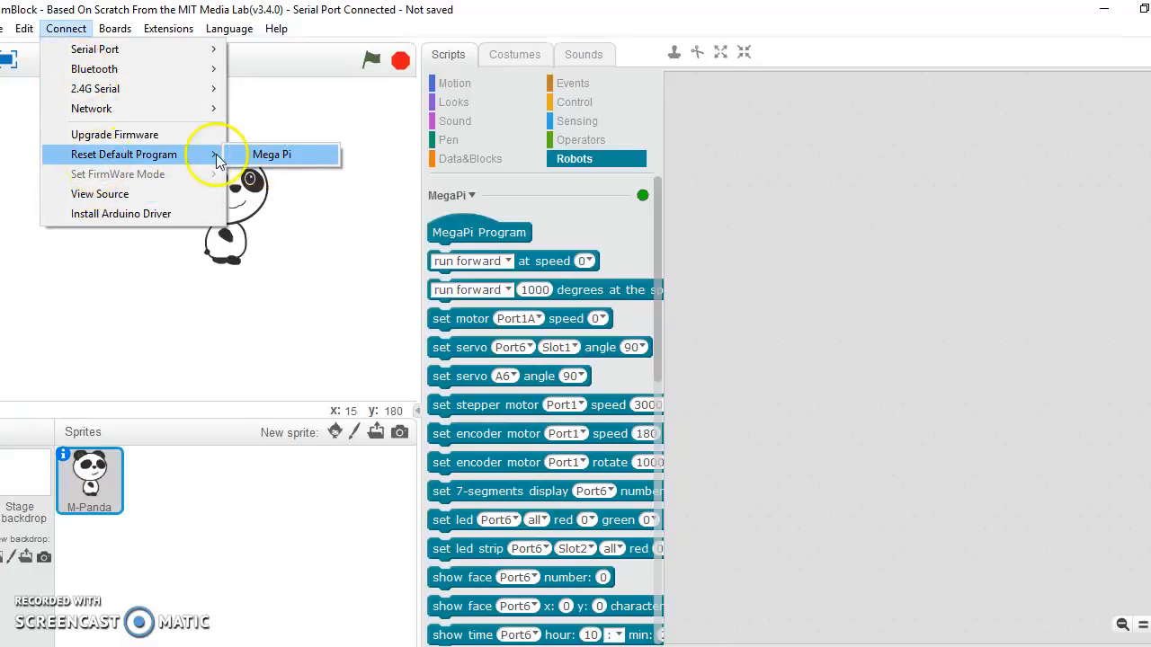
mouse_move(171, 158)
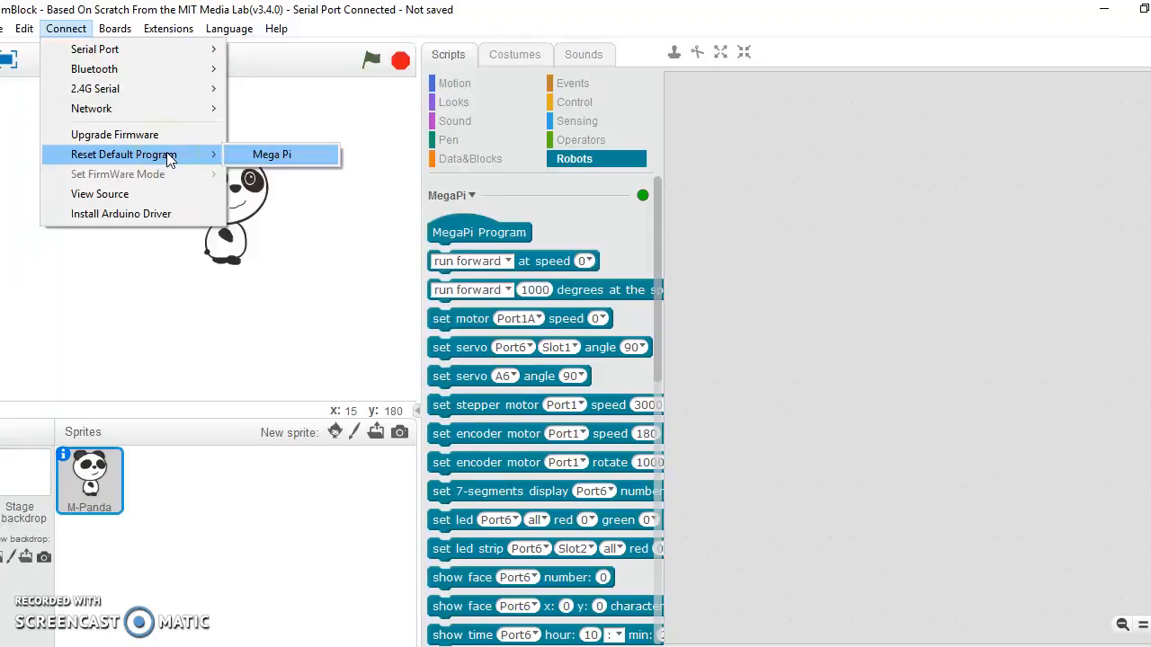
mouse_move(266, 162)
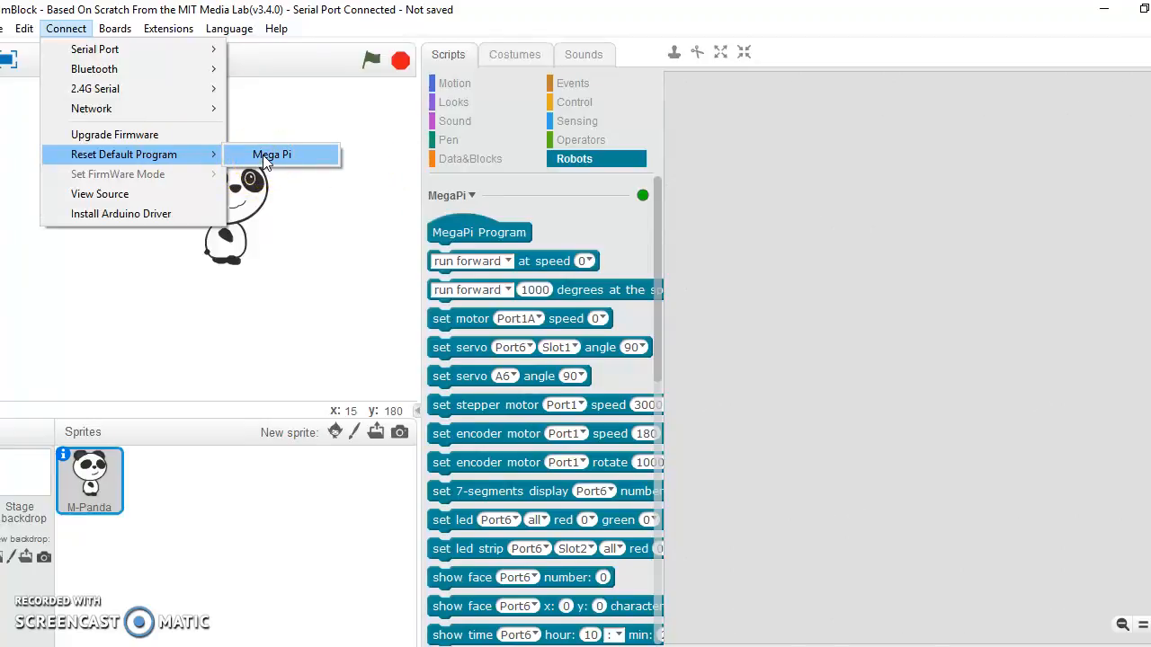
left_click(271, 155)
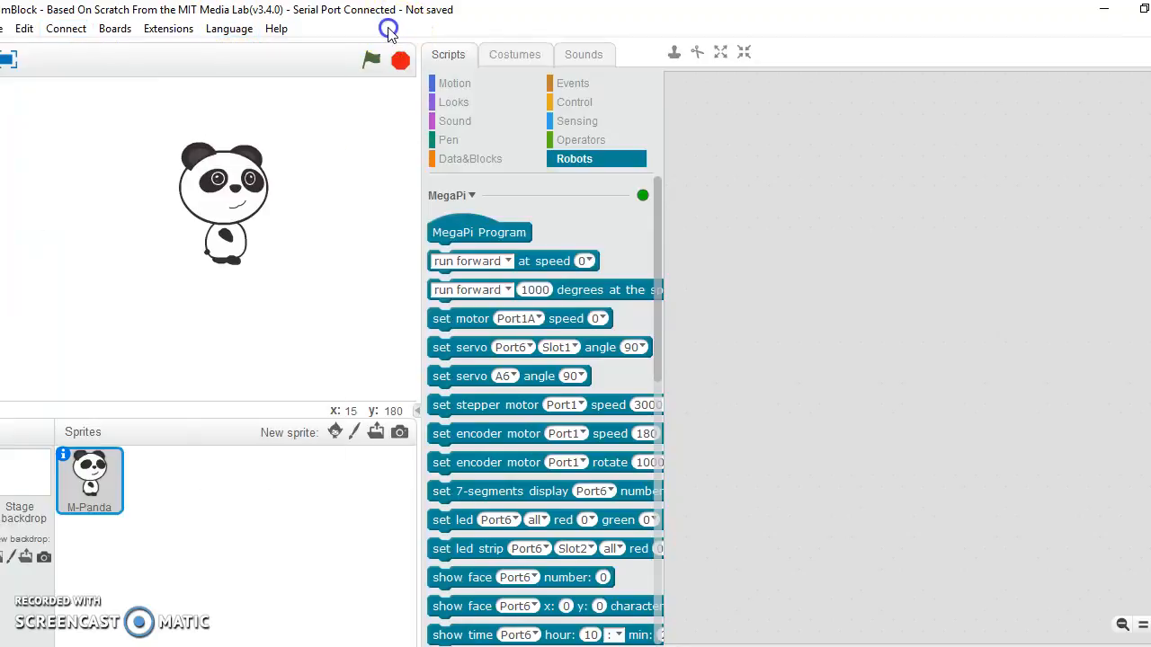
mouse_move(1043, 102)
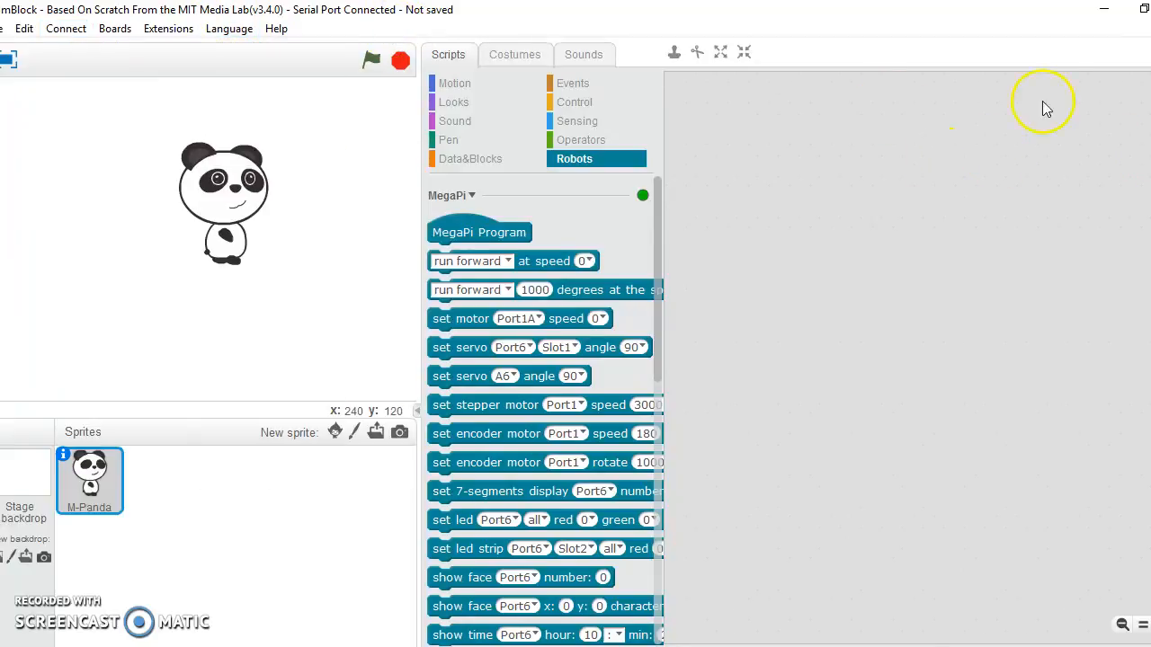
mouse_move(539, 309)
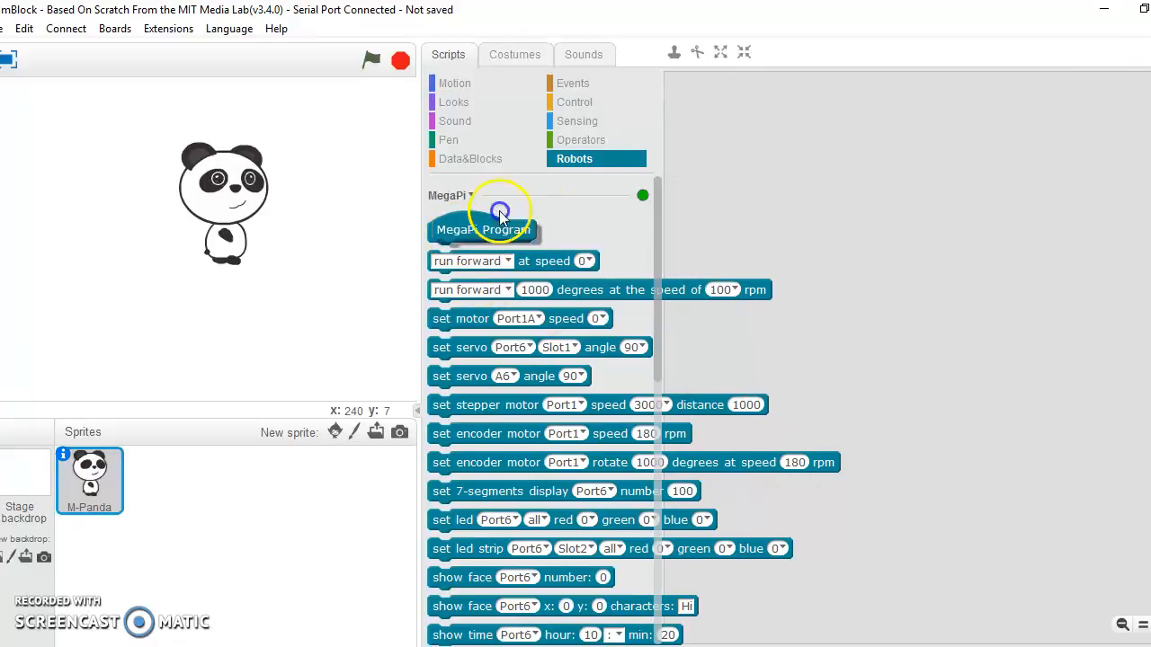
Place the MegaPi Program hat with a set motor Port1A speed 0 block in the scripts area
left_click_drag(500, 212, 854, 155)
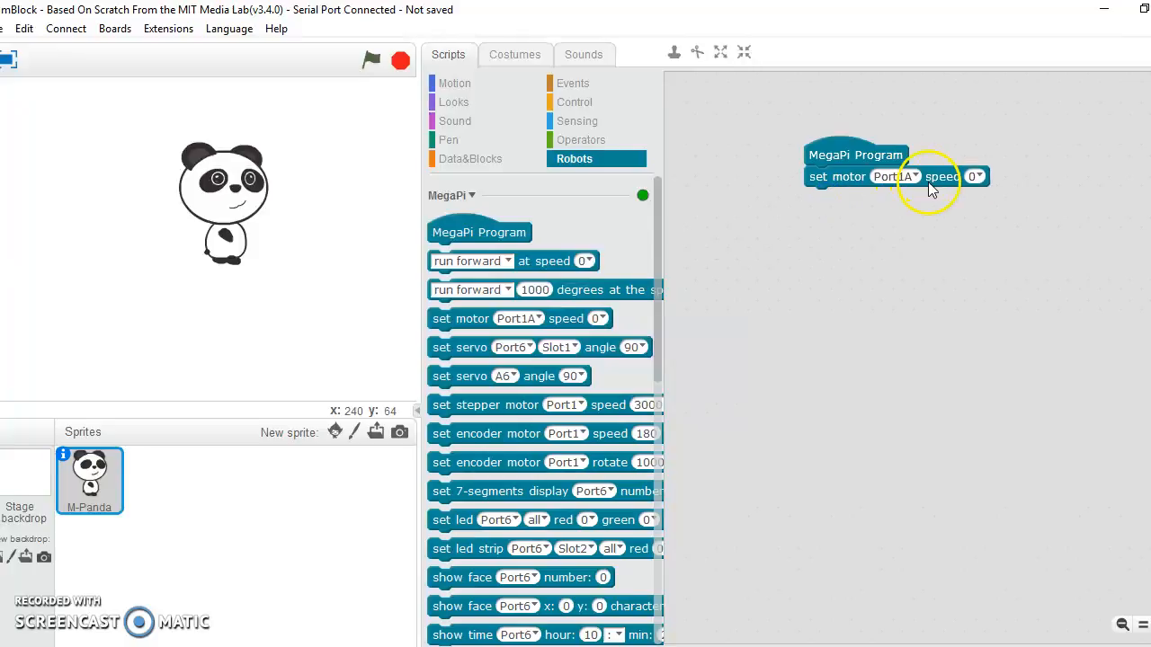
mouse_move(823, 162)
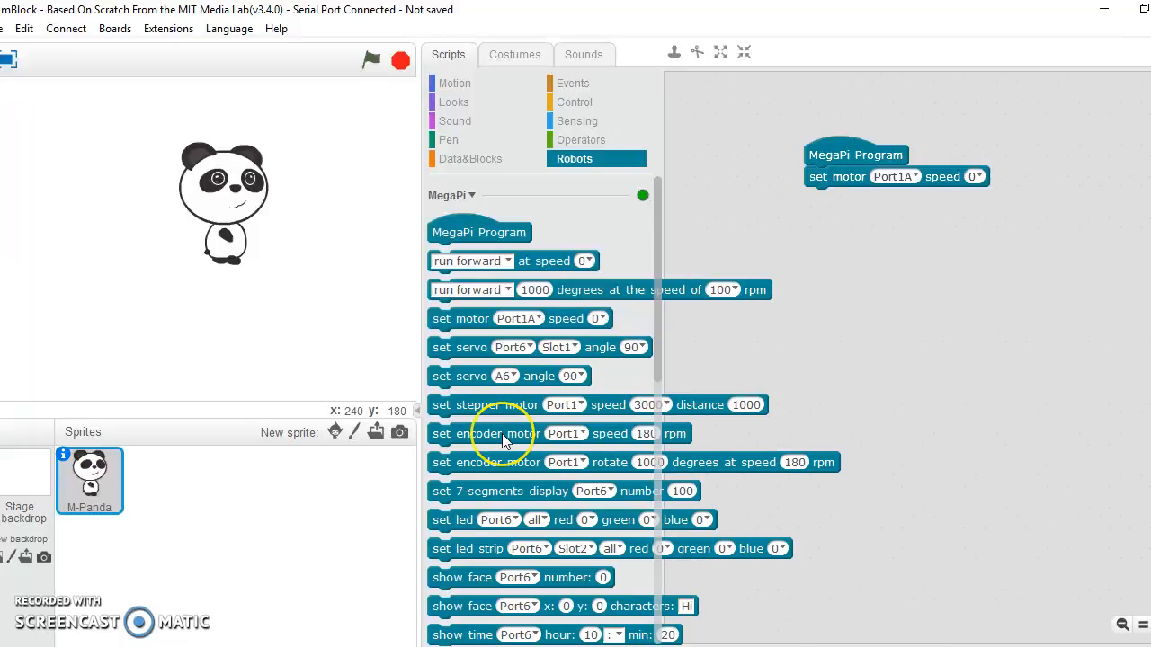
scroll("down", 3)
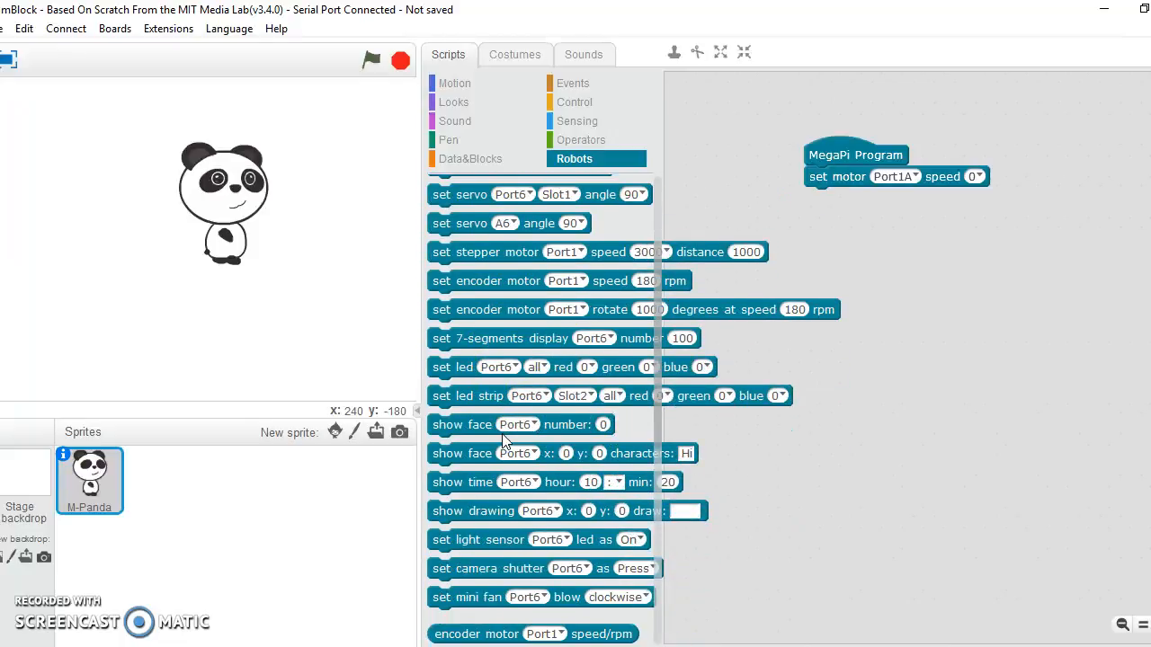
scroll("up", 3)
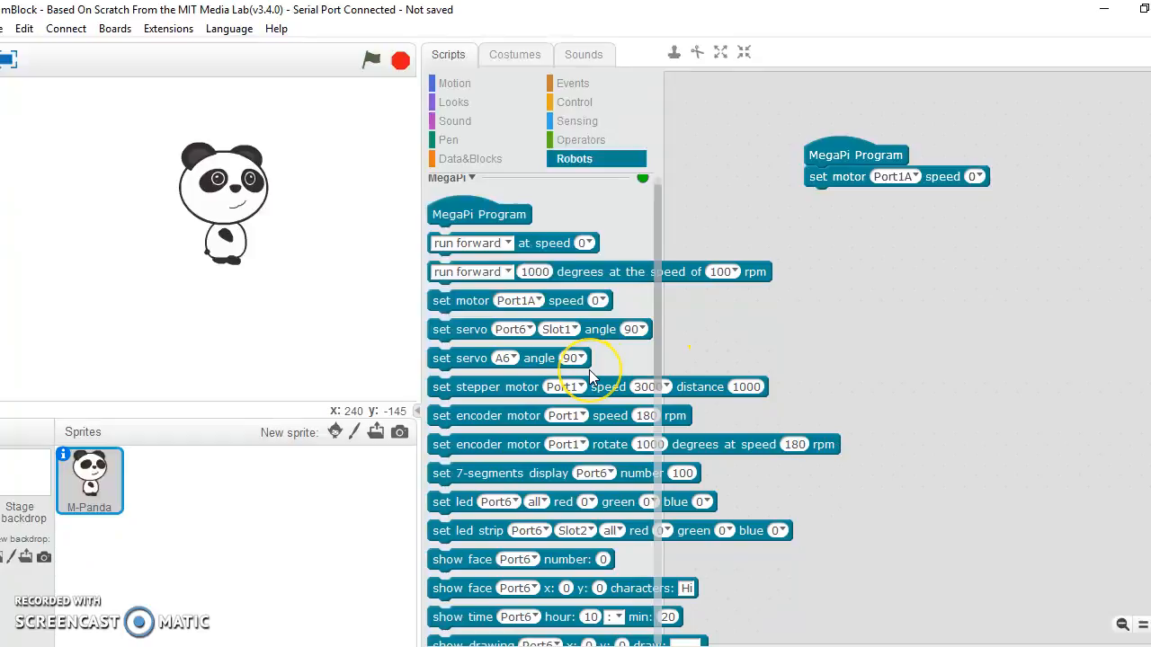
mouse_move(589, 376)
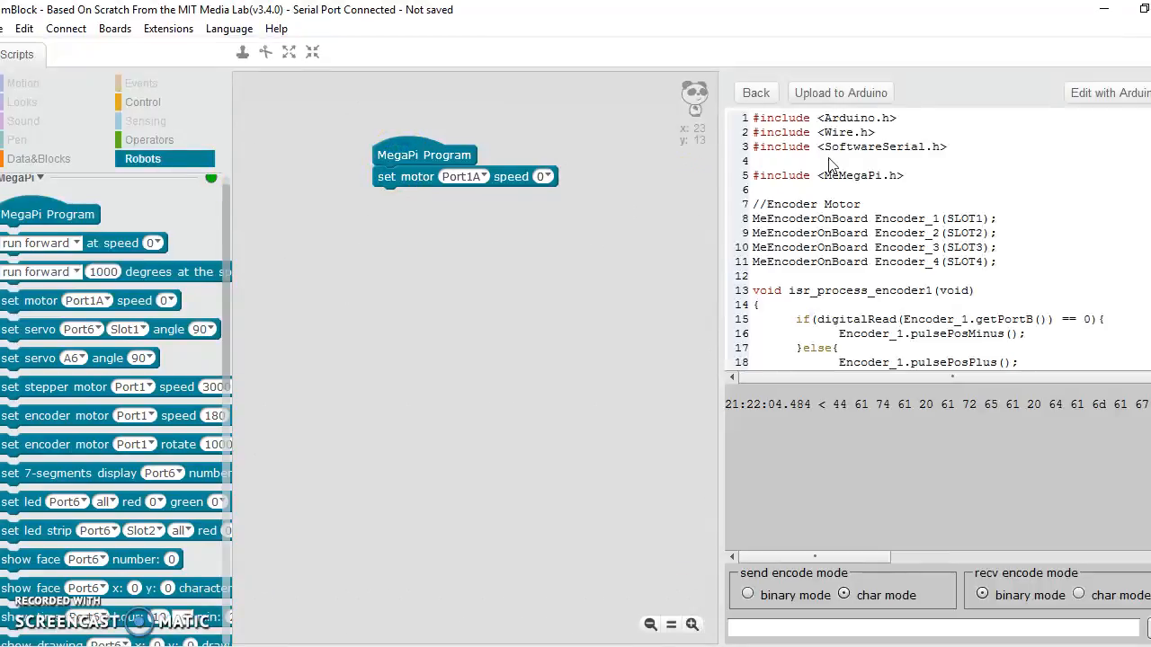
mouse_move(1057, 101)
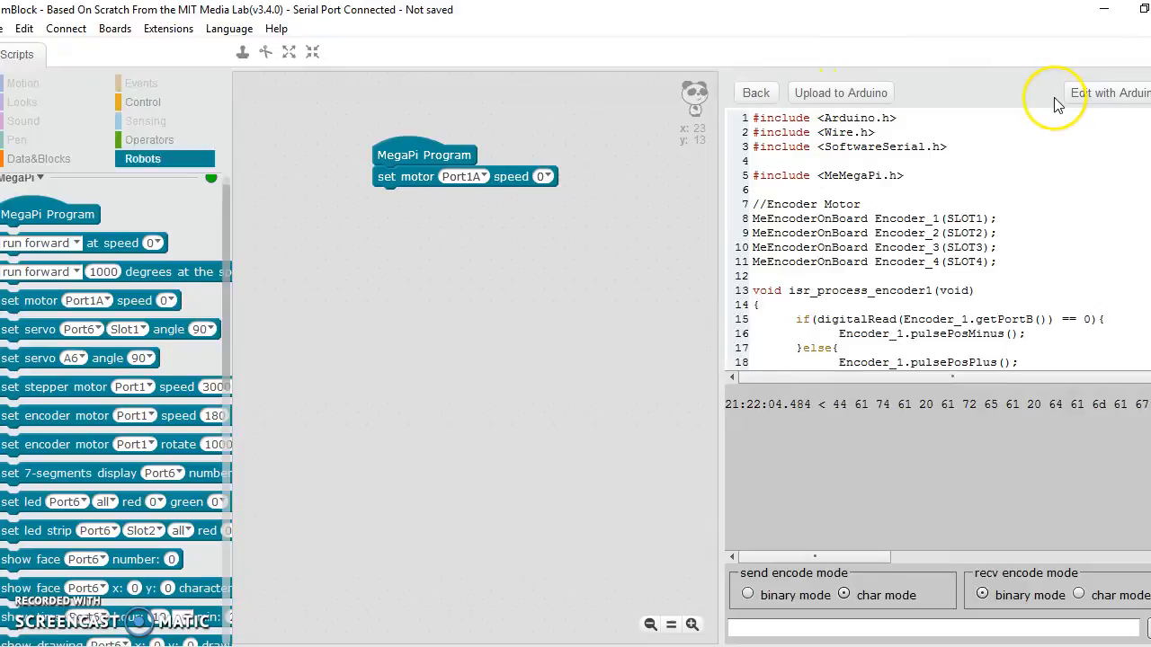
mouse_move(766, 136)
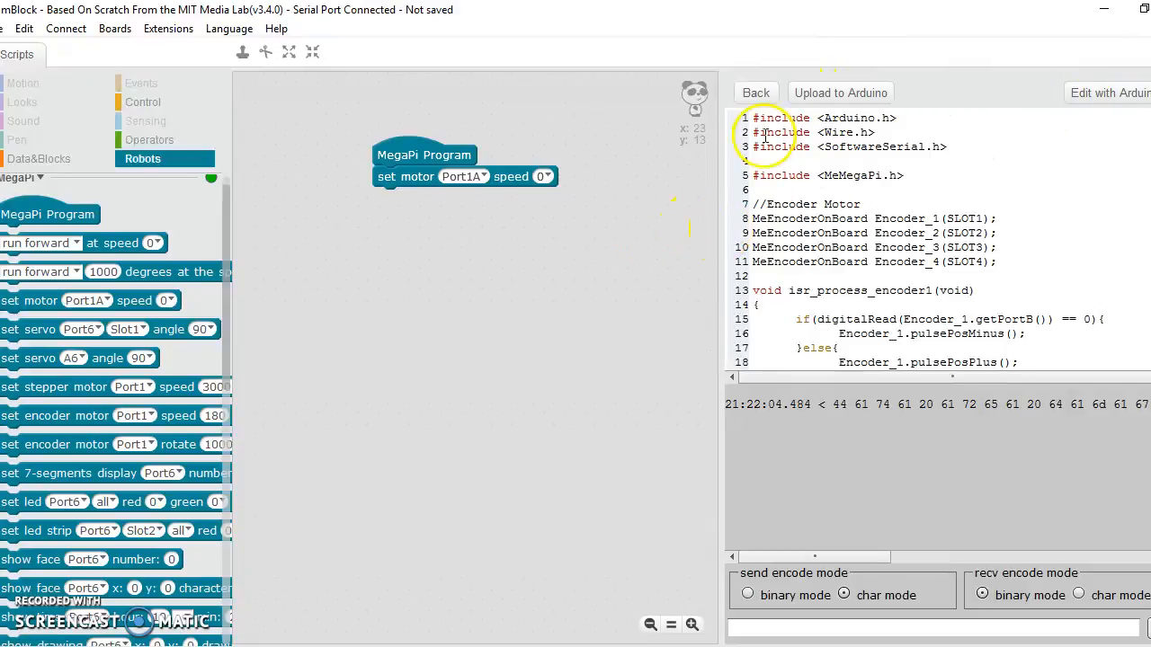
Return from the Arduino code view to the scripts with the MegaPi Program hat
left_click(755, 92)
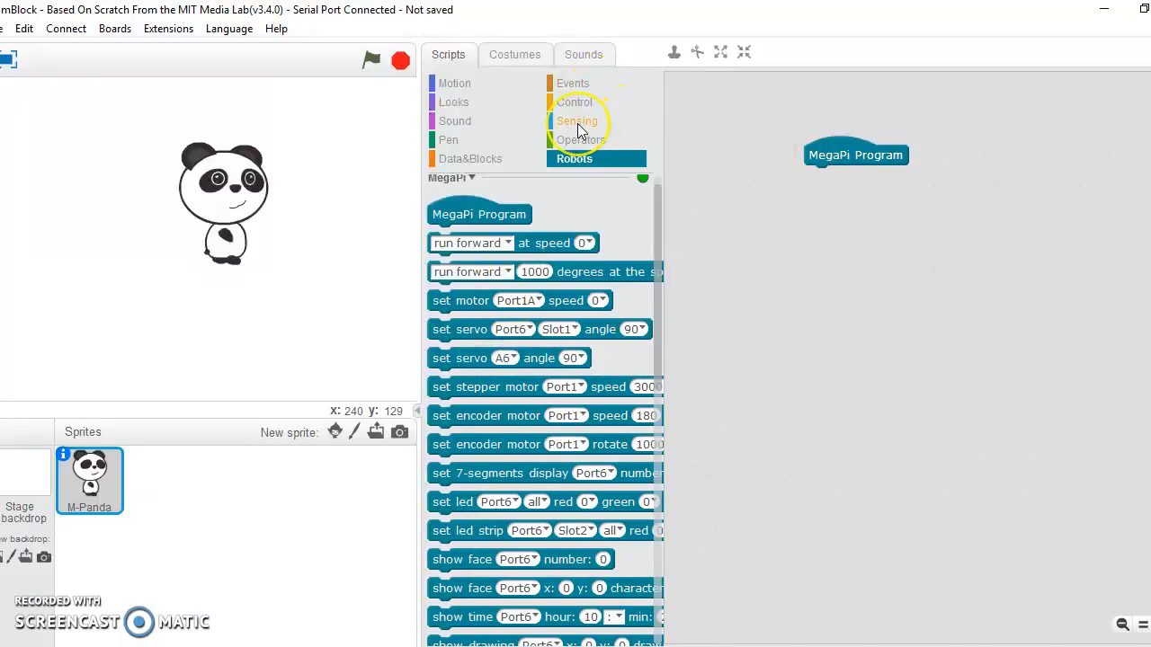
Drop a light sensor Port6 block loose in the scripts area, glancing at the Sensing palette
scroll("down", 3)
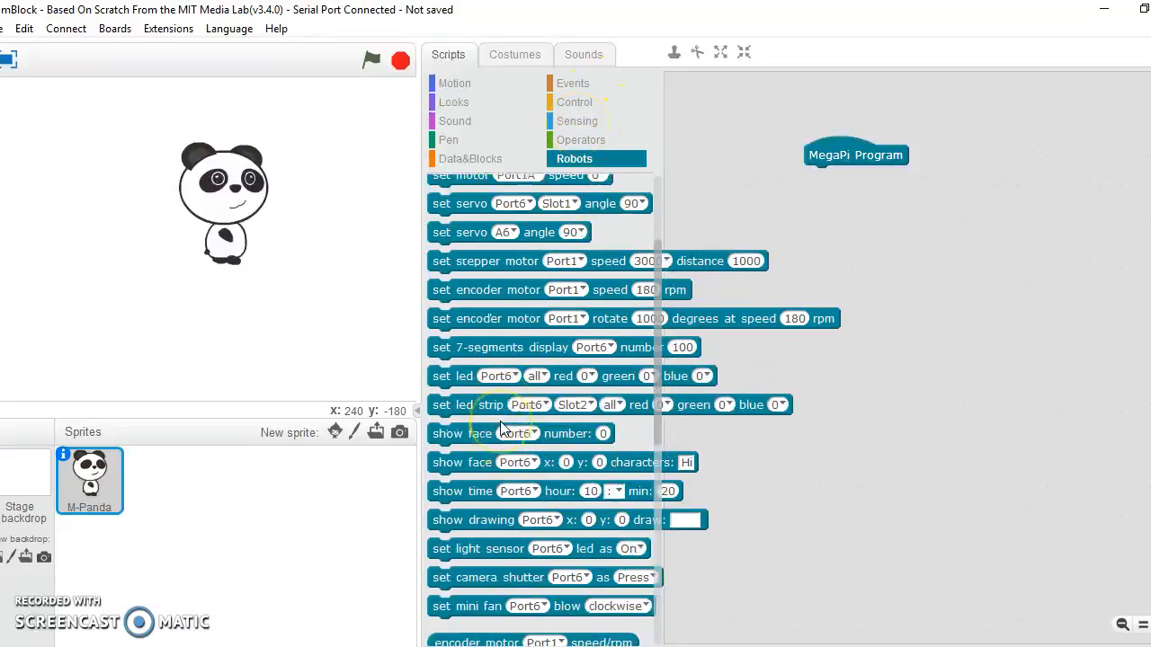
scroll("down", 3)
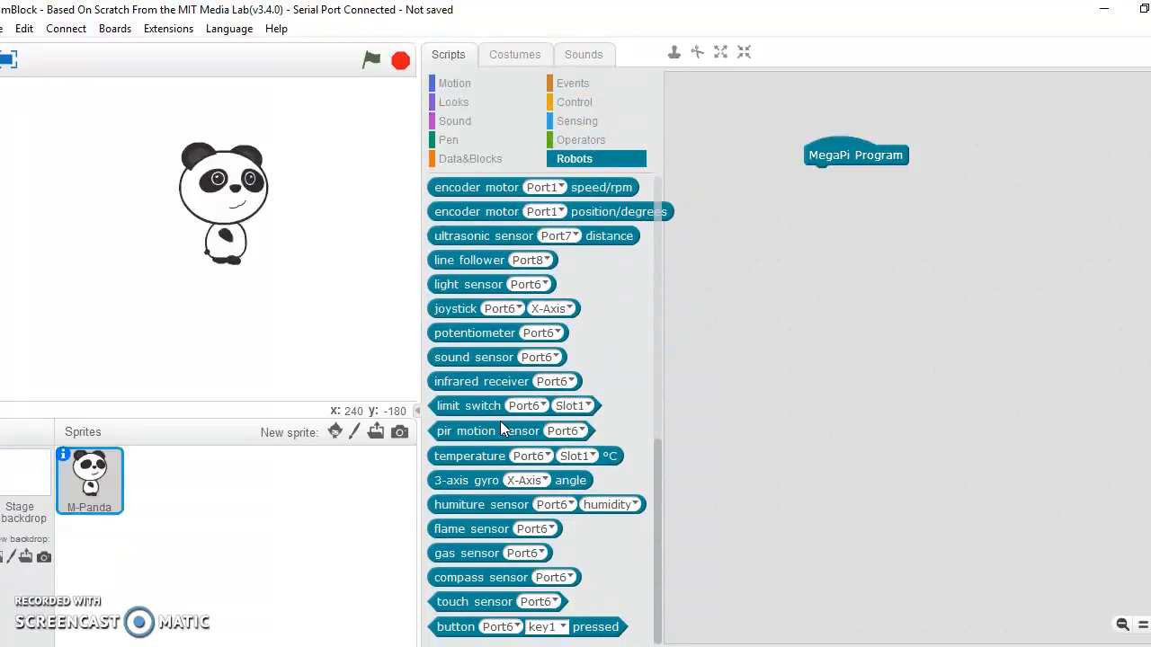
scroll("up", 3)
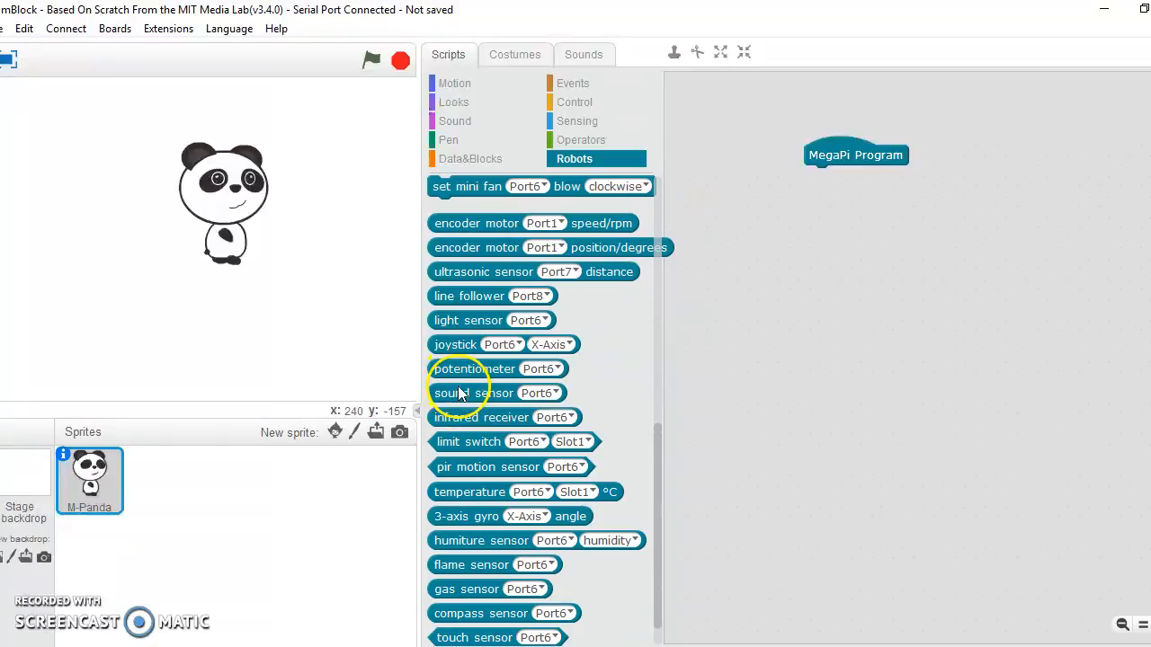
mouse_move(476, 314)
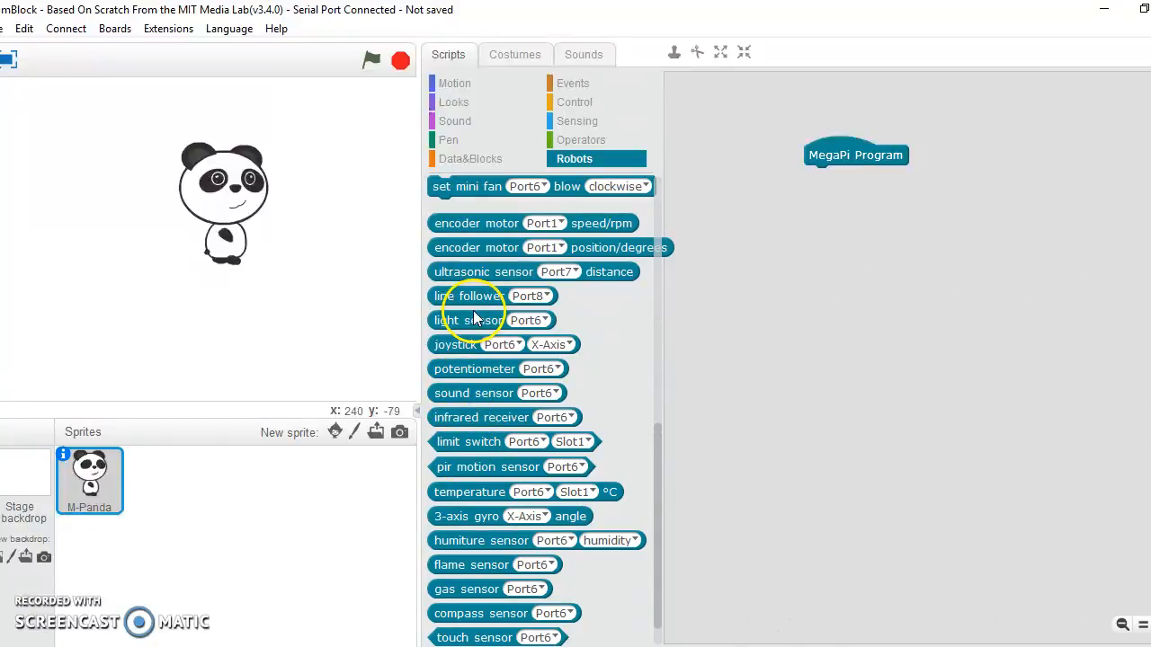
left_click_drag(468, 320, 862, 338)
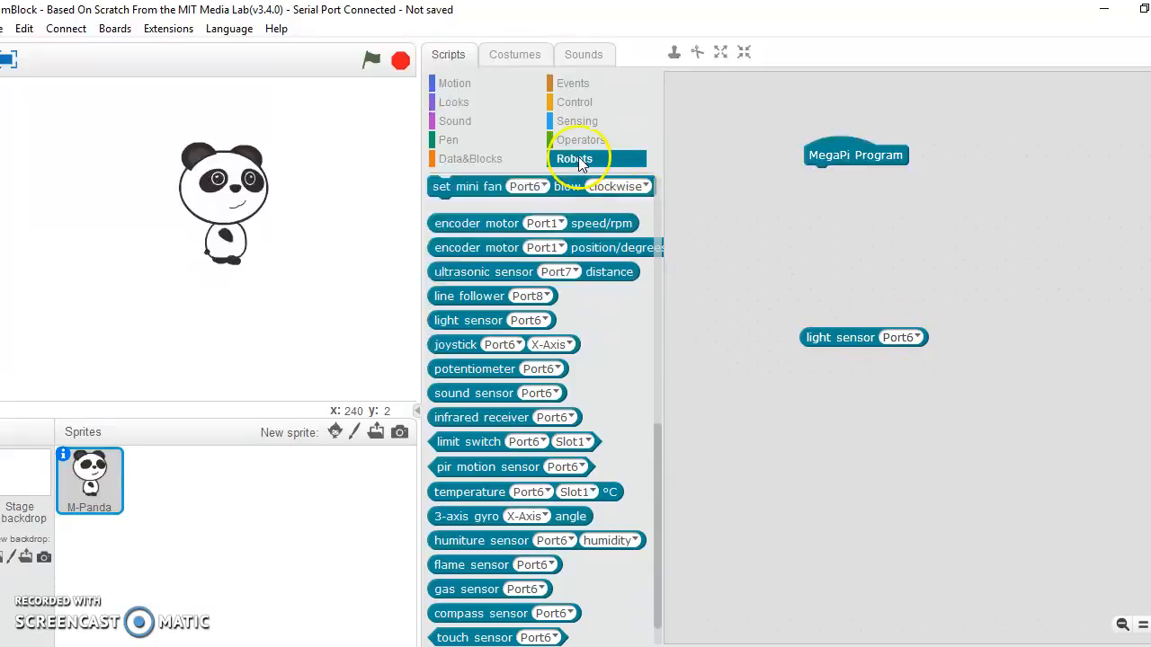
mouse_move(572, 118)
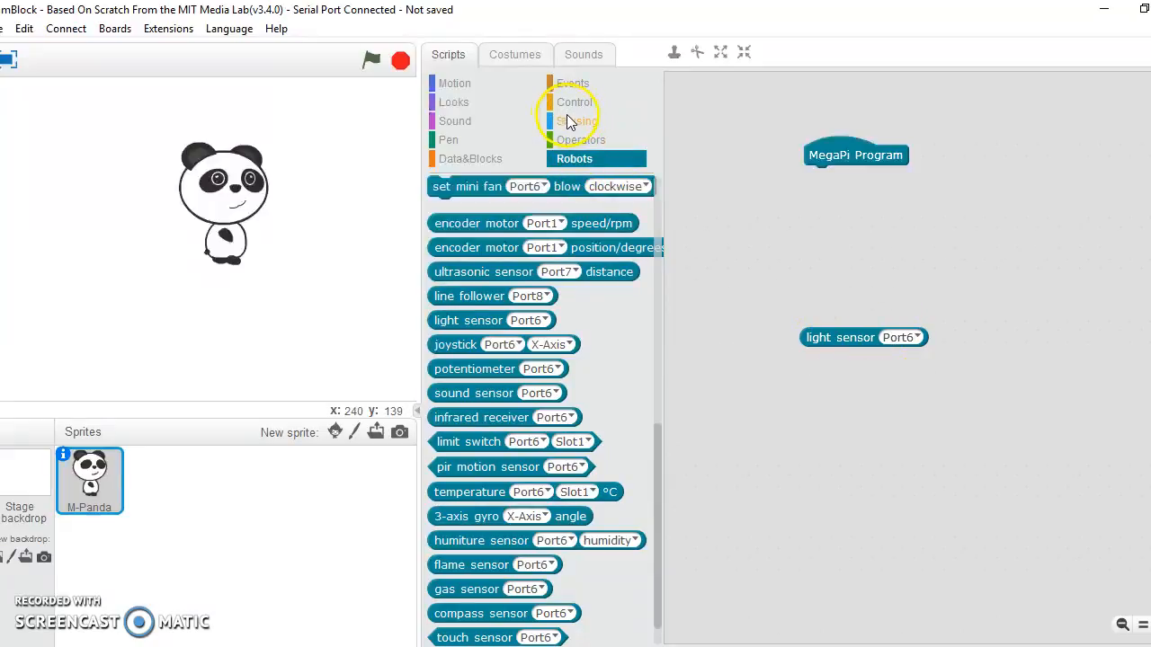
left_click(578, 120)
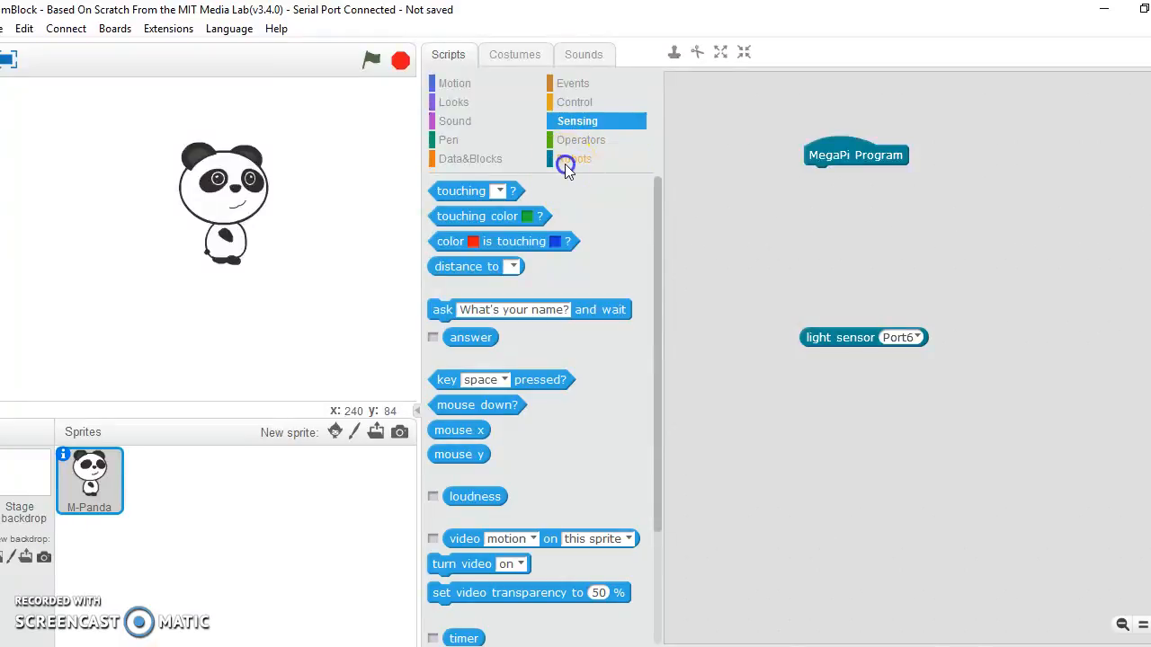
left_click(574, 158)
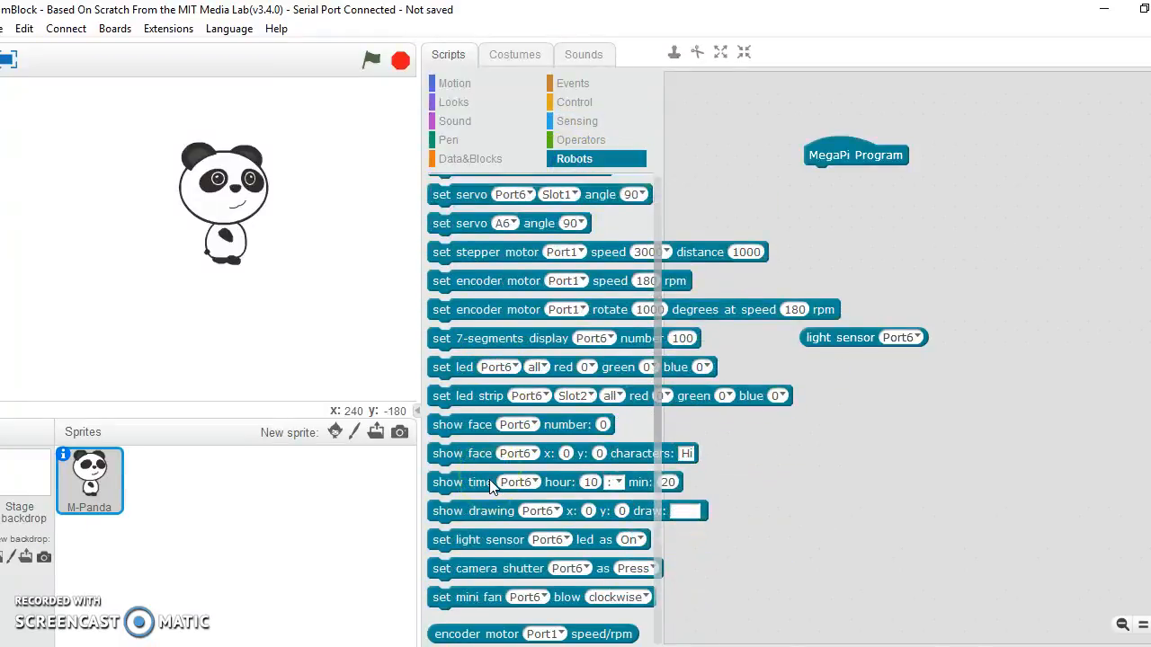
scroll("up", 3)
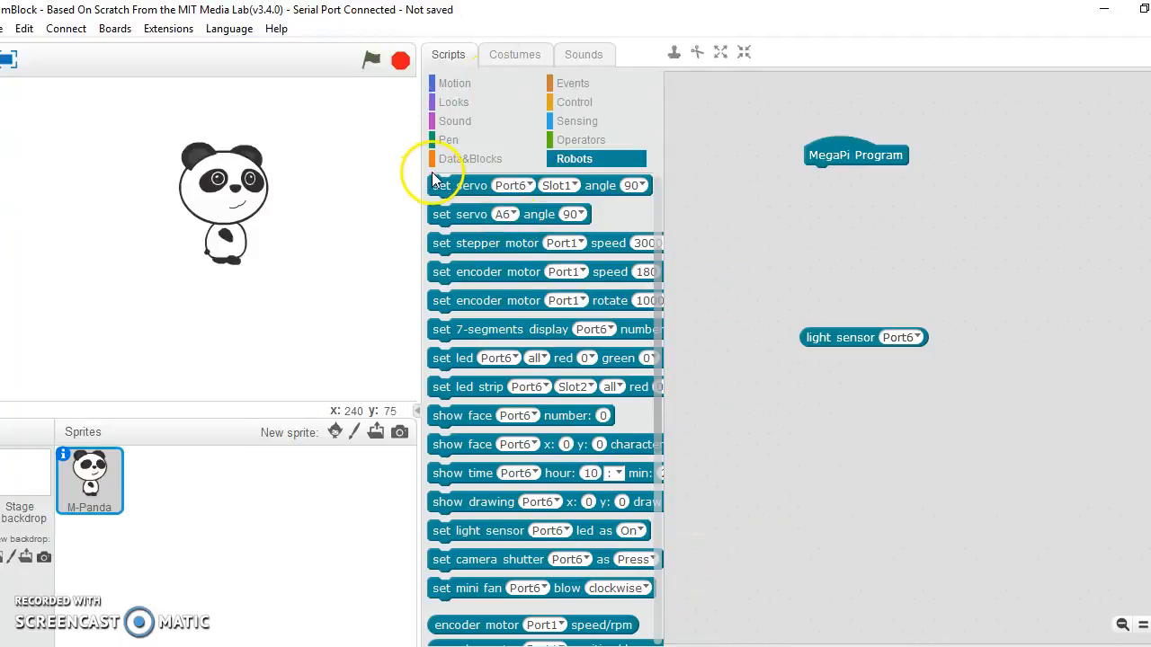
Create a variable named brightness for all sprites
left_click(471, 158)
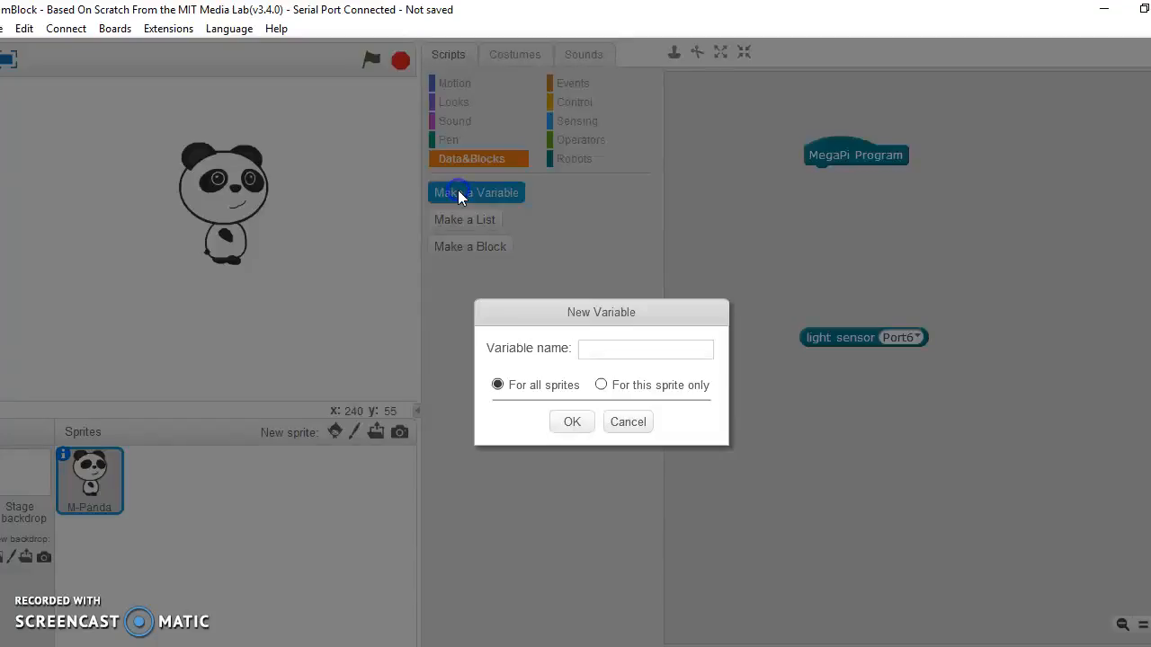
type("bri")
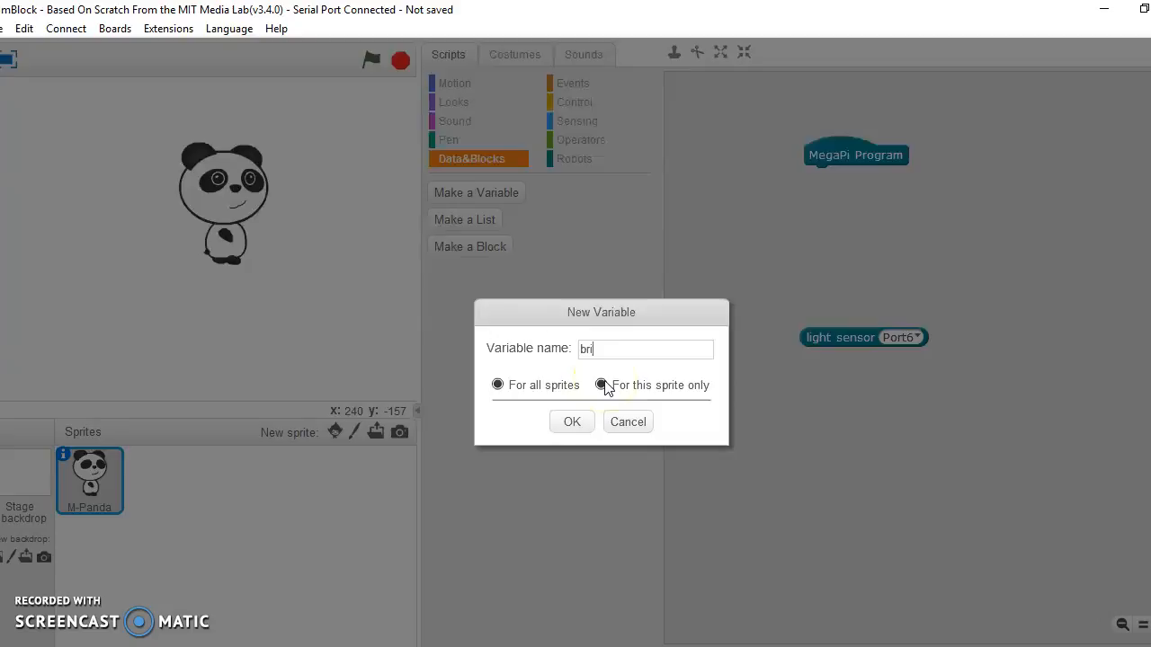
type("ghtness")
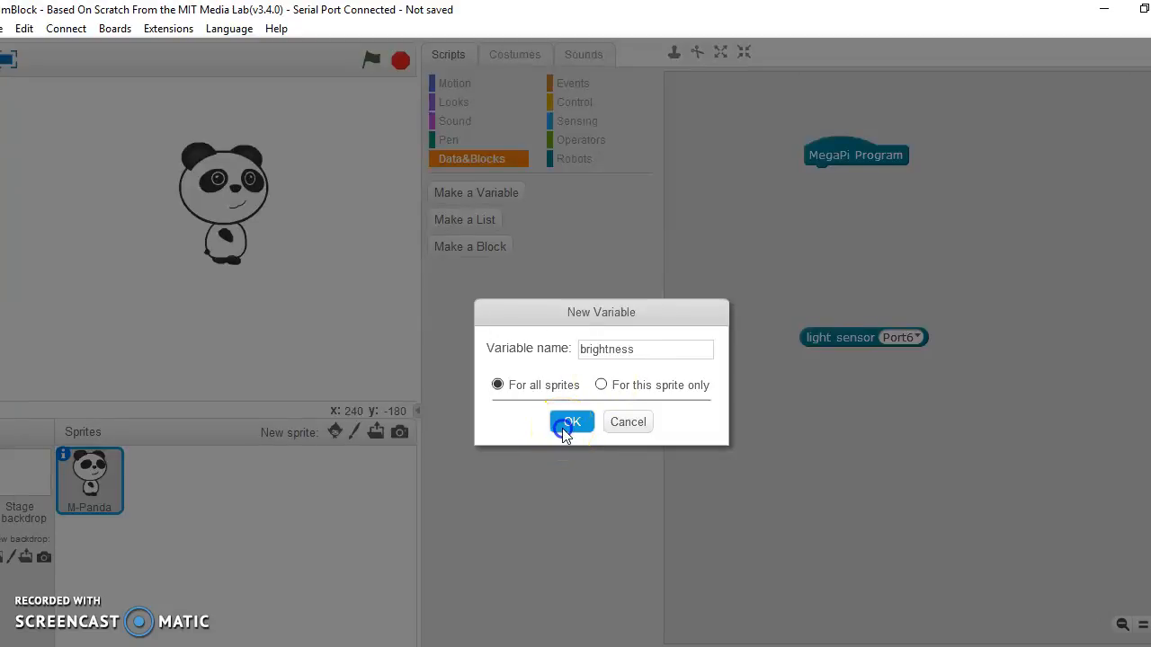
left_click(572, 420)
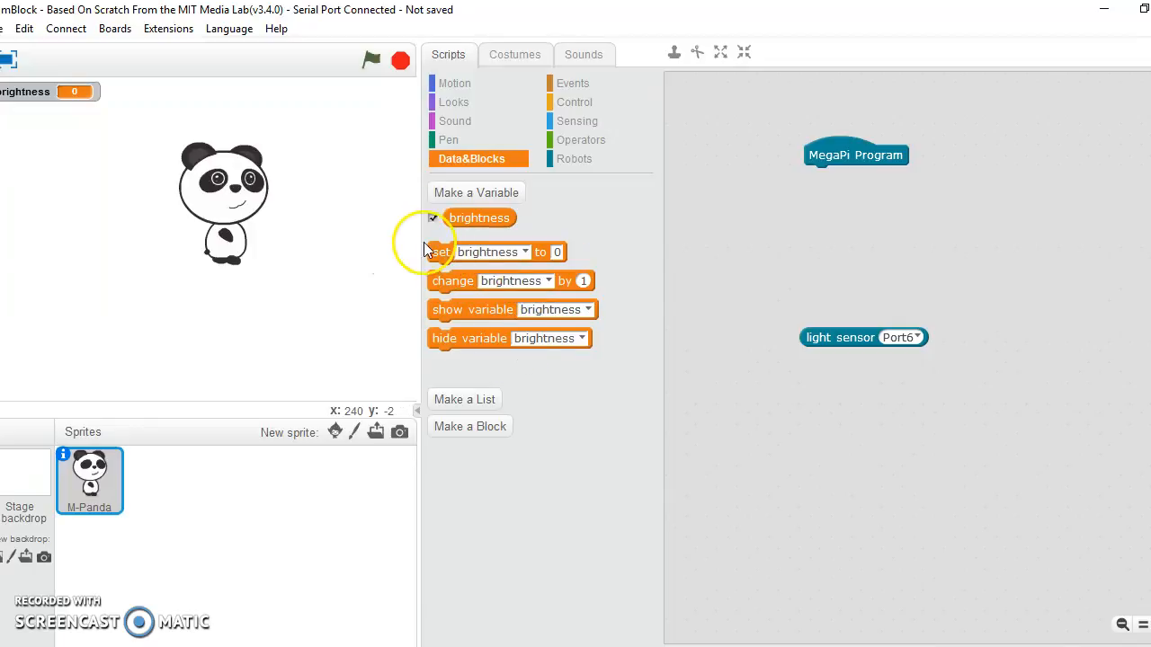
Set brightness to the light sensor Port6 reading under the MegaPi Program hat
left_click_drag(478, 252, 782, 266)
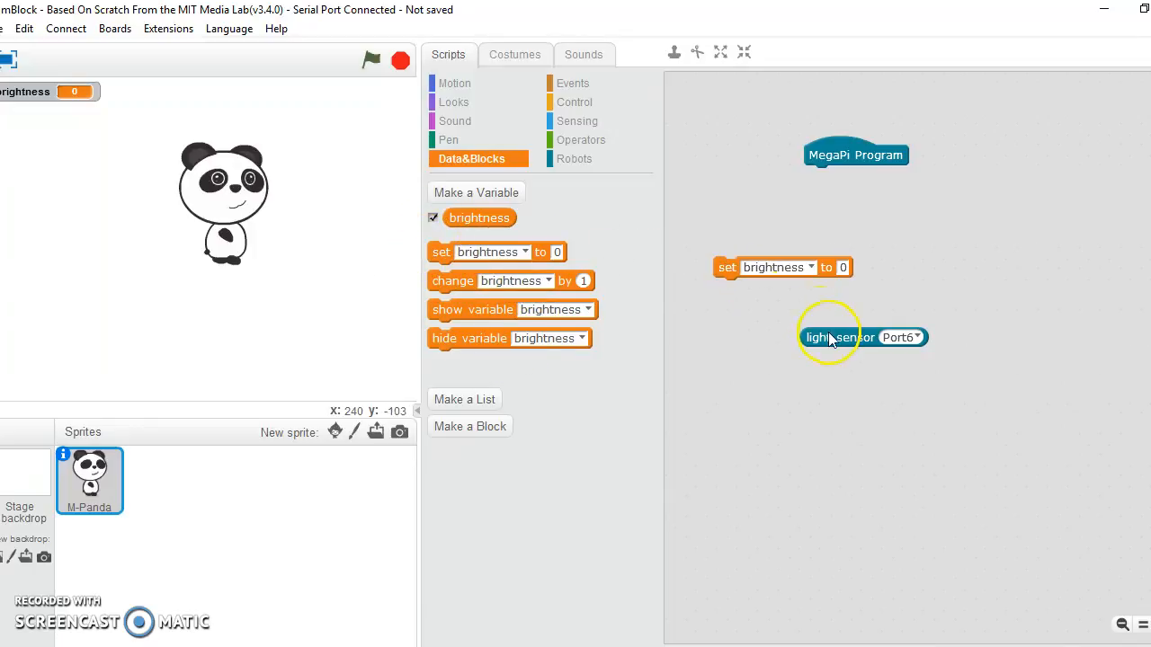
left_click_drag(842, 338, 885, 270)
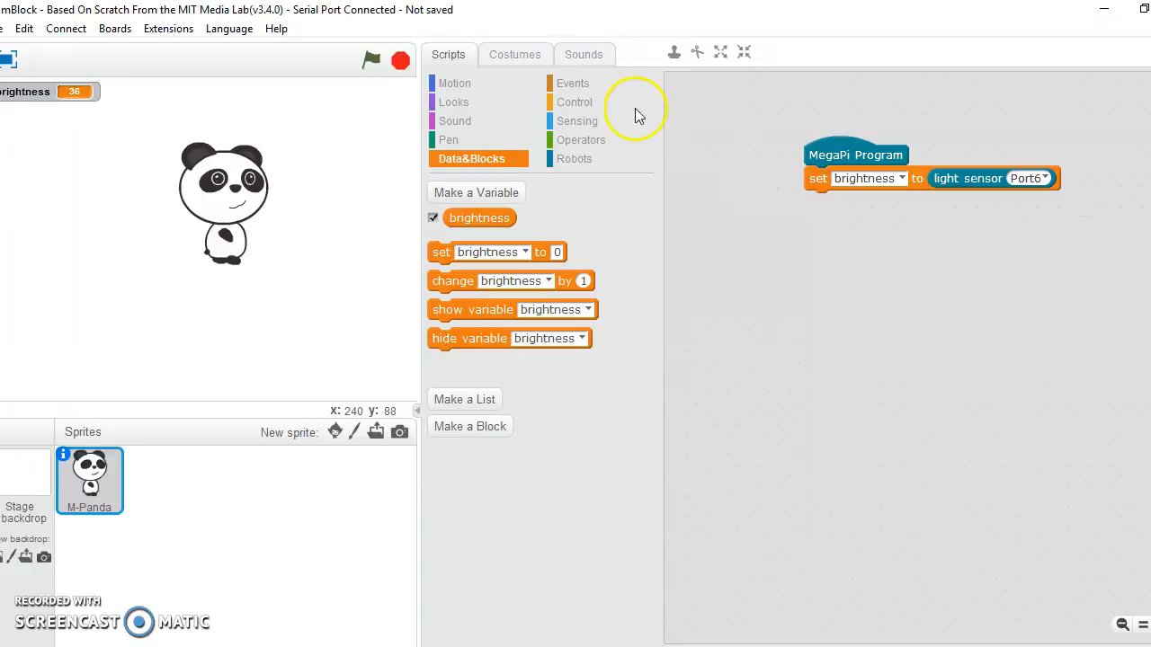
mouse_move(489, 189)
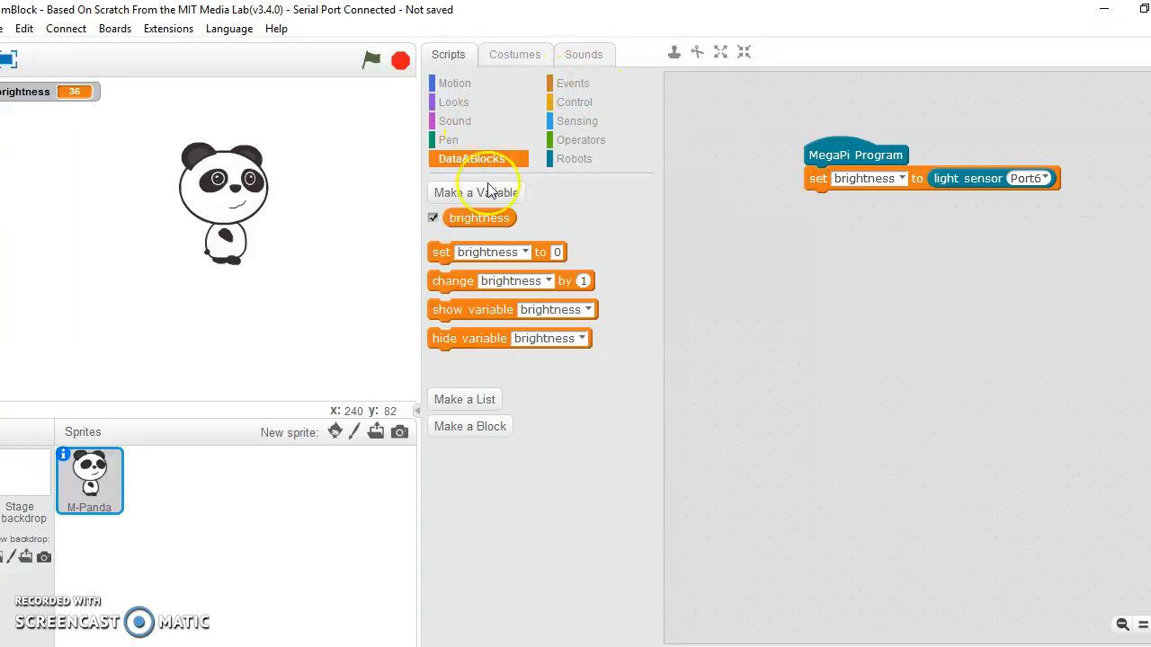
mouse_move(302, 45)
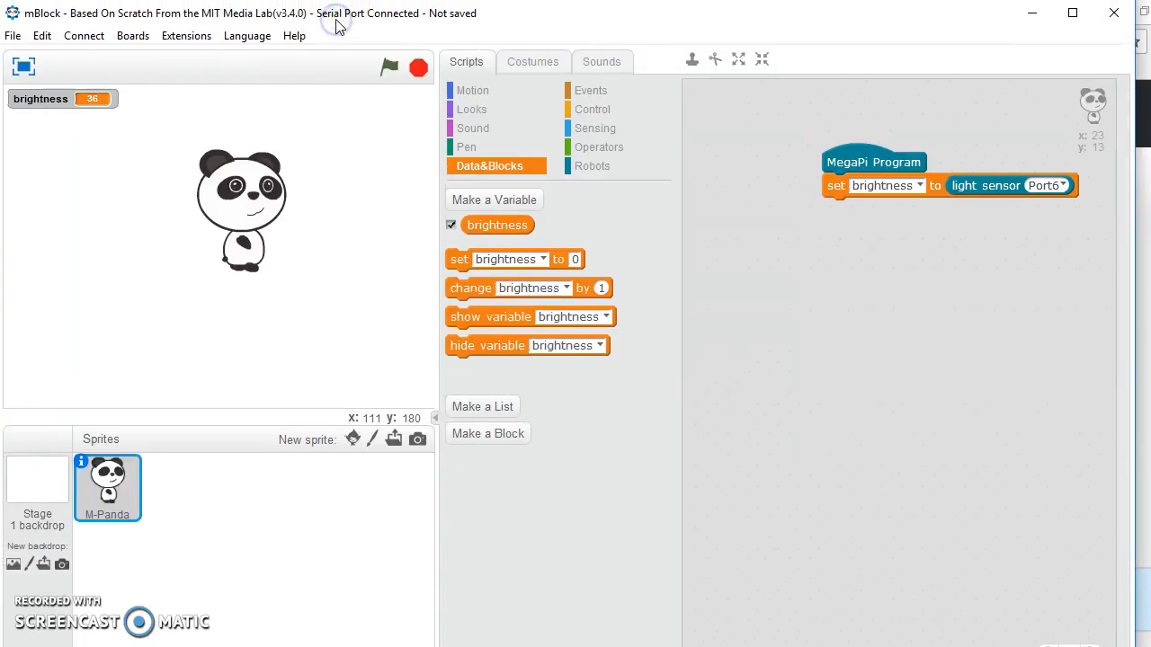
mouse_move(72, 180)
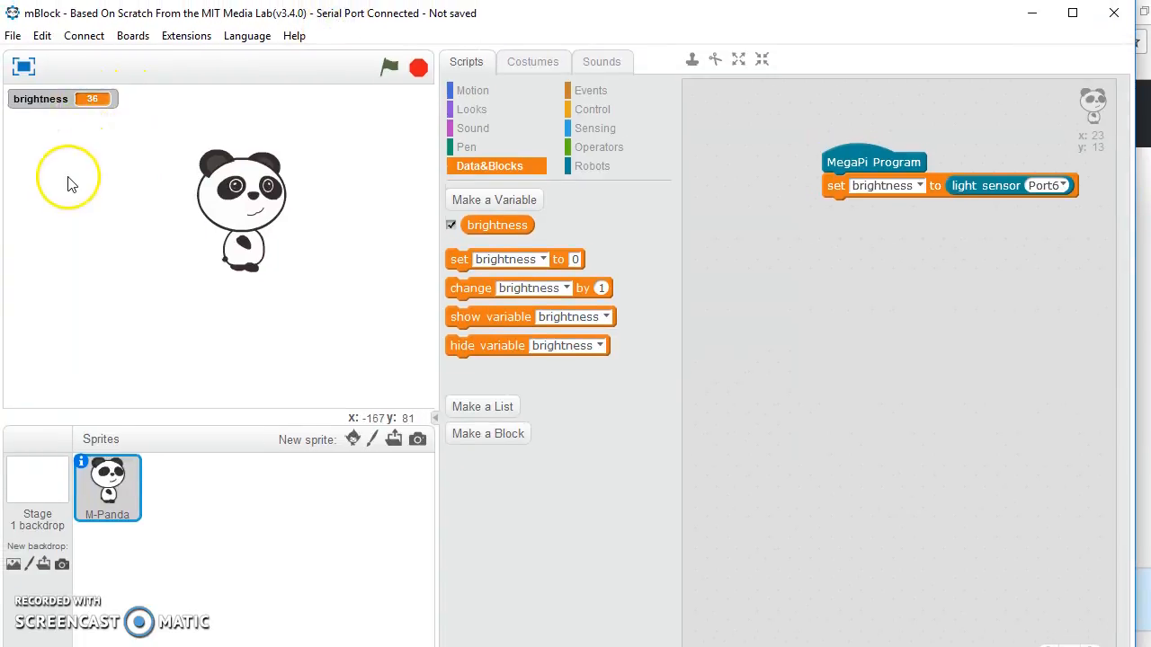
mouse_move(72, 194)
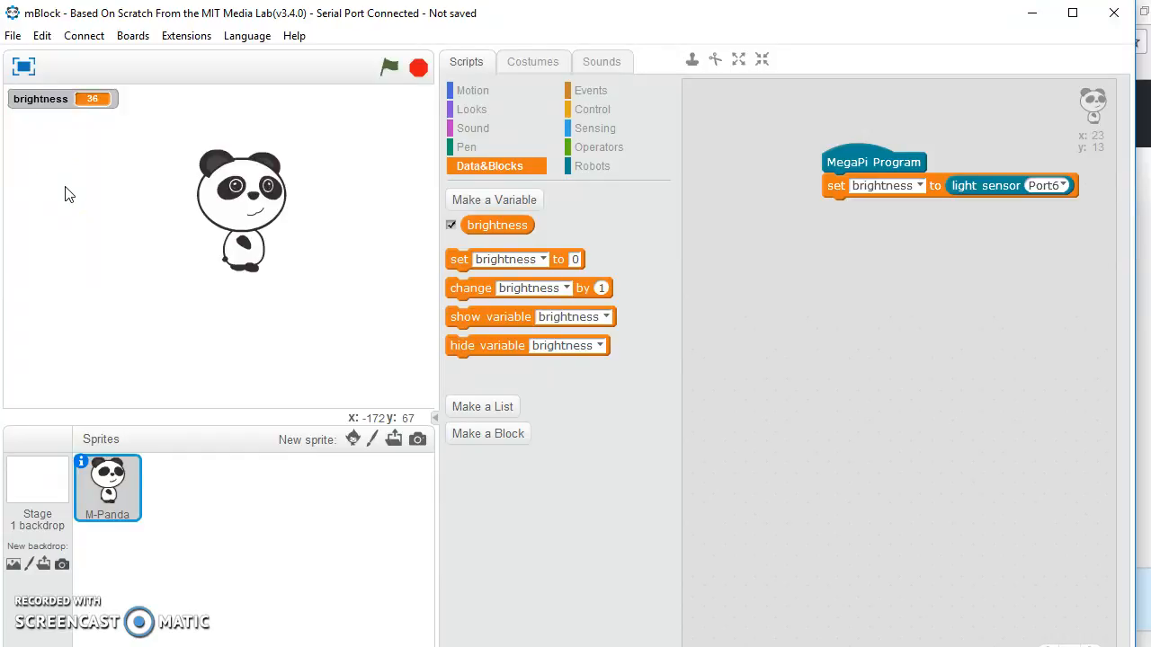
mouse_move(50, 122)
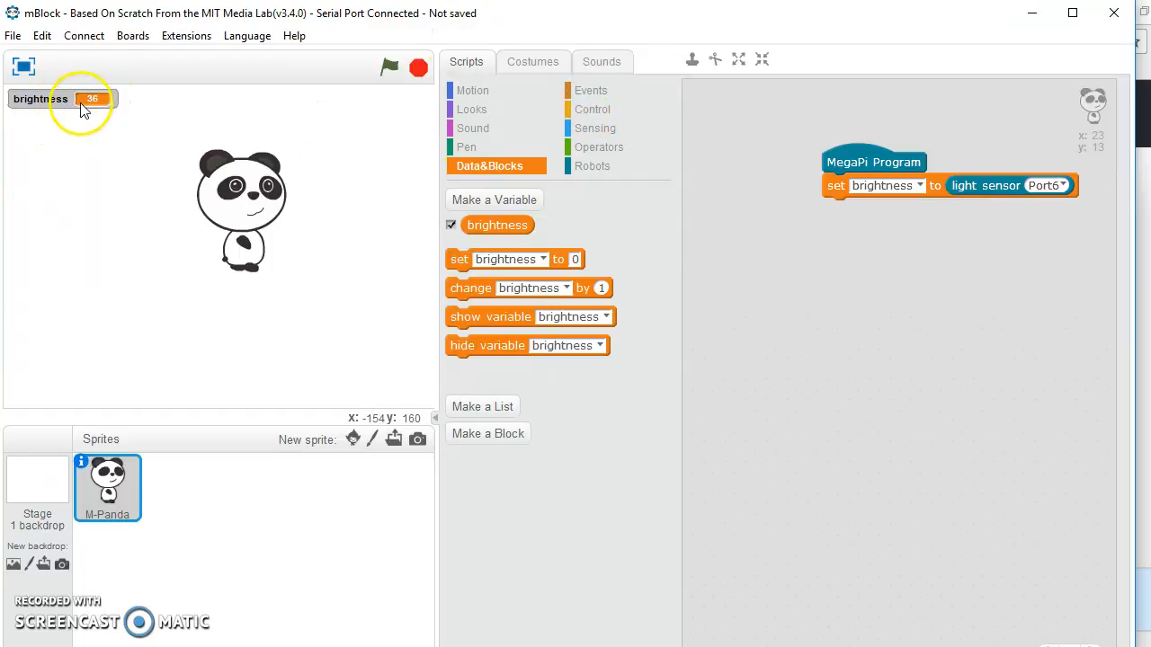
mouse_move(90, 108)
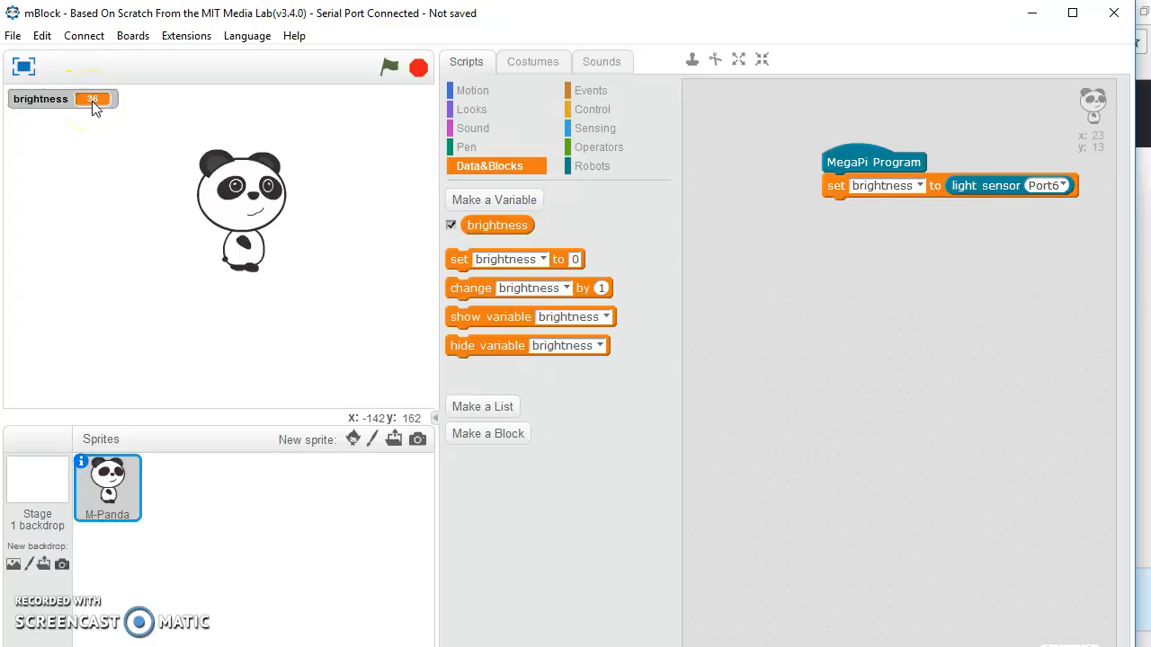
mouse_move(584, 147)
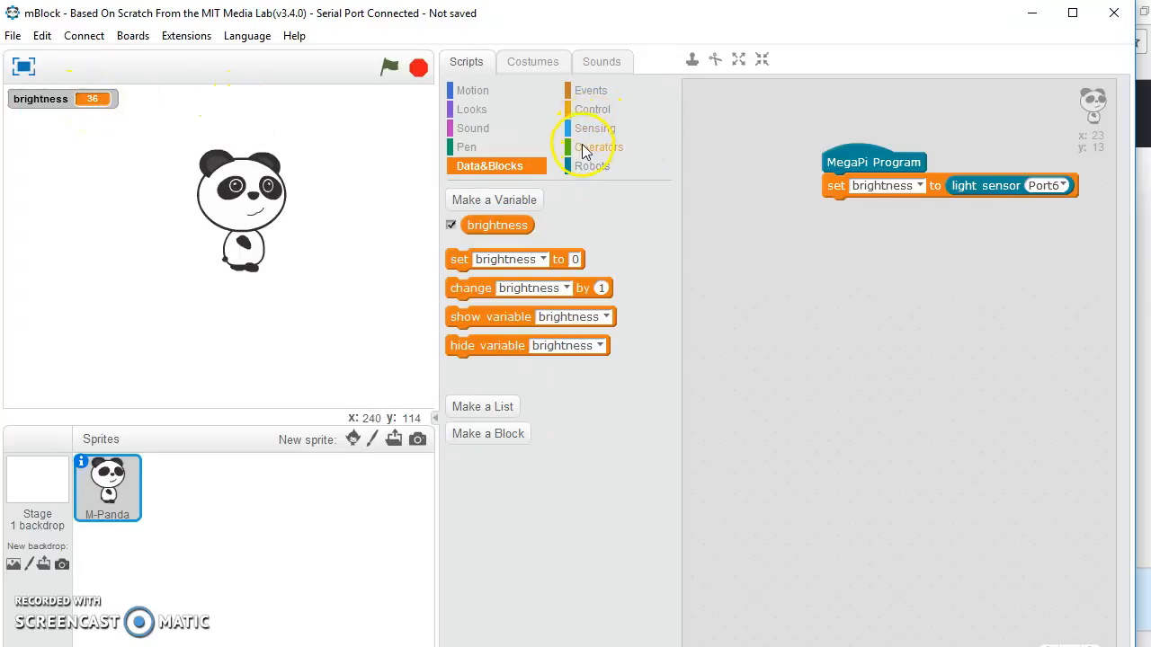
mouse_move(585, 115)
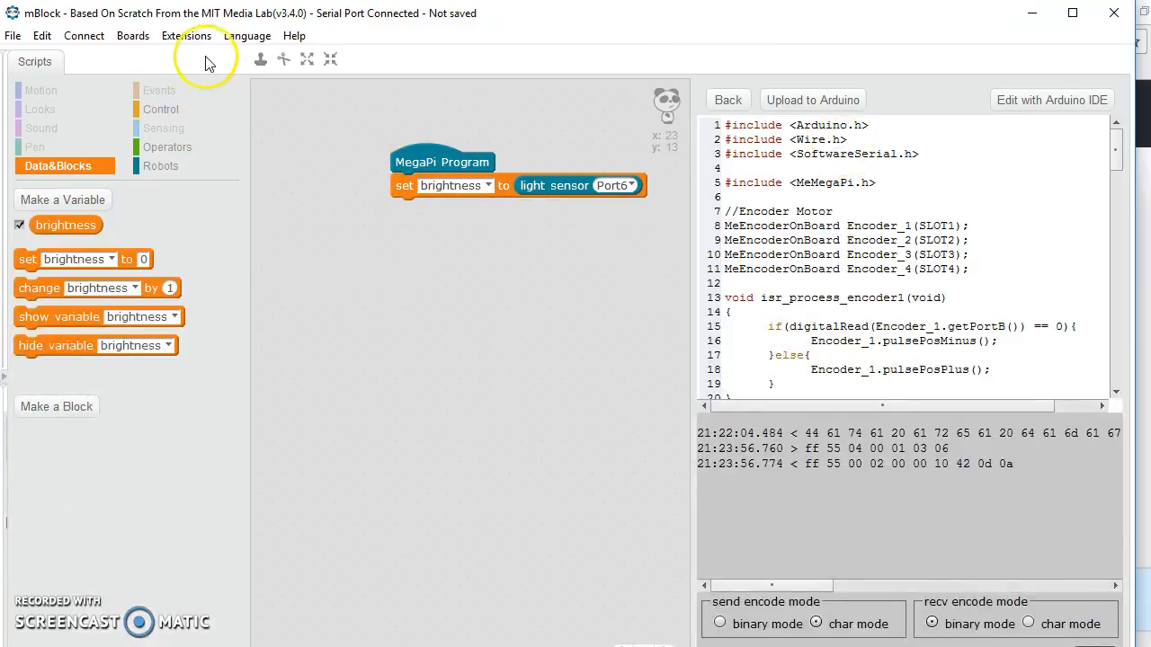
Leave the Arduino code view so the stage shows brightness reading 36
left_click(727, 99)
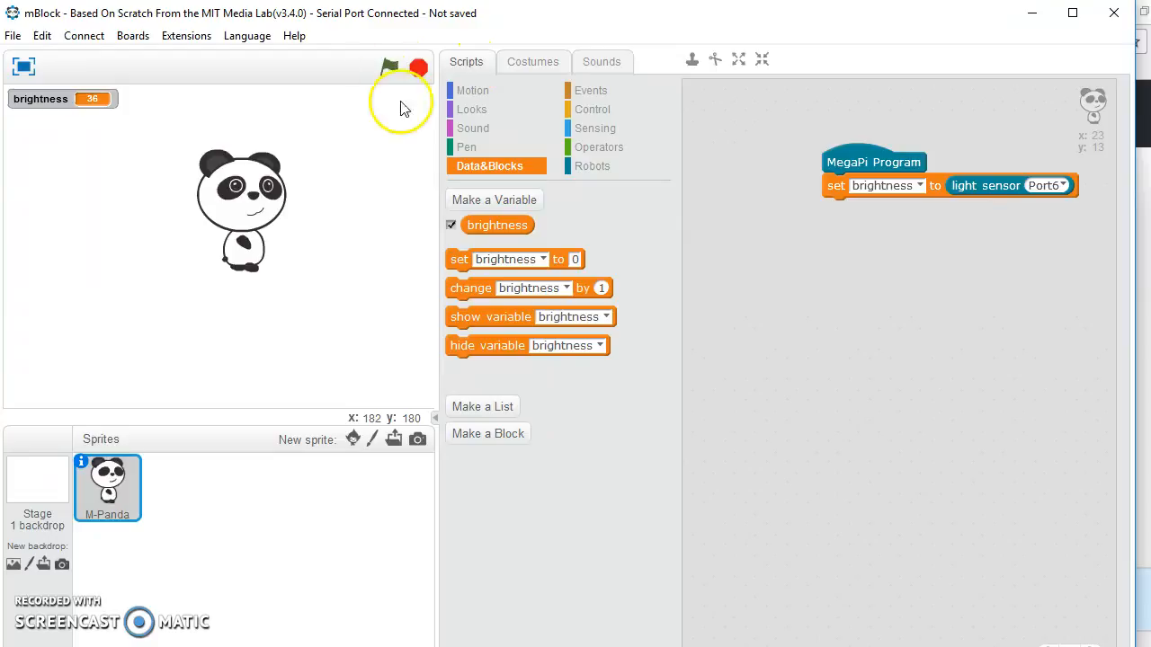
mouse_move(640, 99)
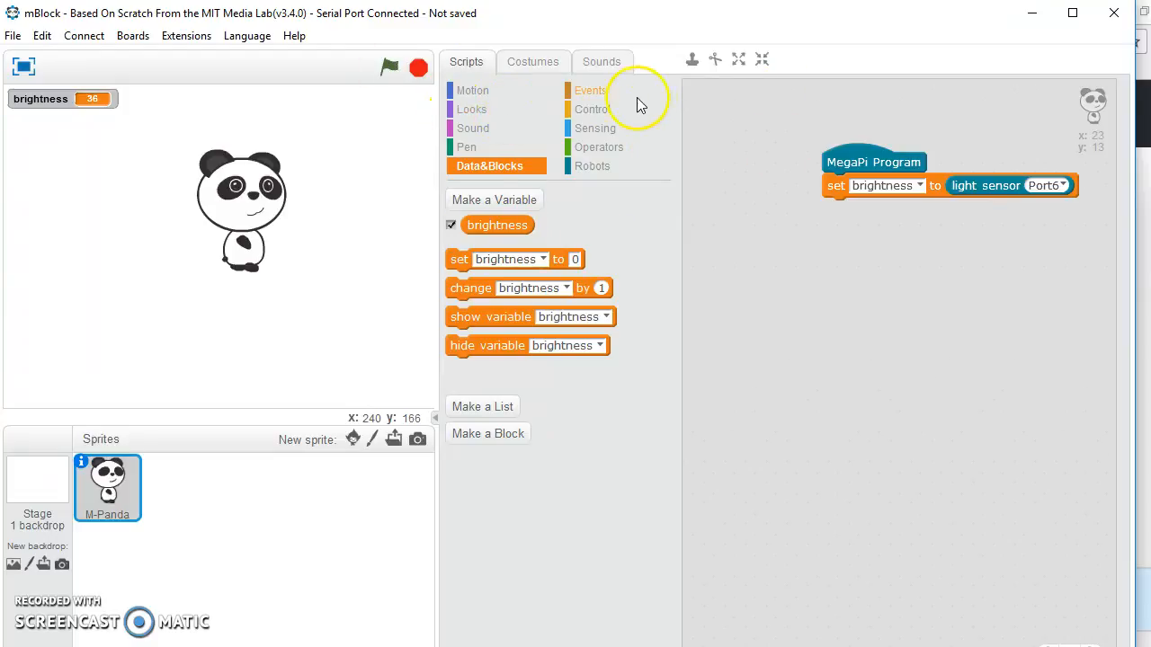
mouse_move(589, 128)
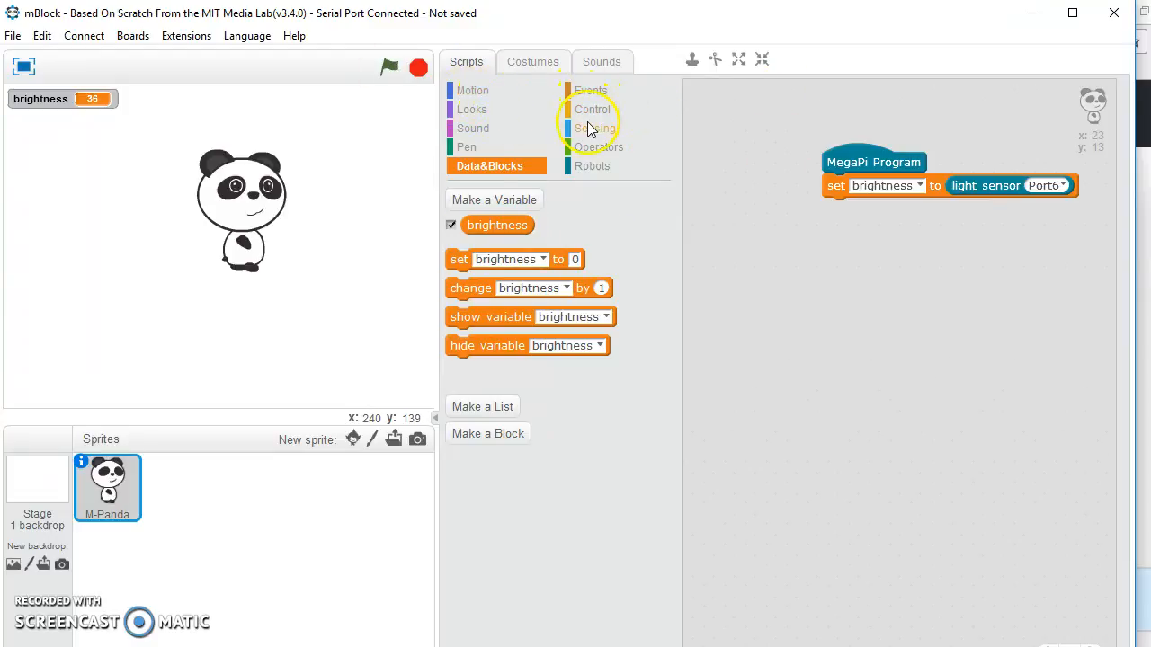
Attach a when-green-flag-clicked hat to the set brightness block and run it twice to read the sensor
left_click(593, 110)
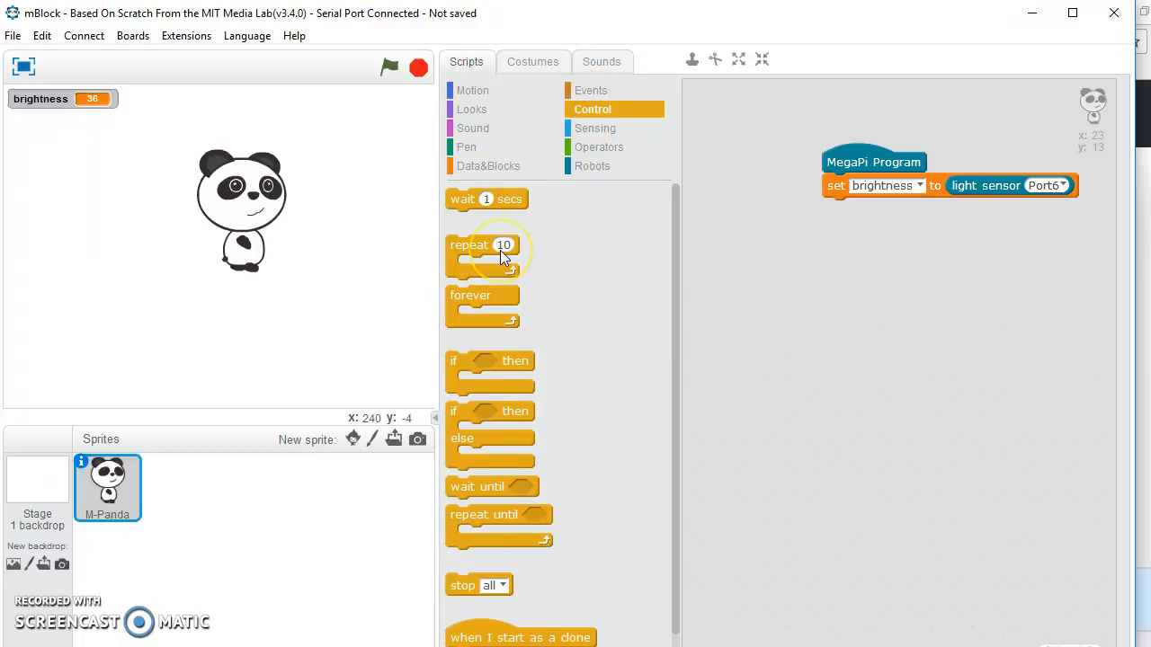
mouse_move(583, 149)
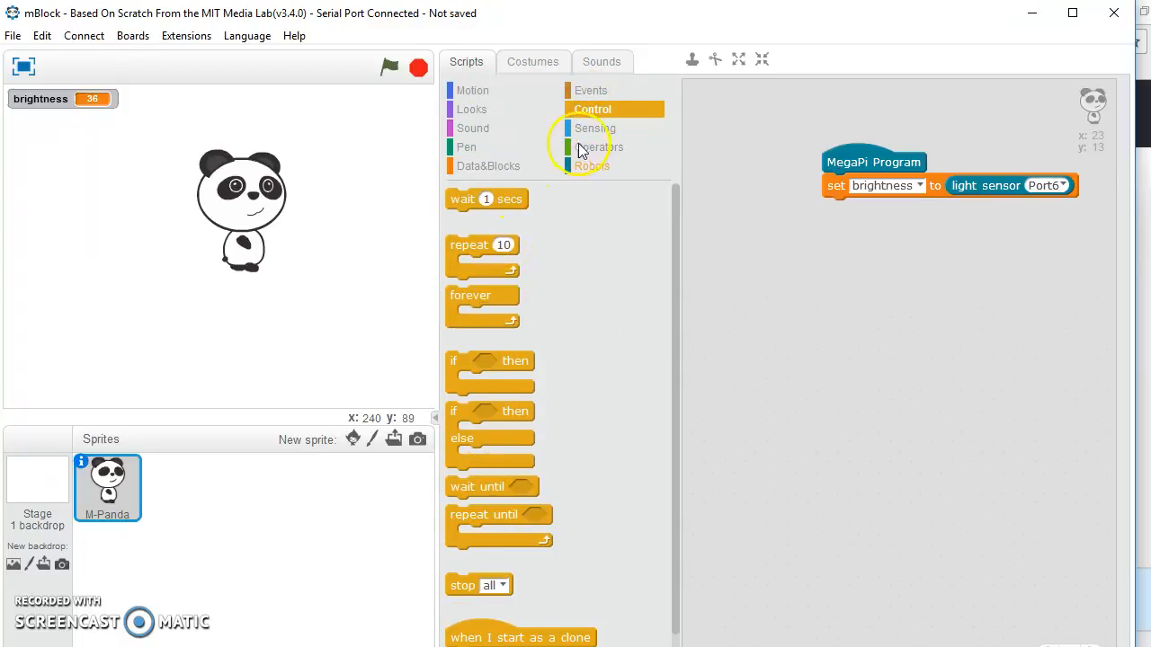
left_click(599, 147)
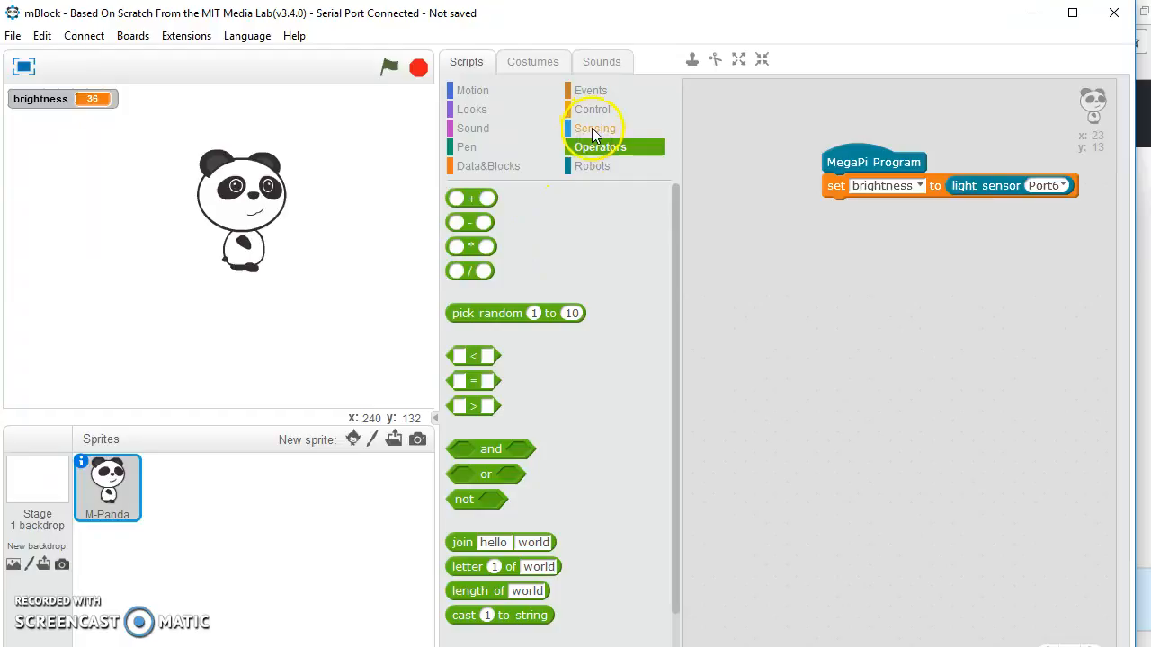
left_click(590, 90)
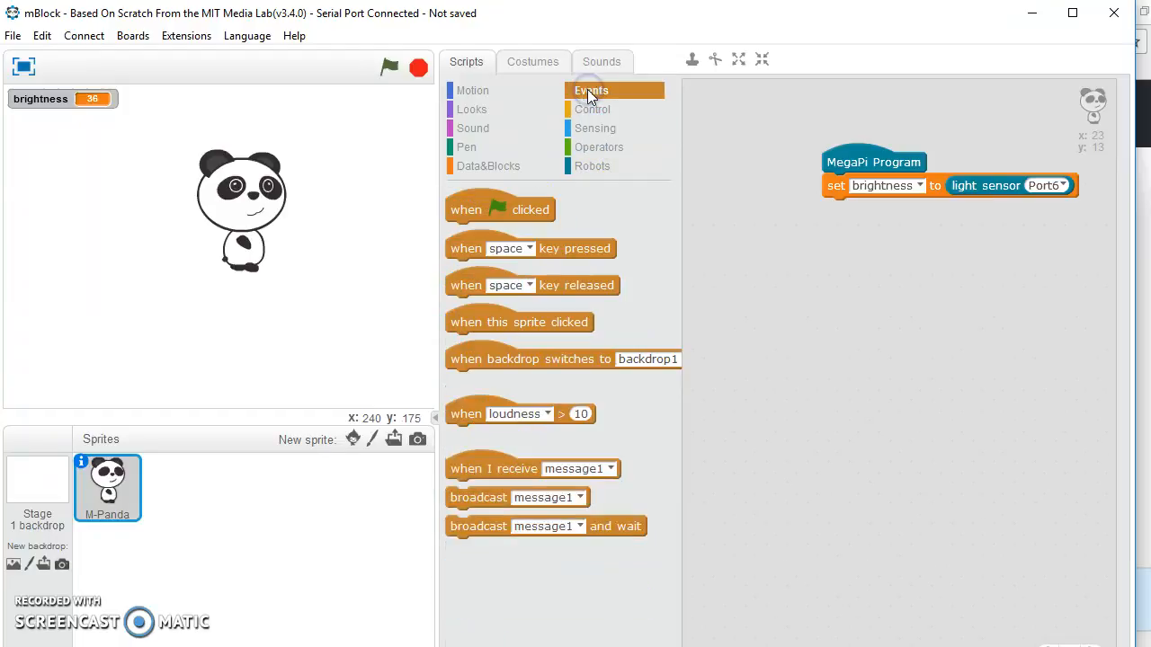
left_click_drag(499, 209, 807, 237)
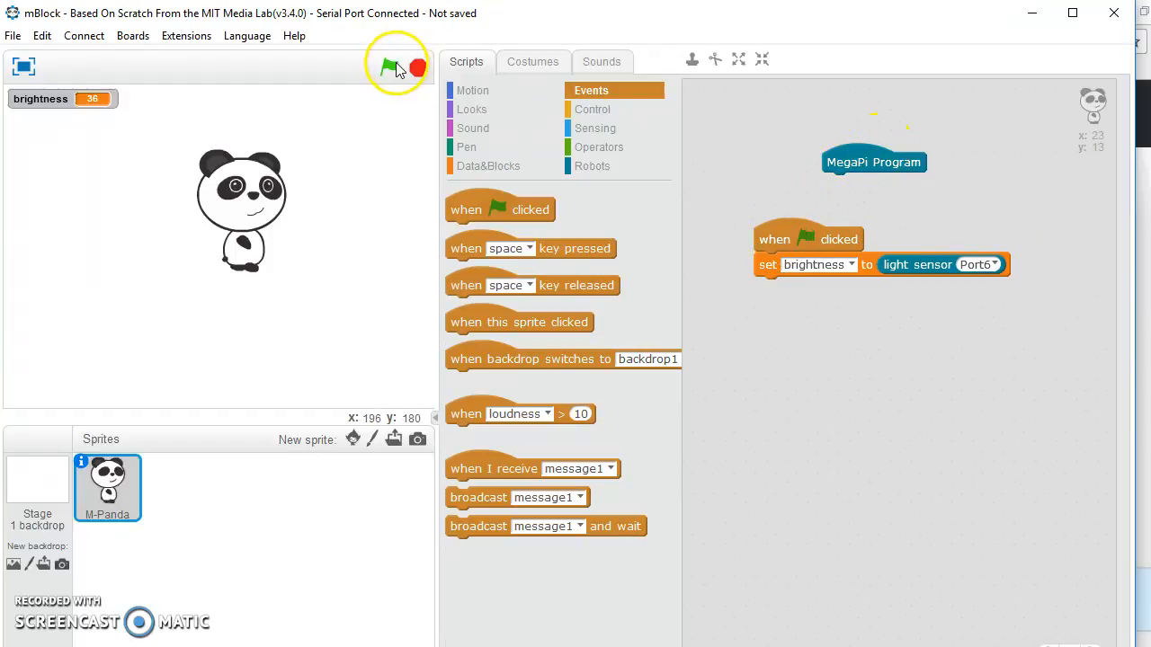
left_click(388, 68)
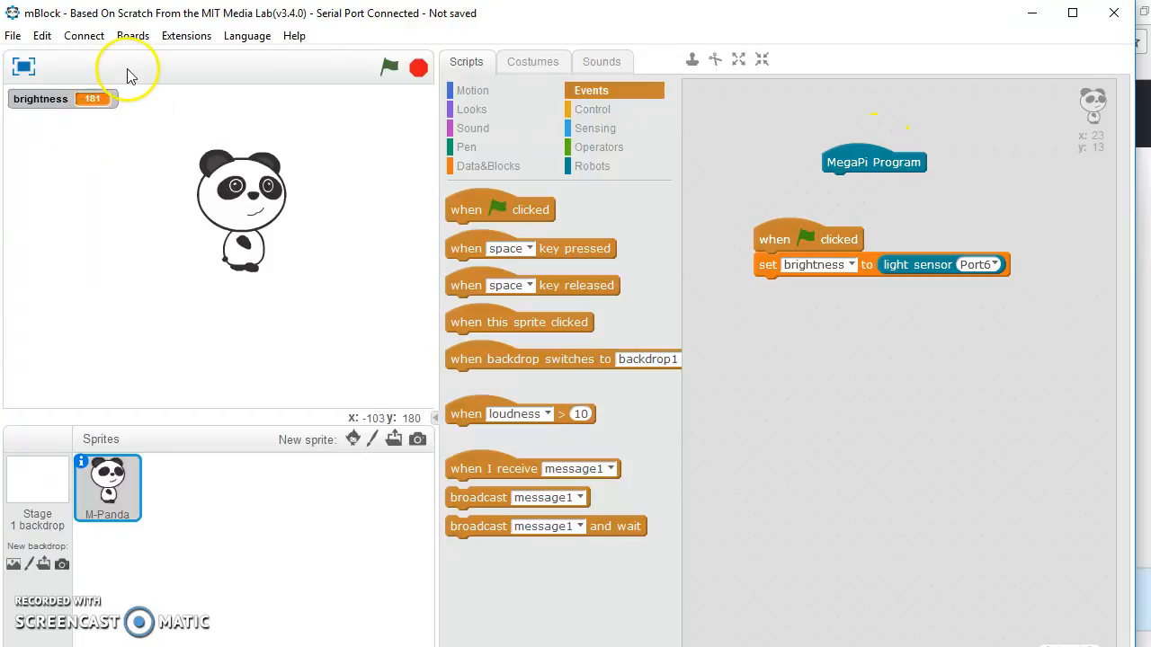
mouse_move(382, 75)
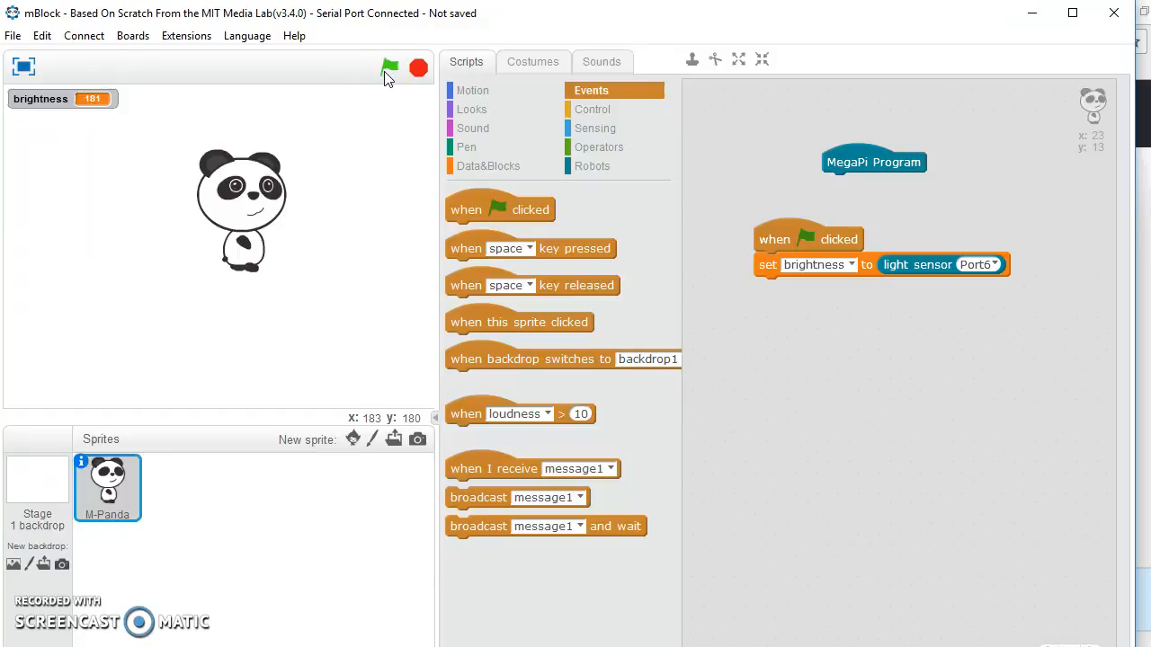
left_click(388, 68)
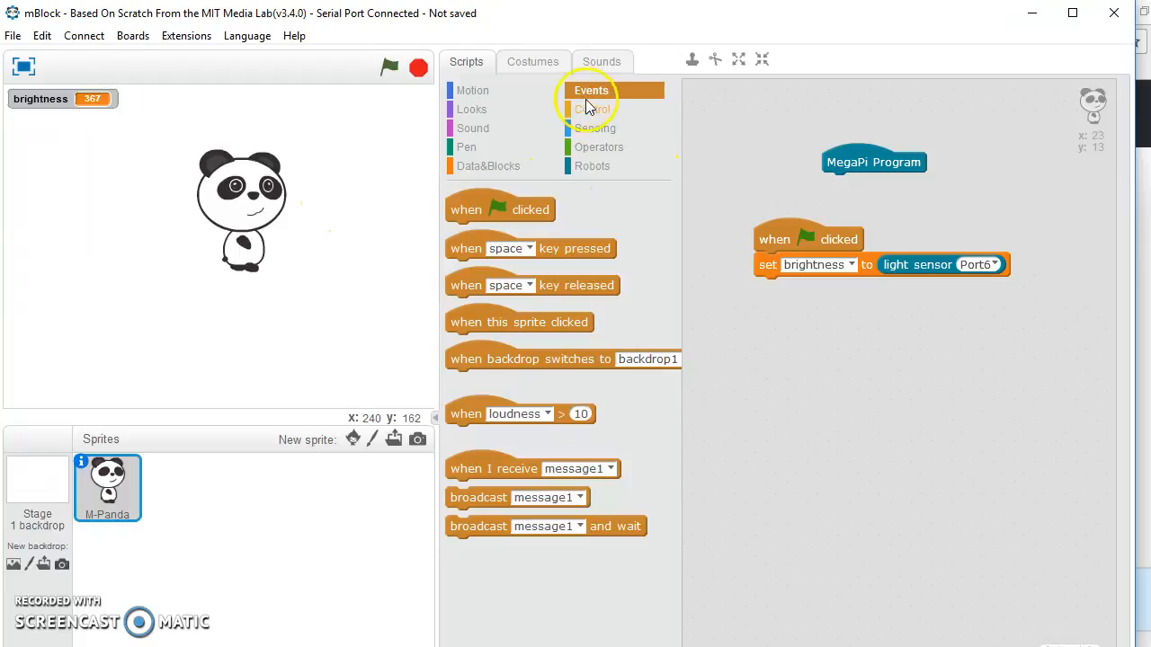
Wrap set brightness and a short wait in a forever loop under the green-flag hat
left_click(593, 110)
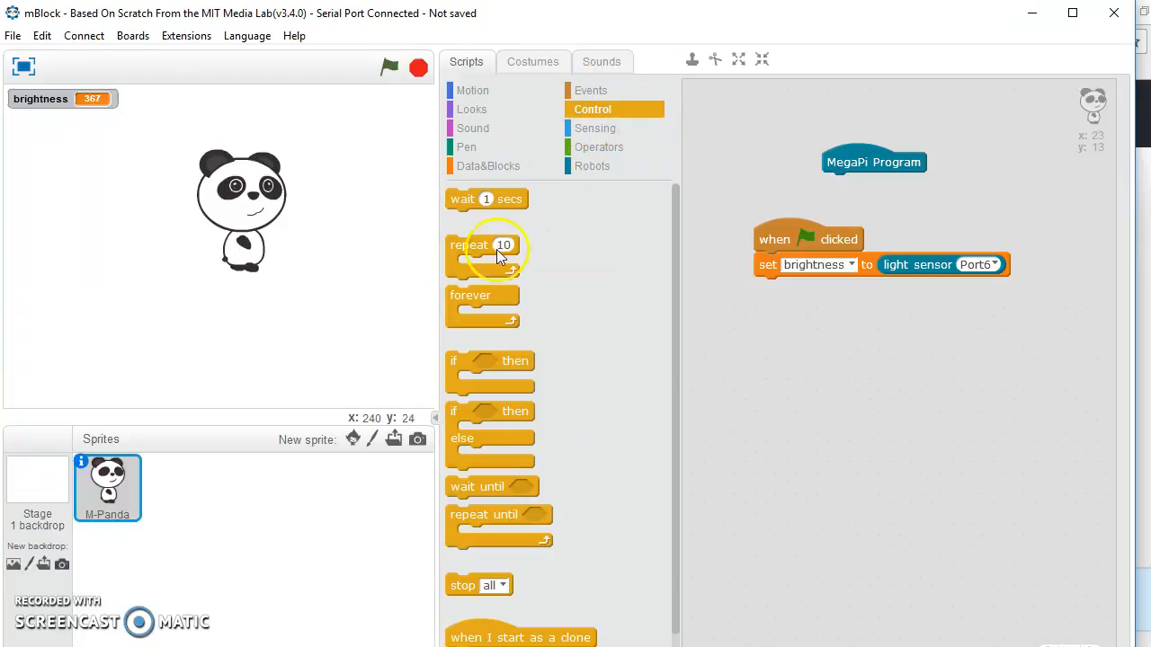
left_click_drag(486, 295, 687, 252)
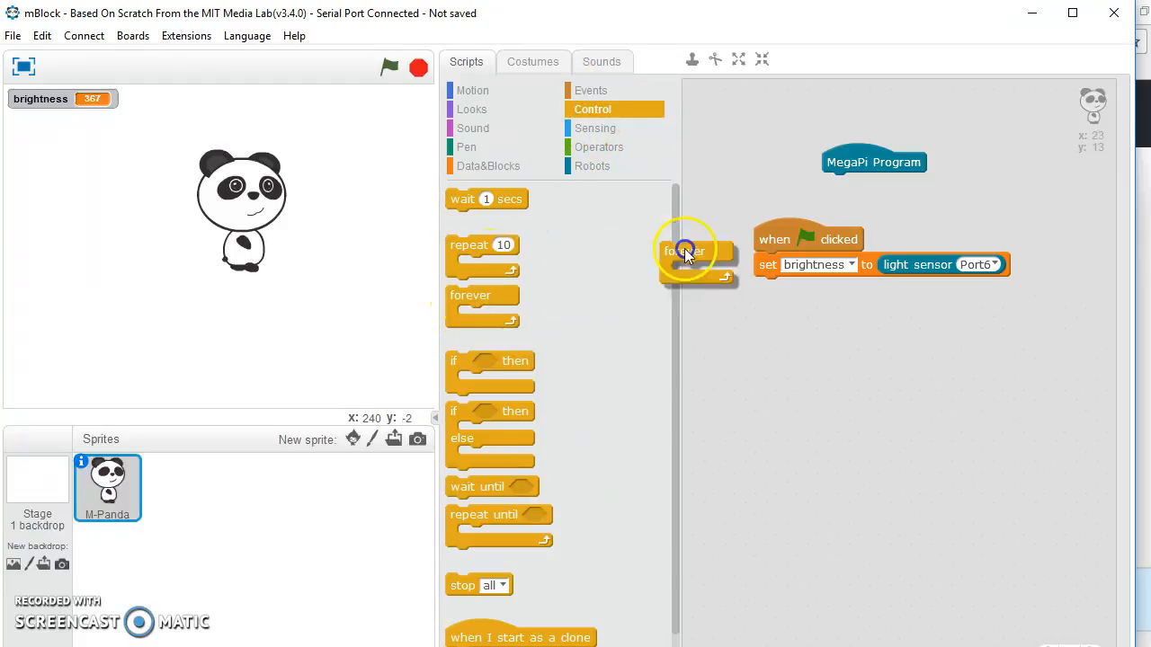
left_click_drag(687, 250, 782, 296)
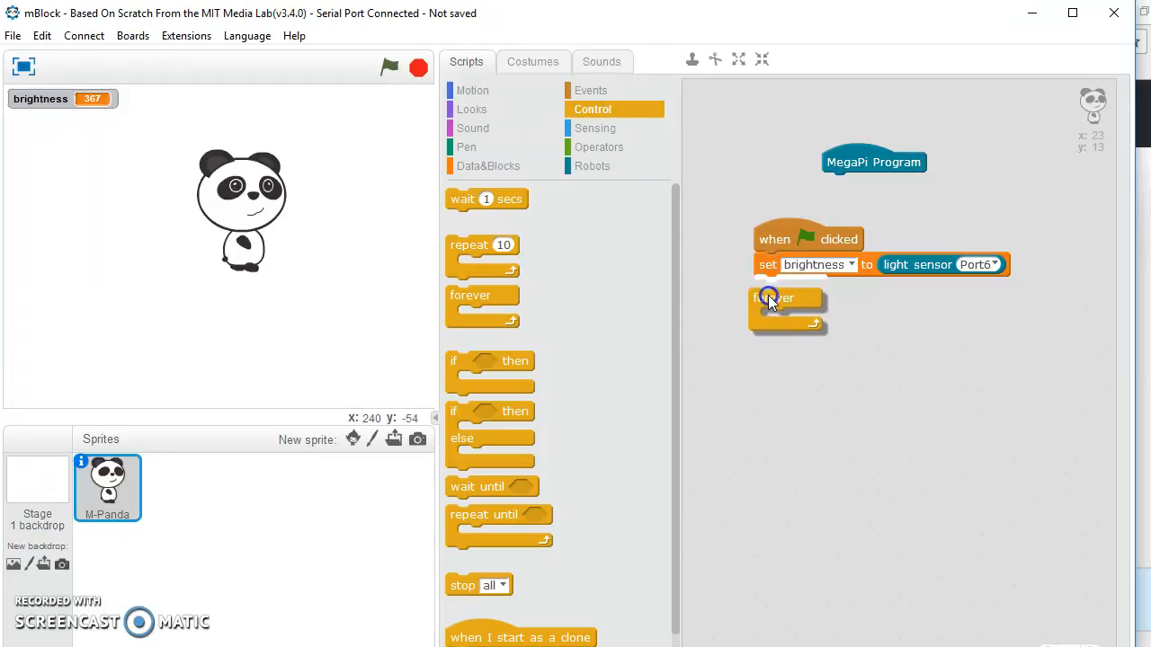
right_click(769, 298)
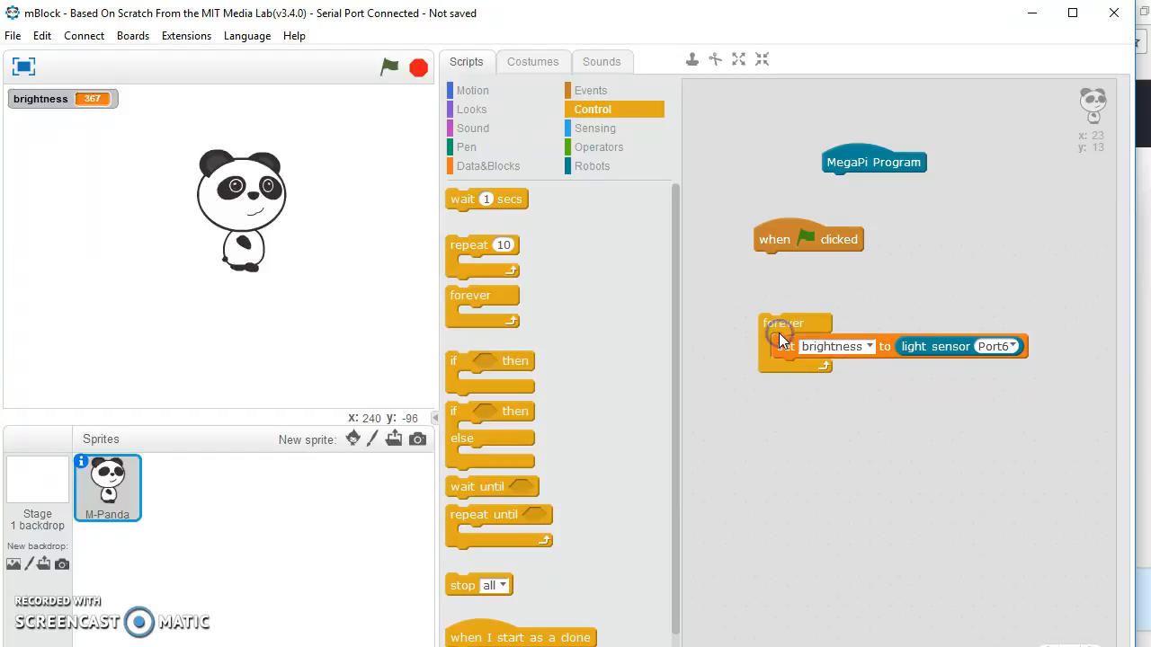
left_click_drag(486, 198, 827, 367)
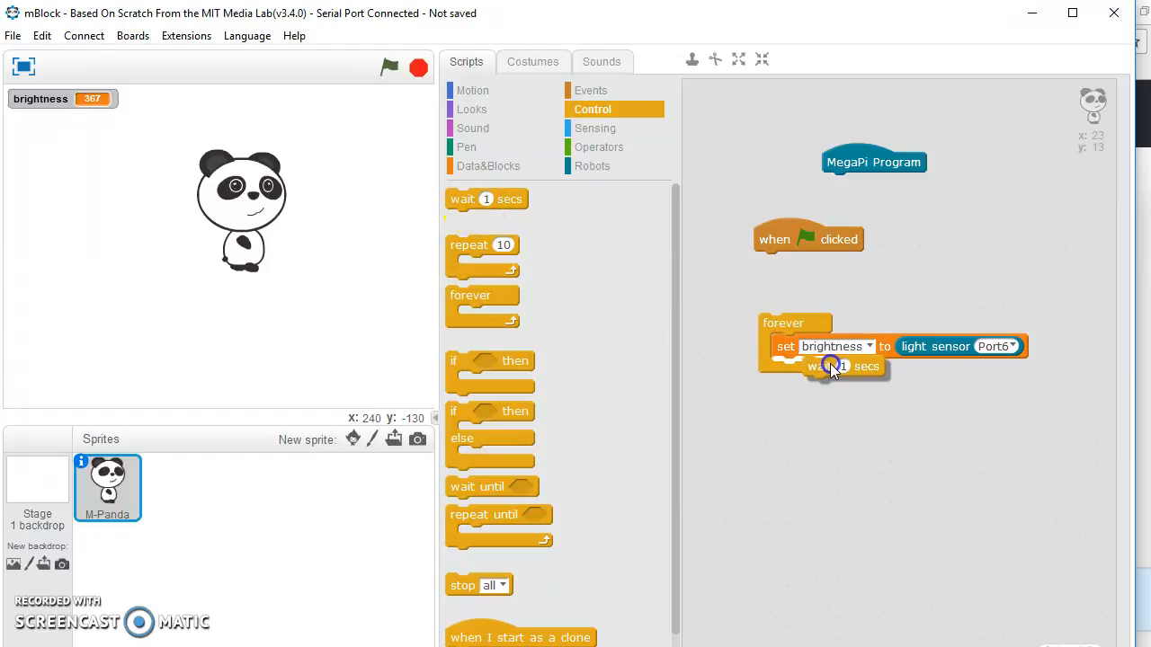
left_click_drag(831, 367, 813, 370)
type(".1")
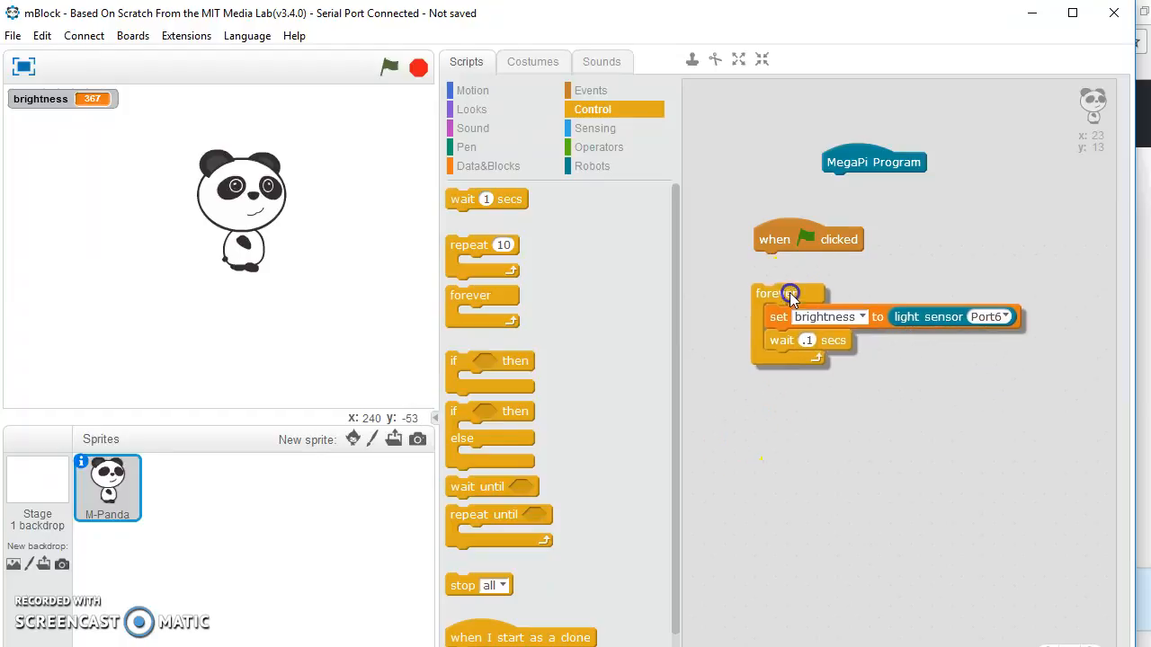
left_click_drag(770, 293, 780, 263)
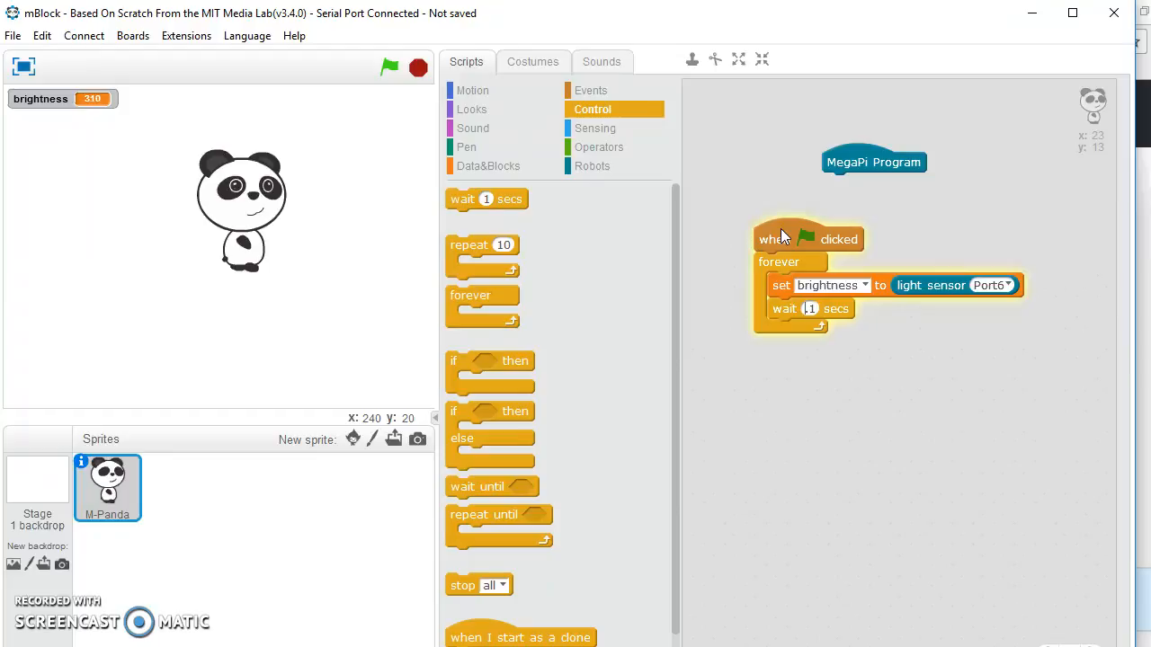
Run the green-flag script to read brightness, then drag the stack up toward MegaPi Program
left_click(389, 67)
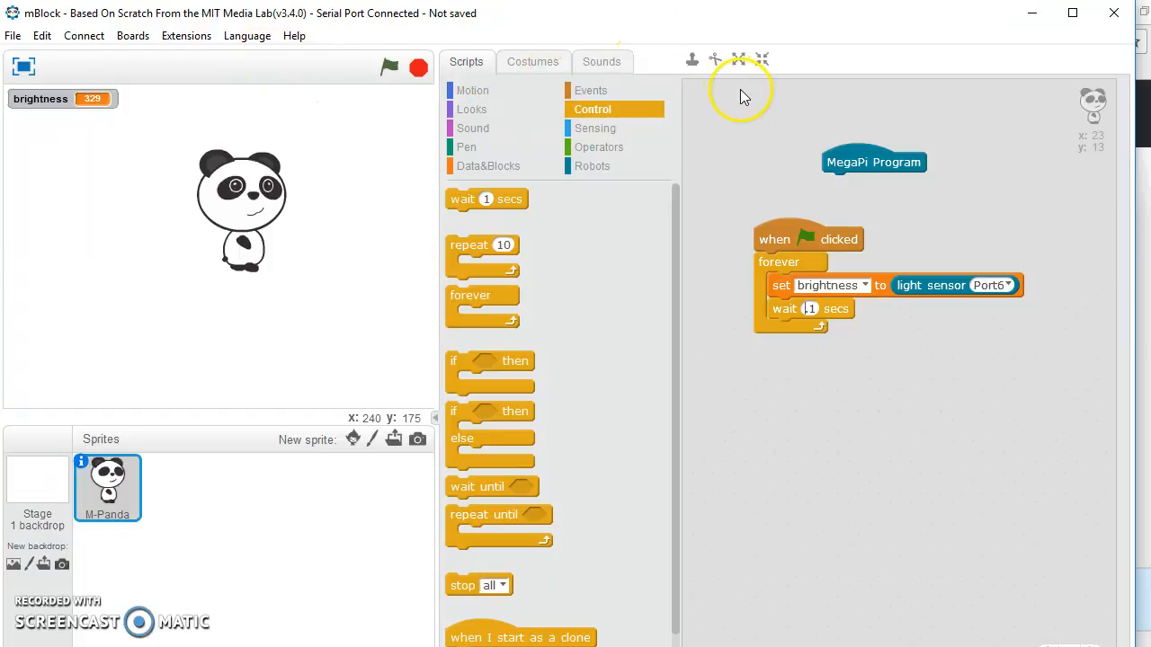
mouse_move(888, 405)
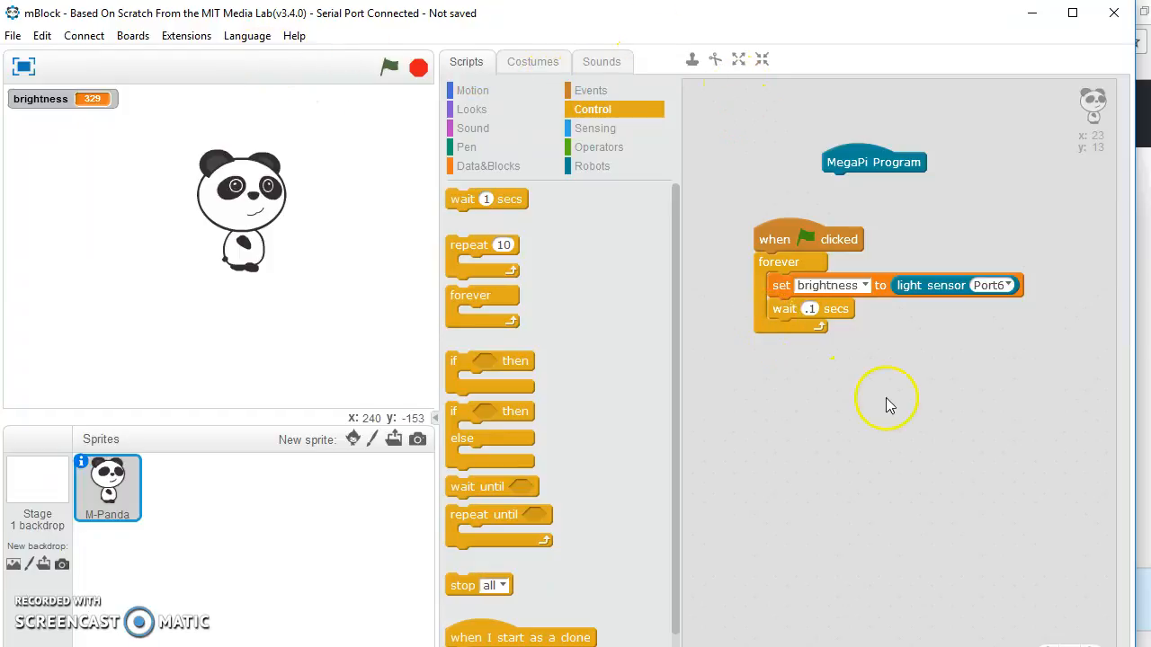
mouse_move(1043, 108)
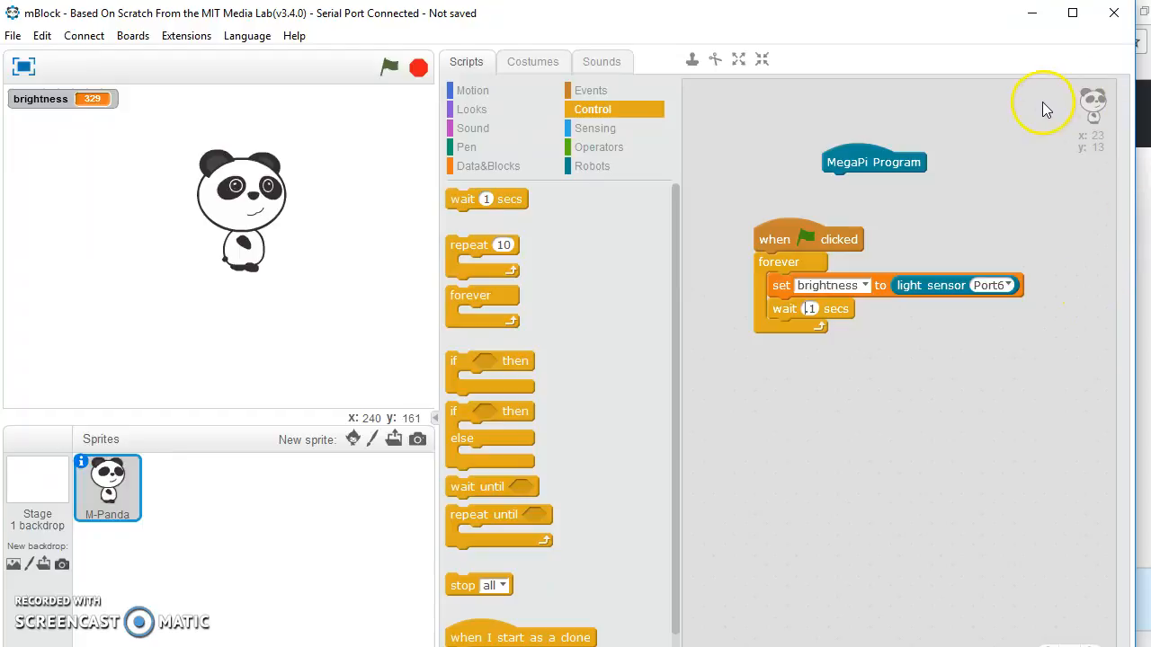
mouse_move(813, 169)
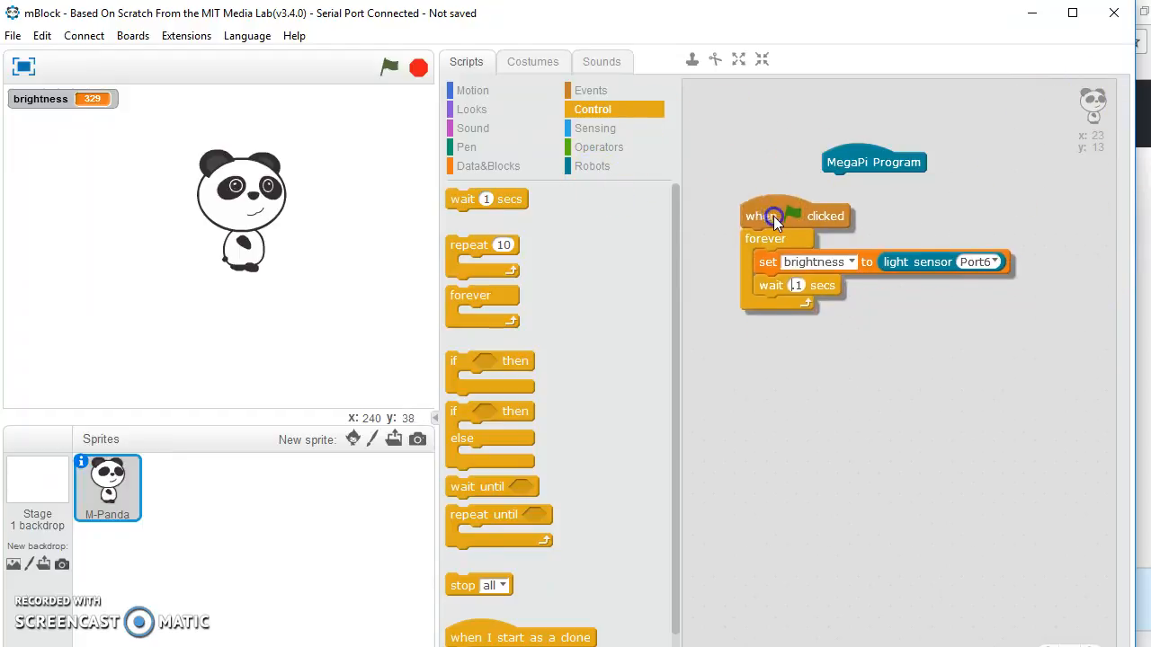
left_click_drag(773, 219, 863, 207)
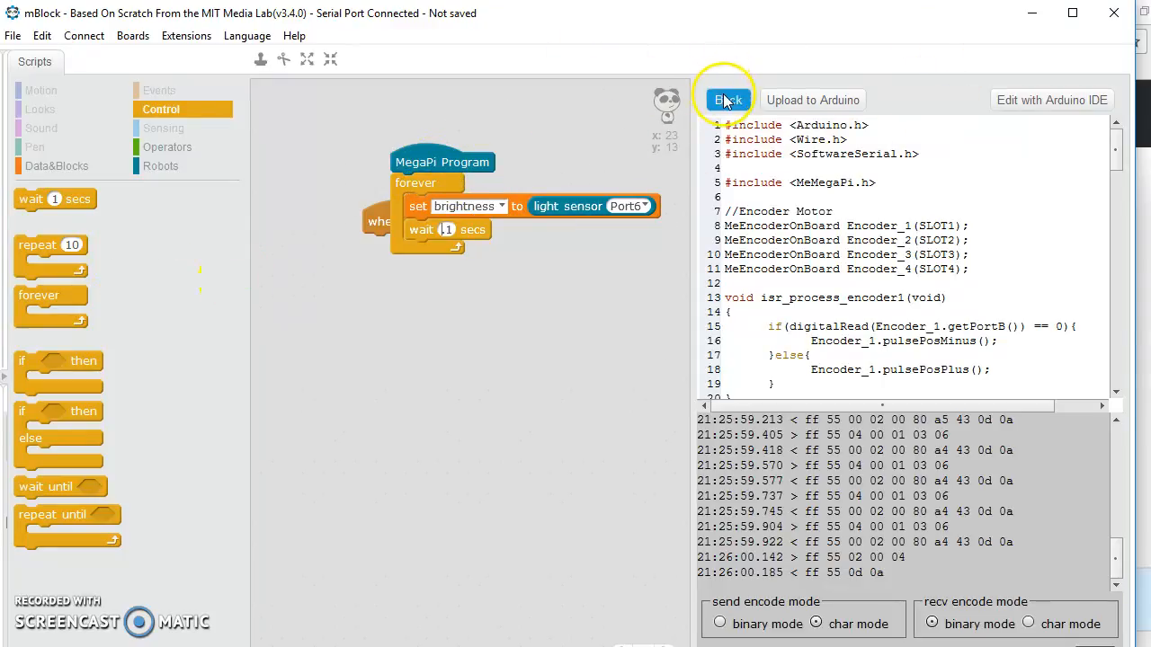
Use Back to leave the generated Arduino code and return to the stage and scripts
left_click(728, 101)
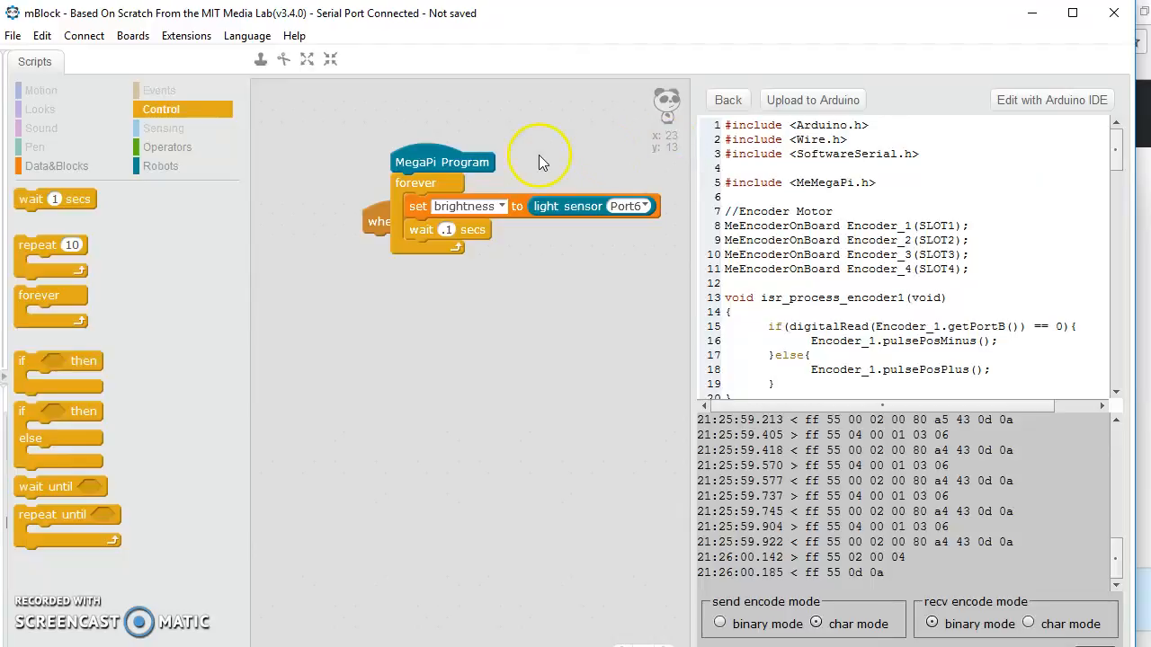
left_click(727, 99)
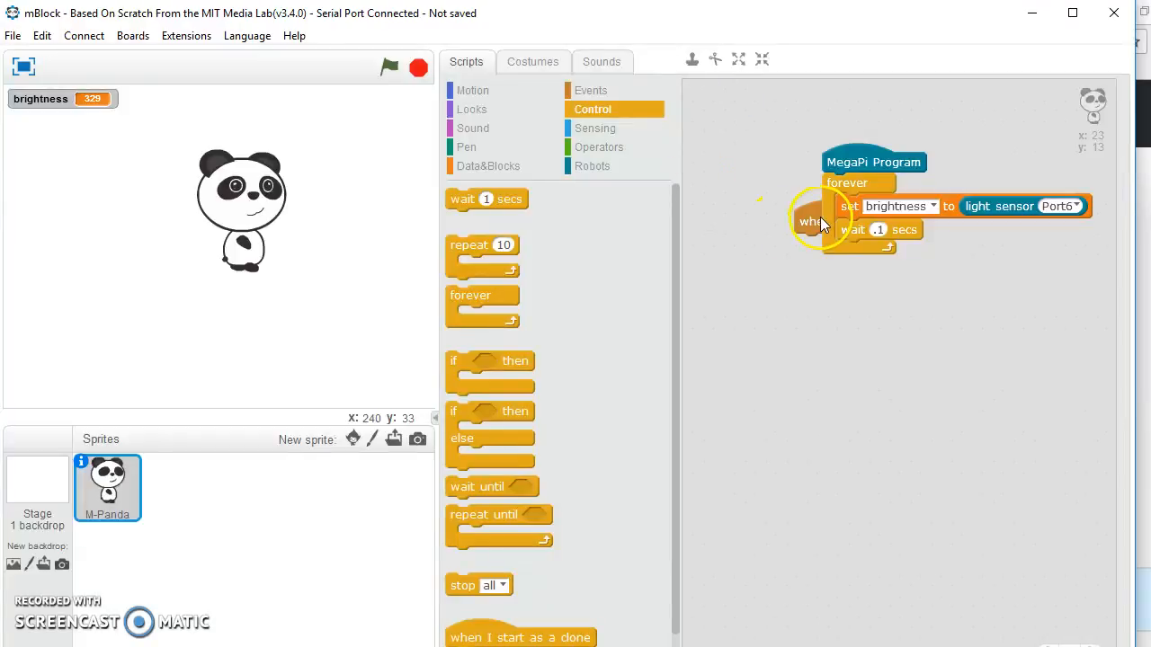
mouse_move(819, 190)
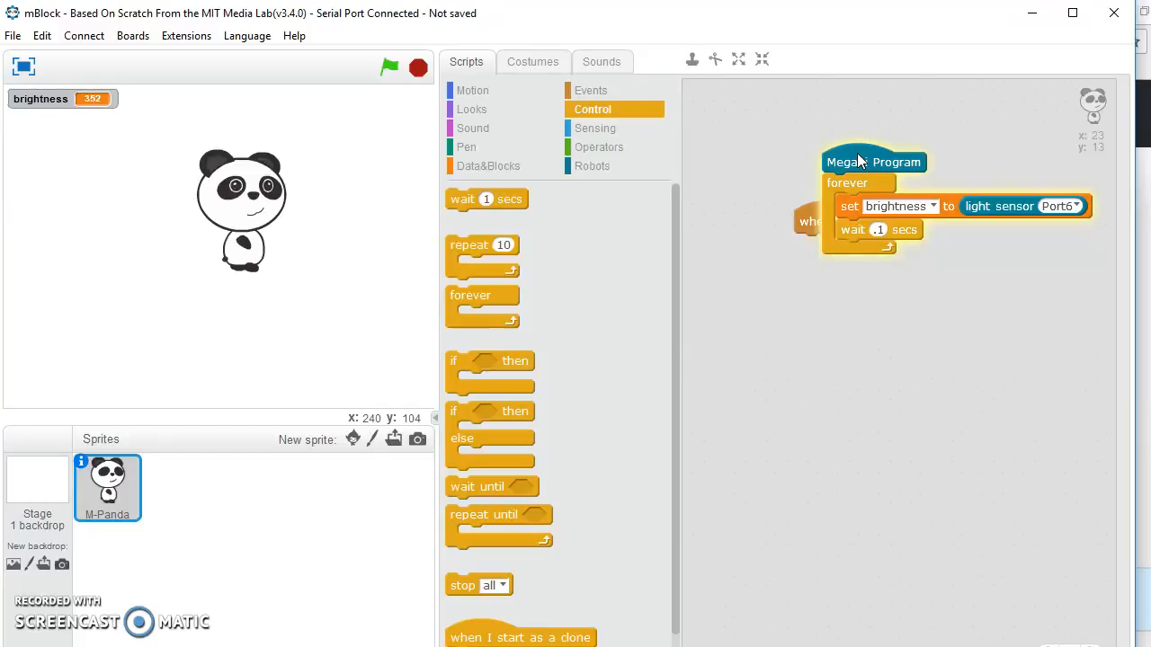
mouse_move(719, 220)
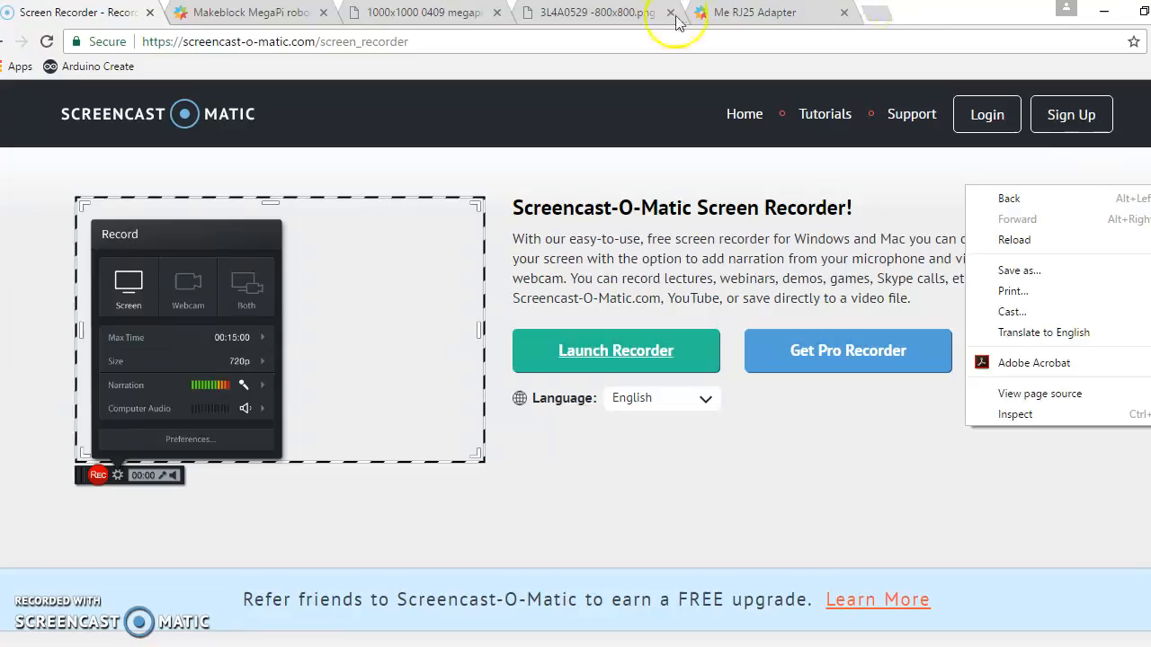
Switch to the 3L4A0529 adapter board photo tab in Chrome
left_click(590, 10)
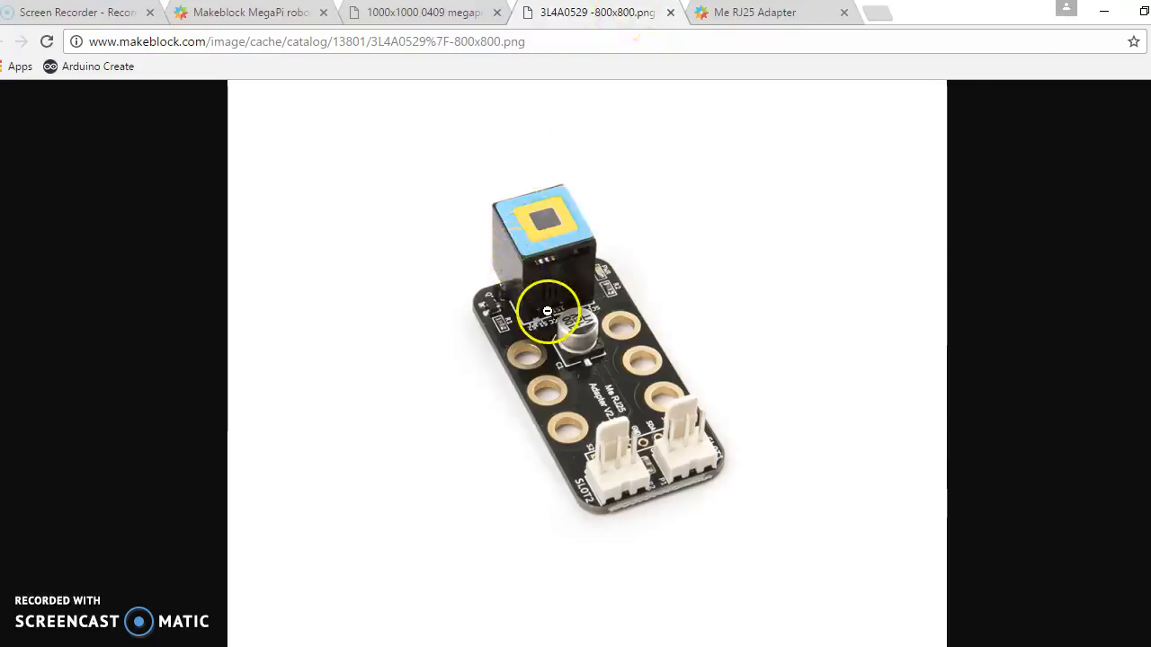
mouse_move(667, 108)
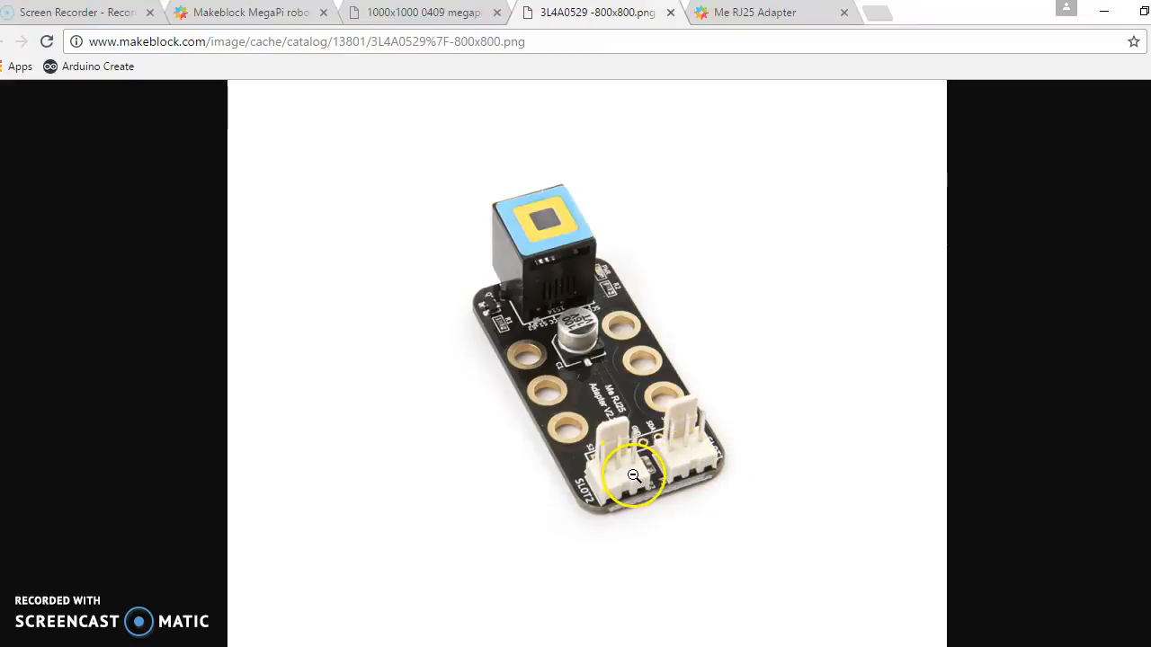
mouse_move(728, 461)
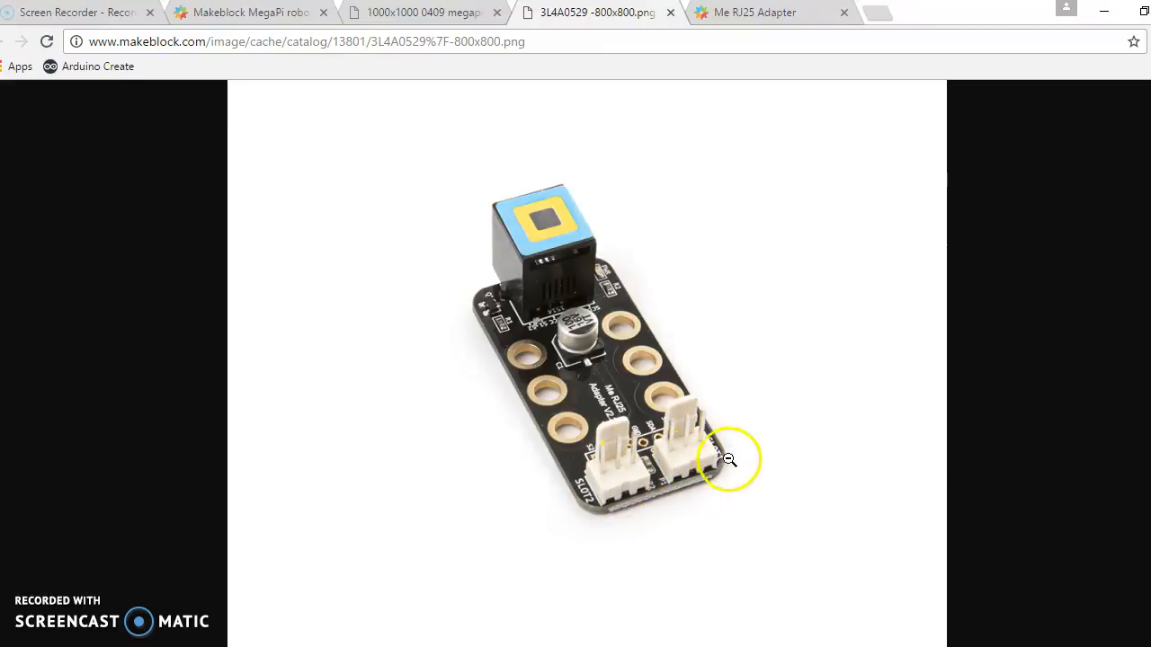
mouse_move(612, 460)
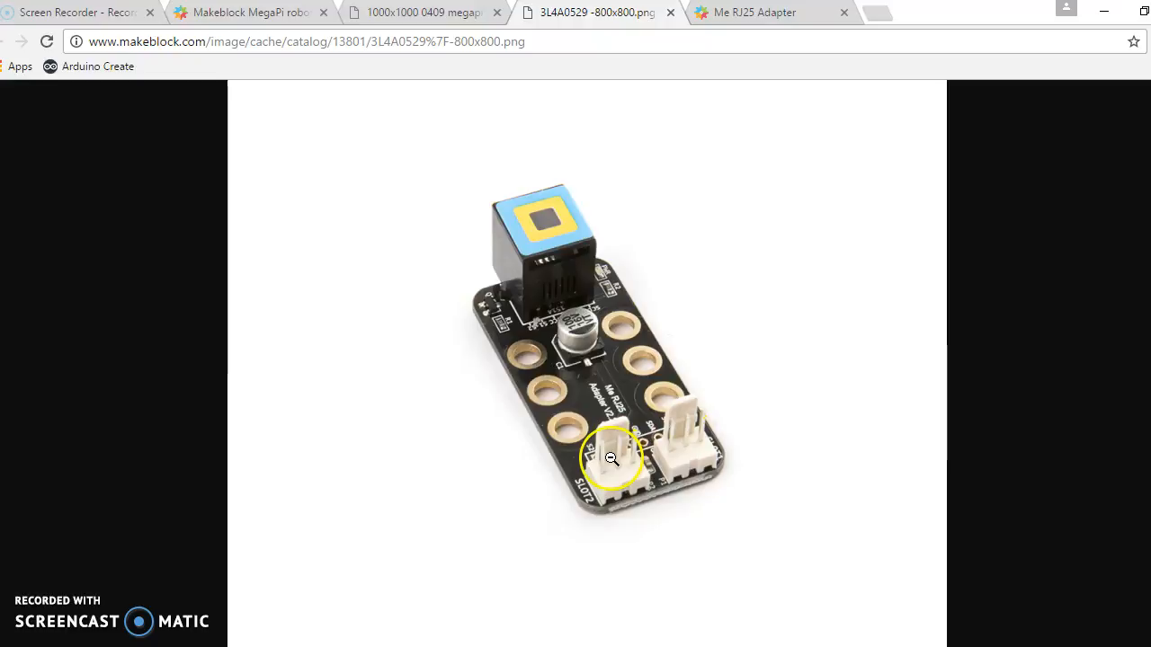
mouse_move(550, 471)
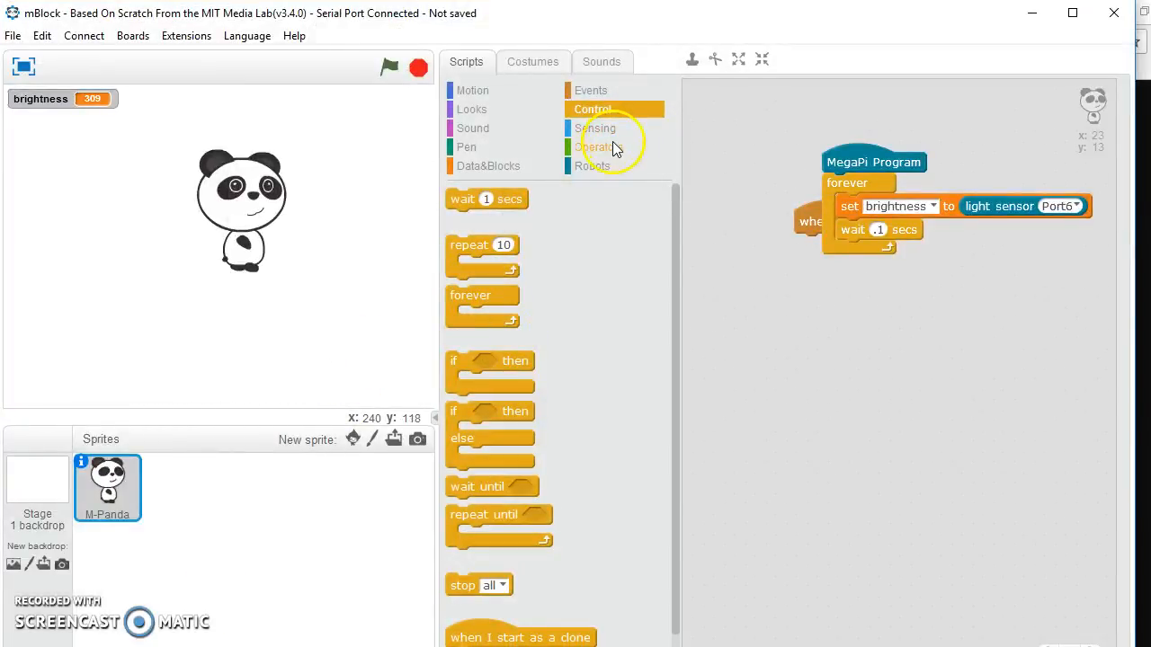
Show the Robots block category and browse down and back up its block list
left_click(591, 166)
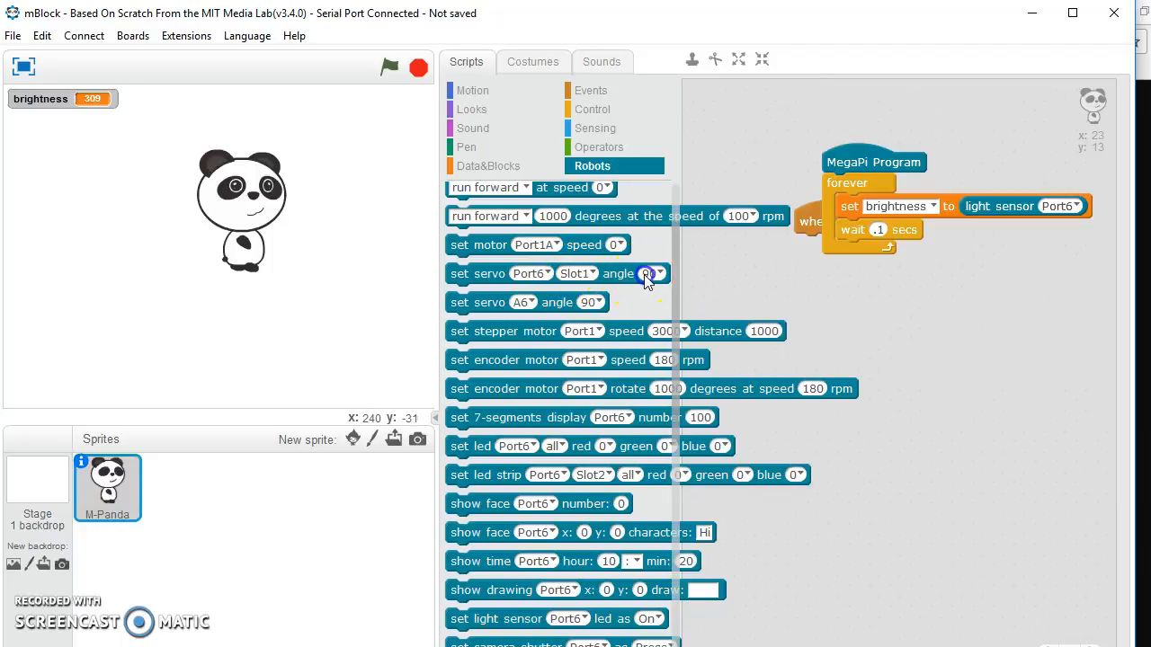
left_click(653, 273)
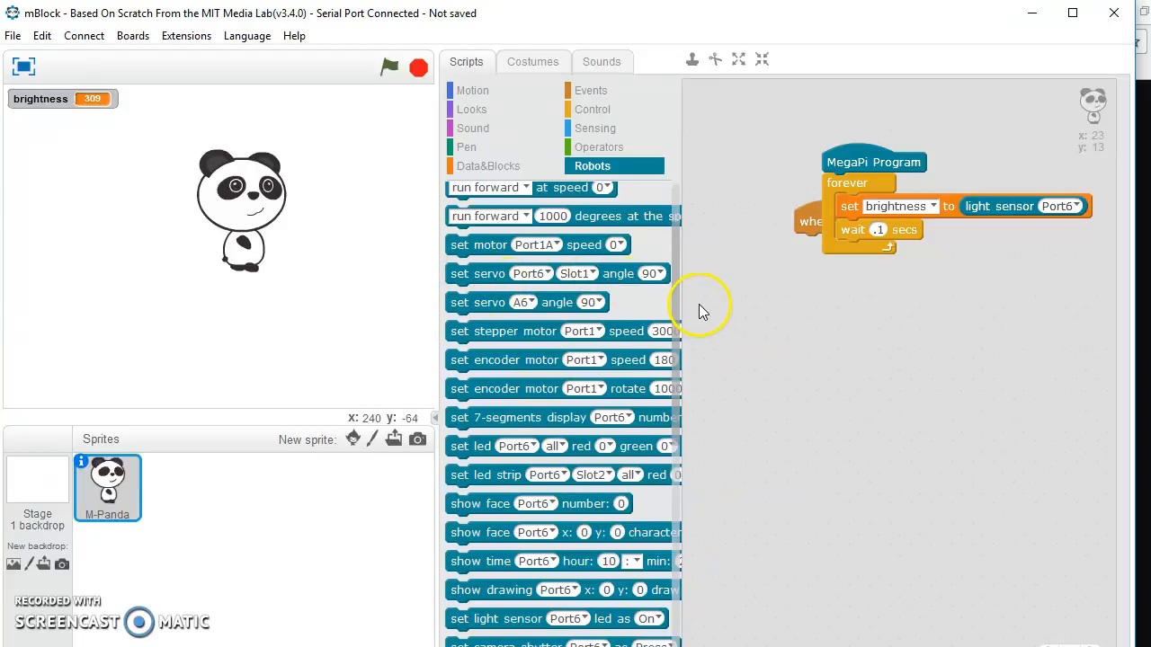
scroll("down", 3)
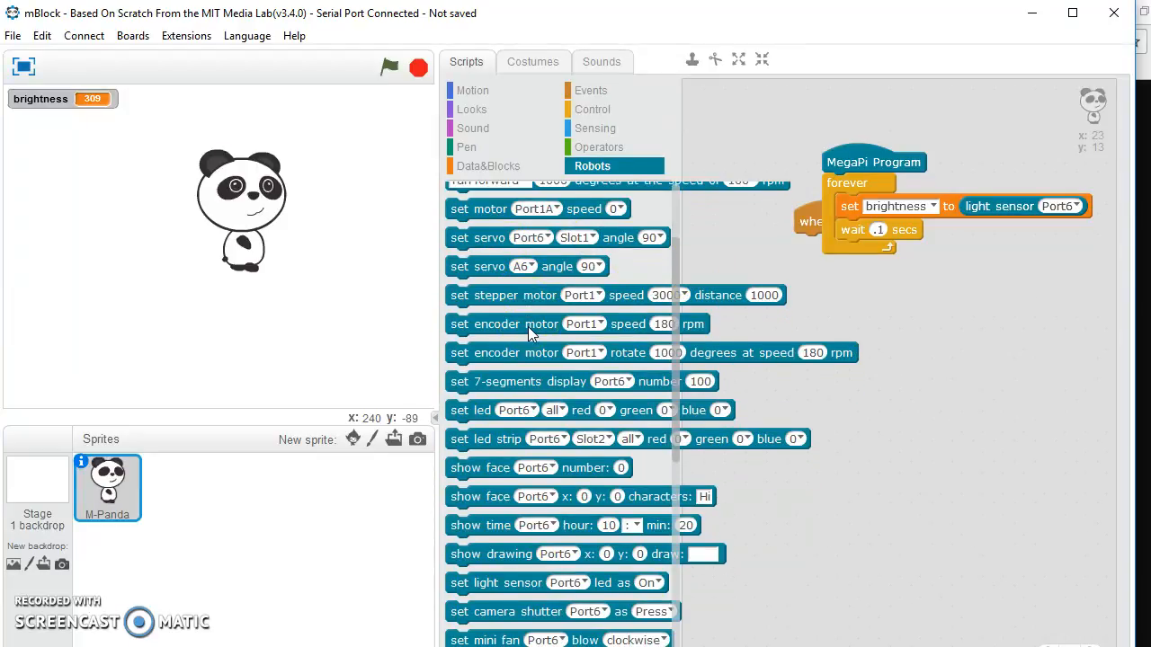
scroll("up", 3)
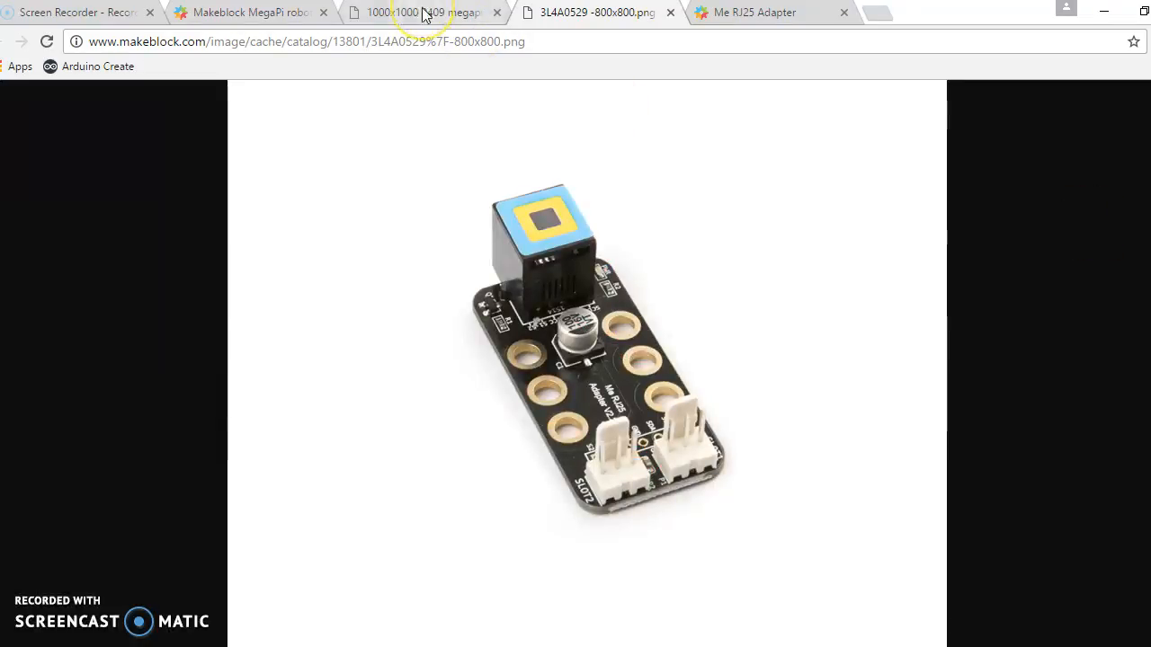
Switch to the Chrome tab showing the MegaPi main controller board photo
left_click(417, 11)
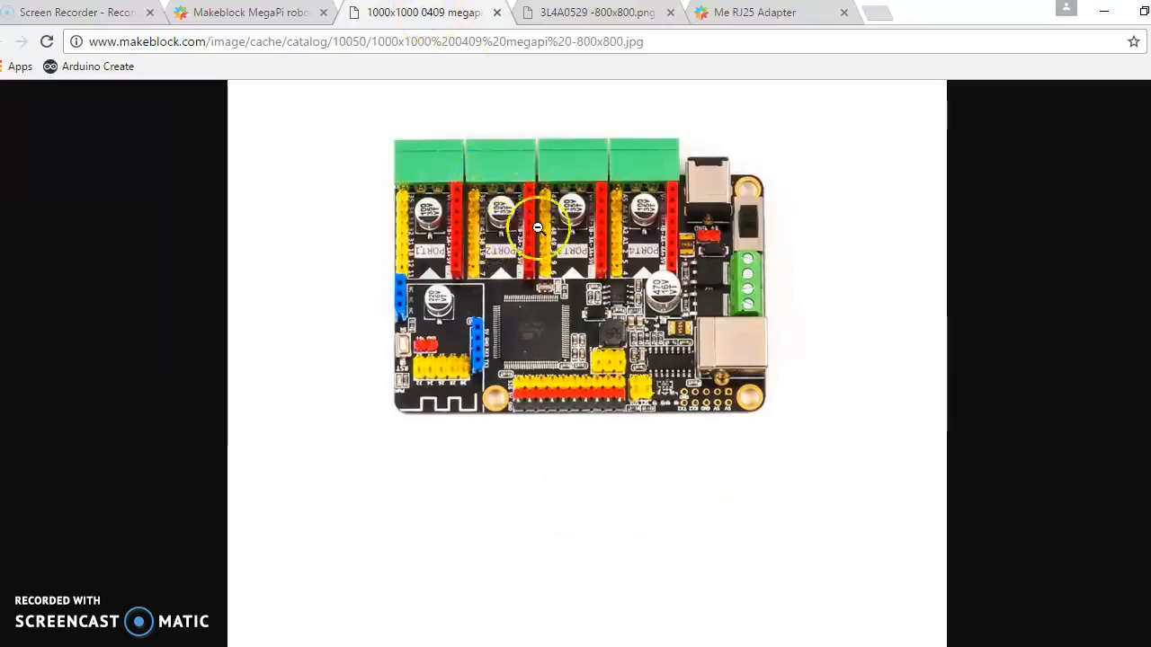
mouse_move(759, 230)
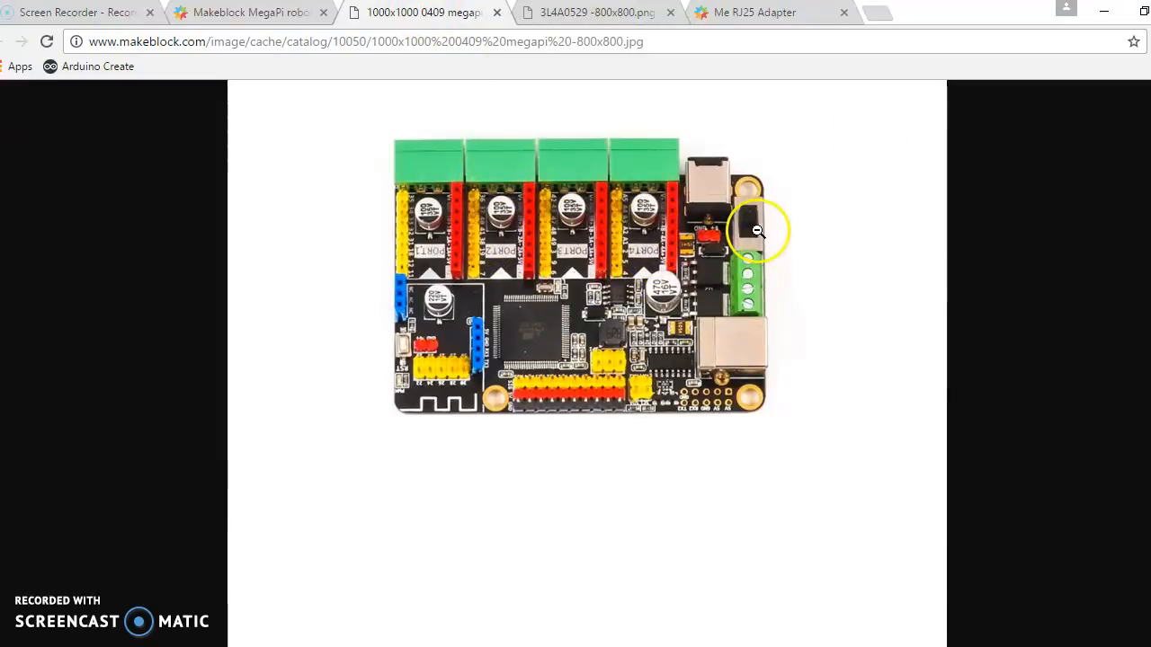
mouse_move(479, 385)
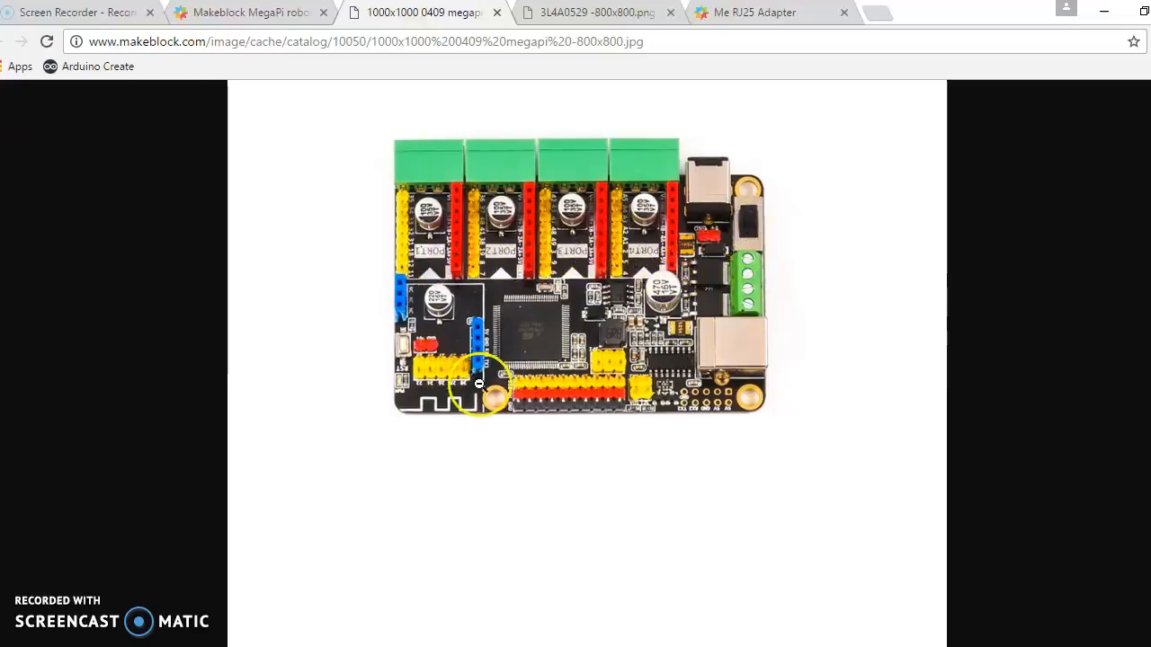
mouse_move(543, 403)
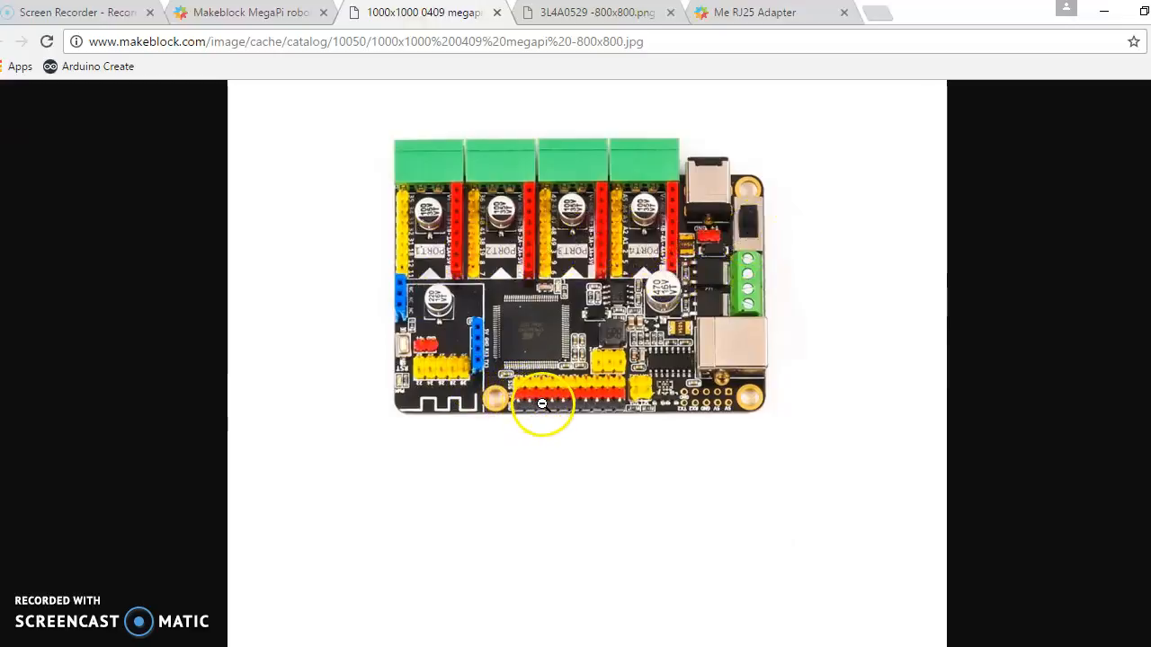
mouse_move(568, 378)
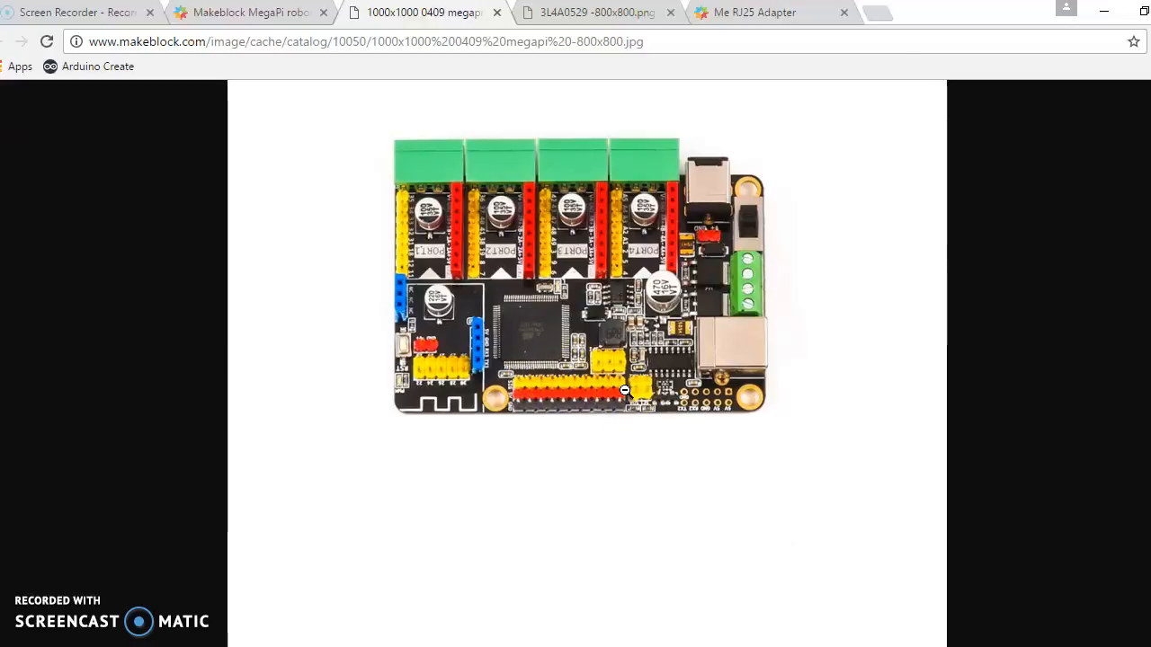
mouse_move(584, 447)
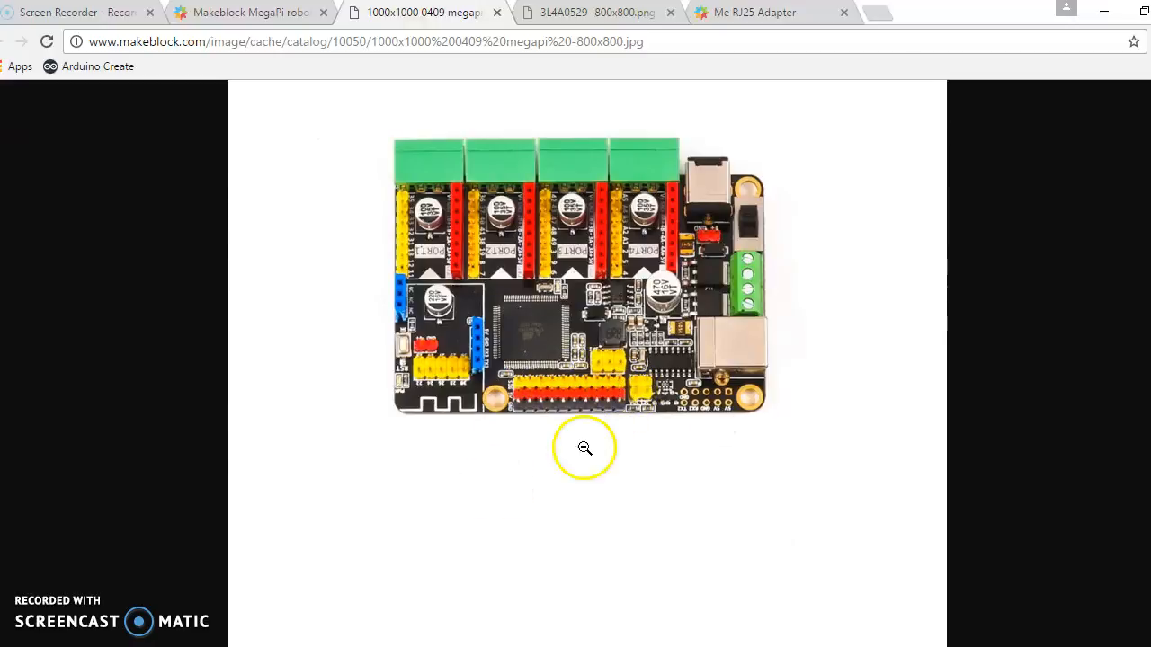
mouse_move(428, 342)
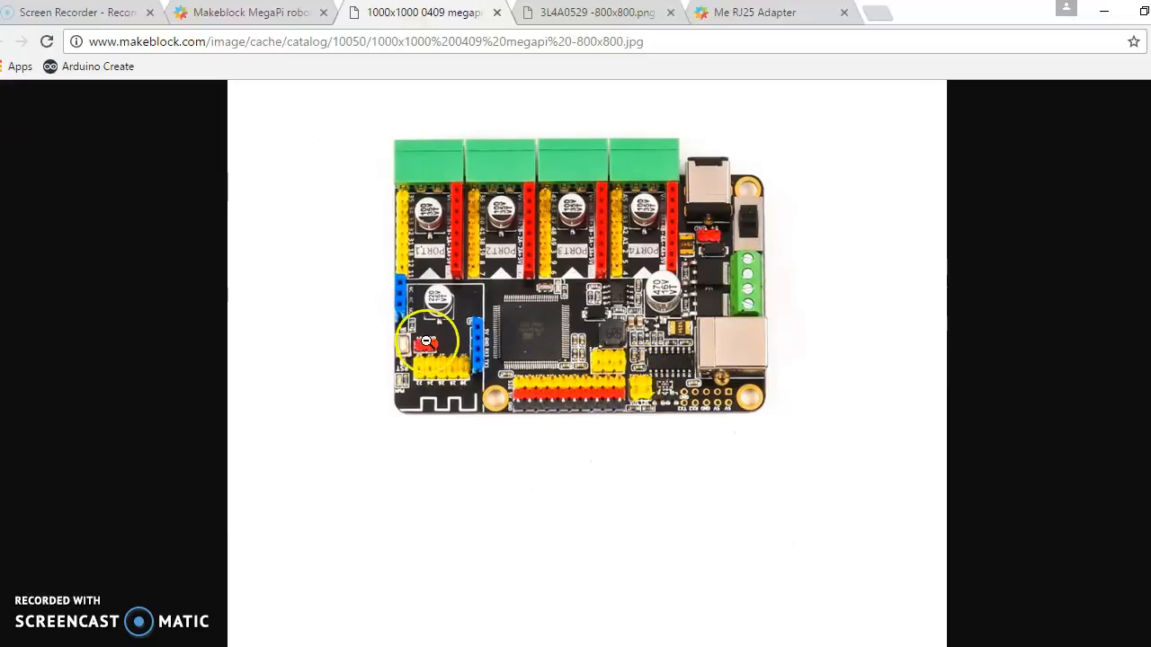
mouse_move(417, 392)
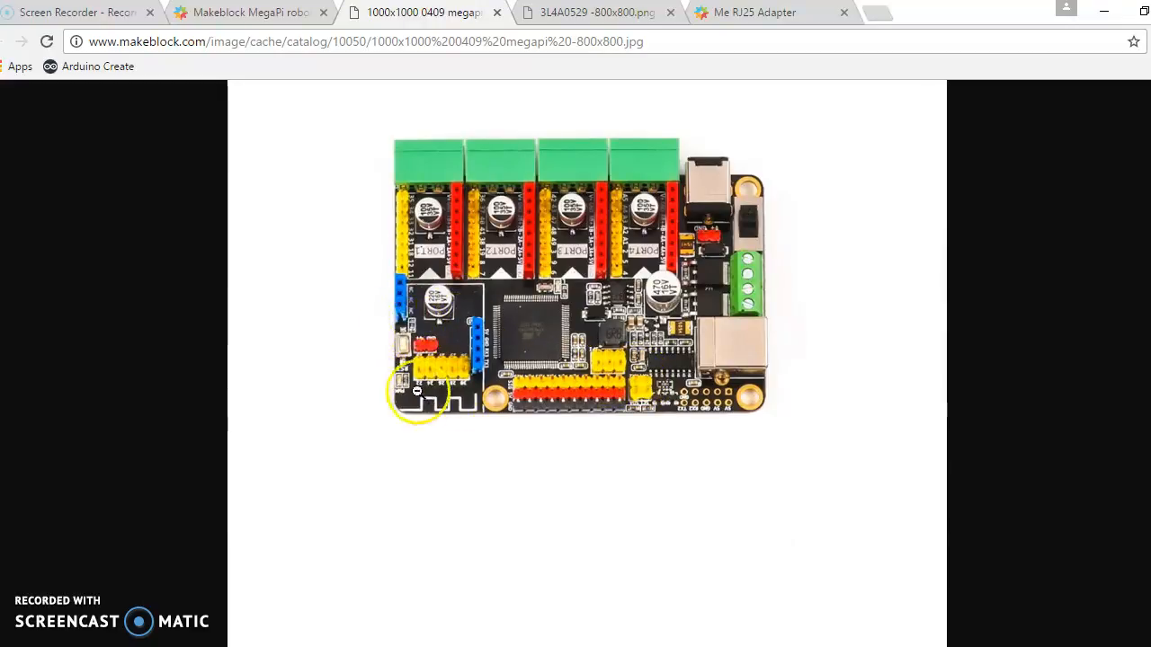
mouse_move(457, 396)
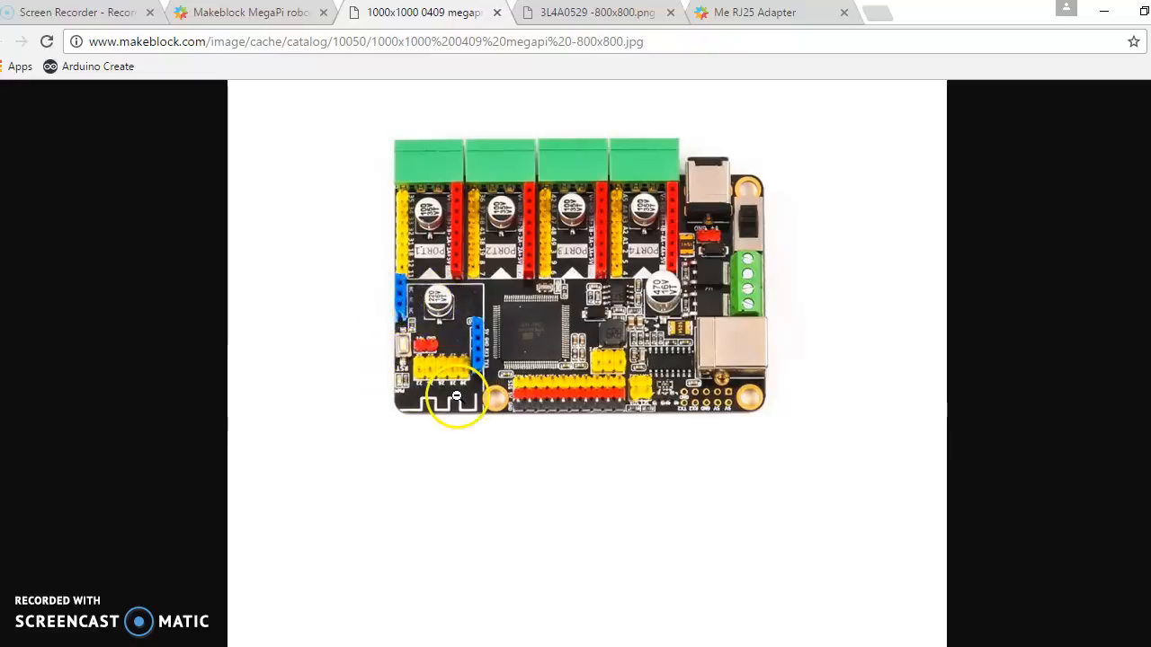
mouse_move(503, 227)
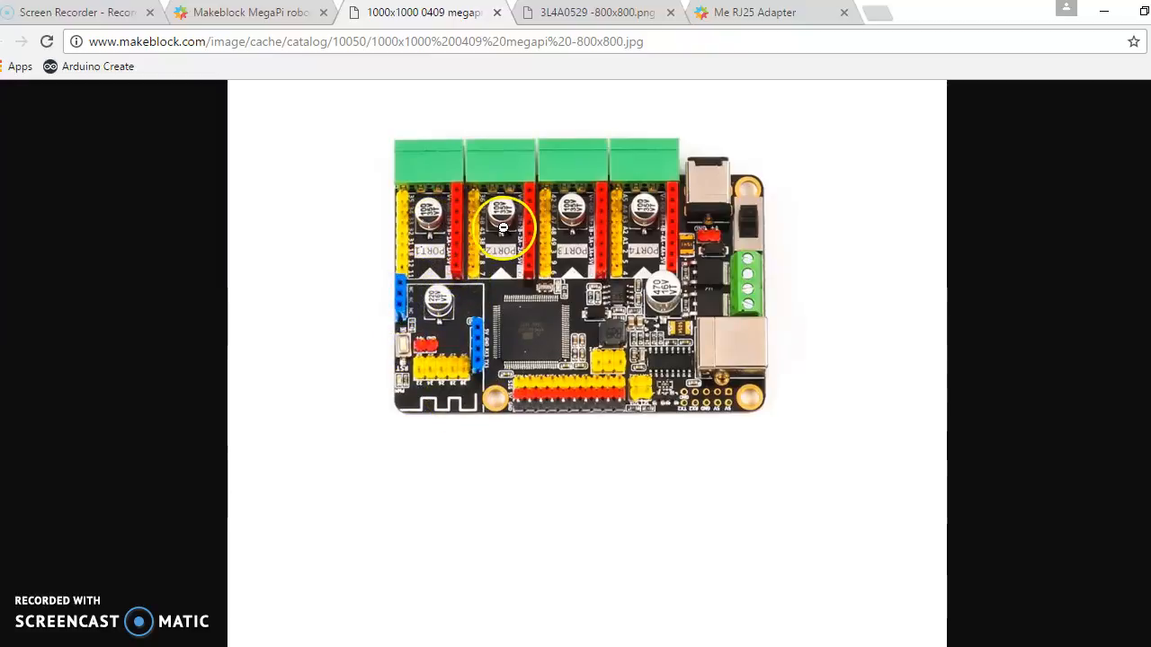
mouse_move(435, 212)
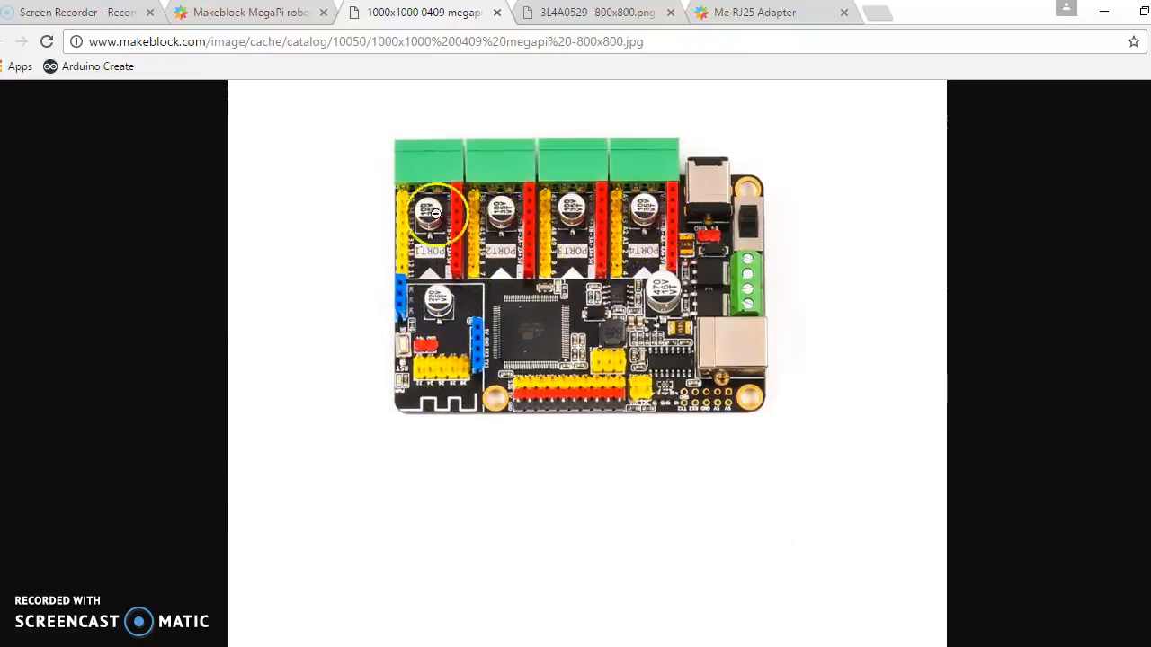
mouse_move(579, 245)
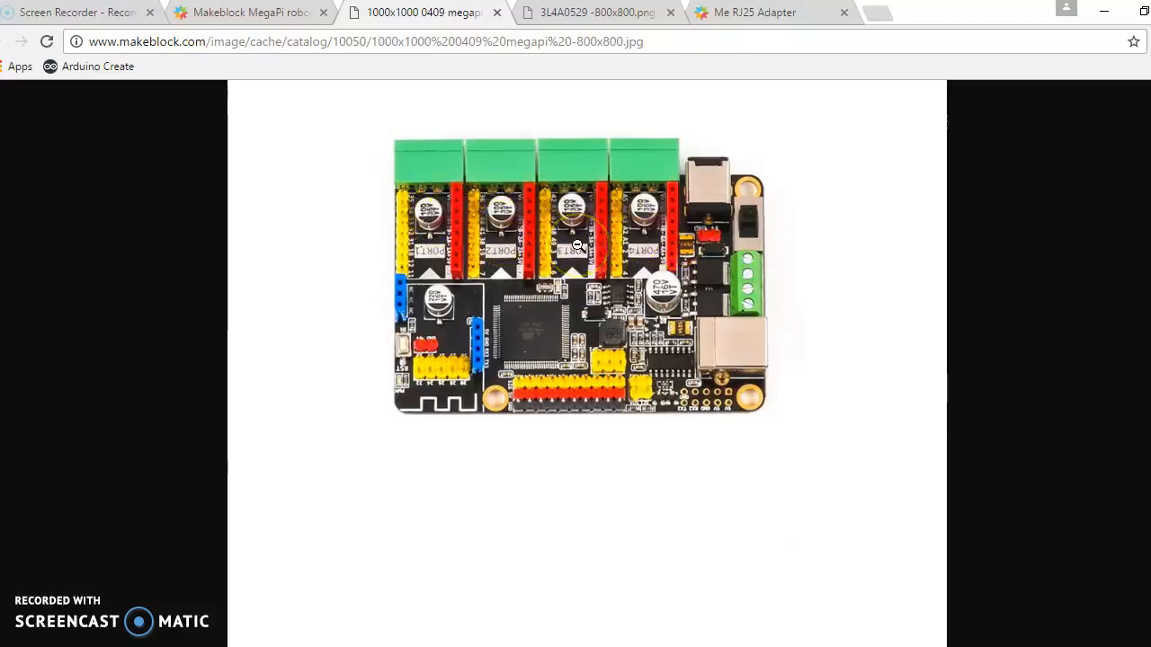
mouse_move(611, 217)
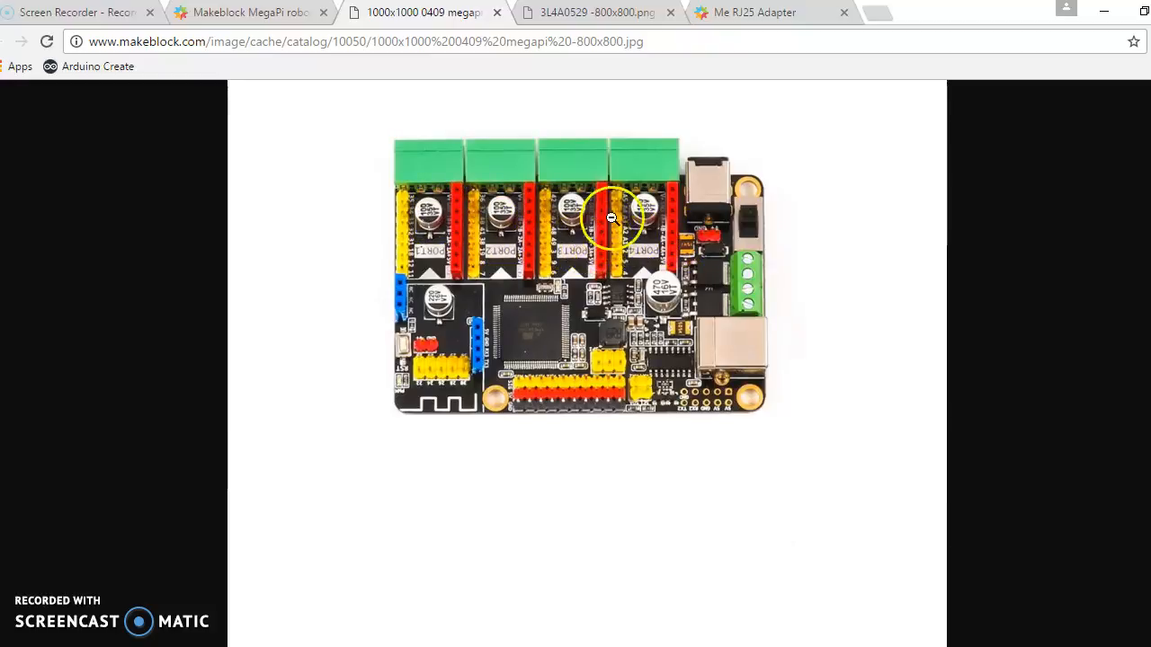
mouse_move(615, 270)
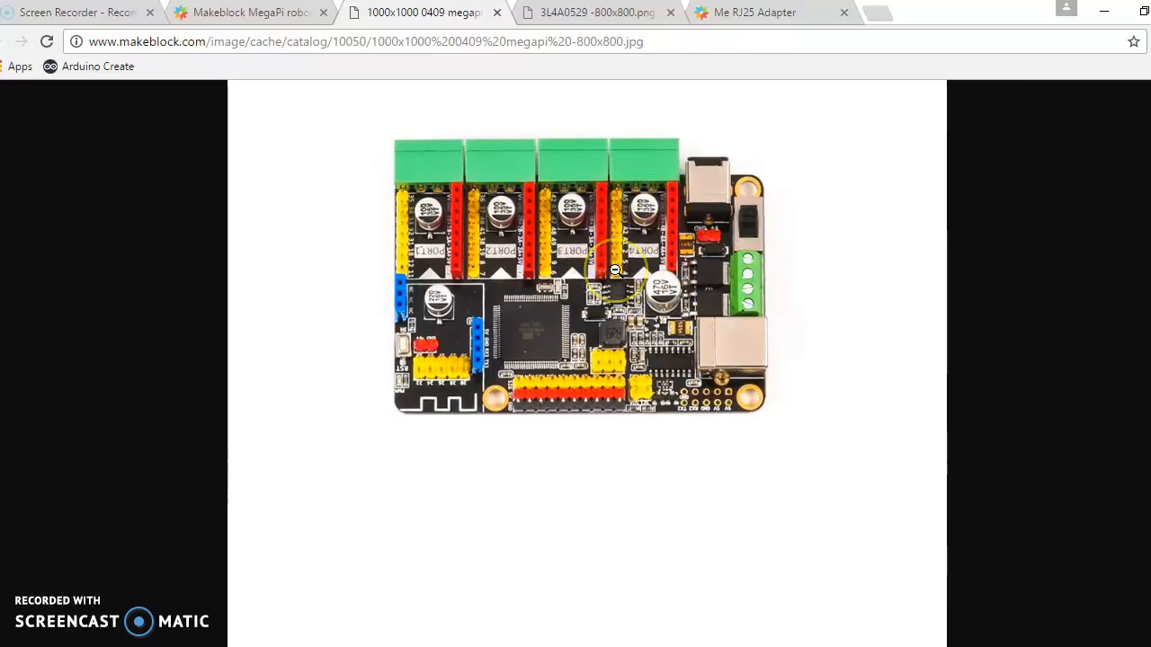
mouse_move(615, 237)
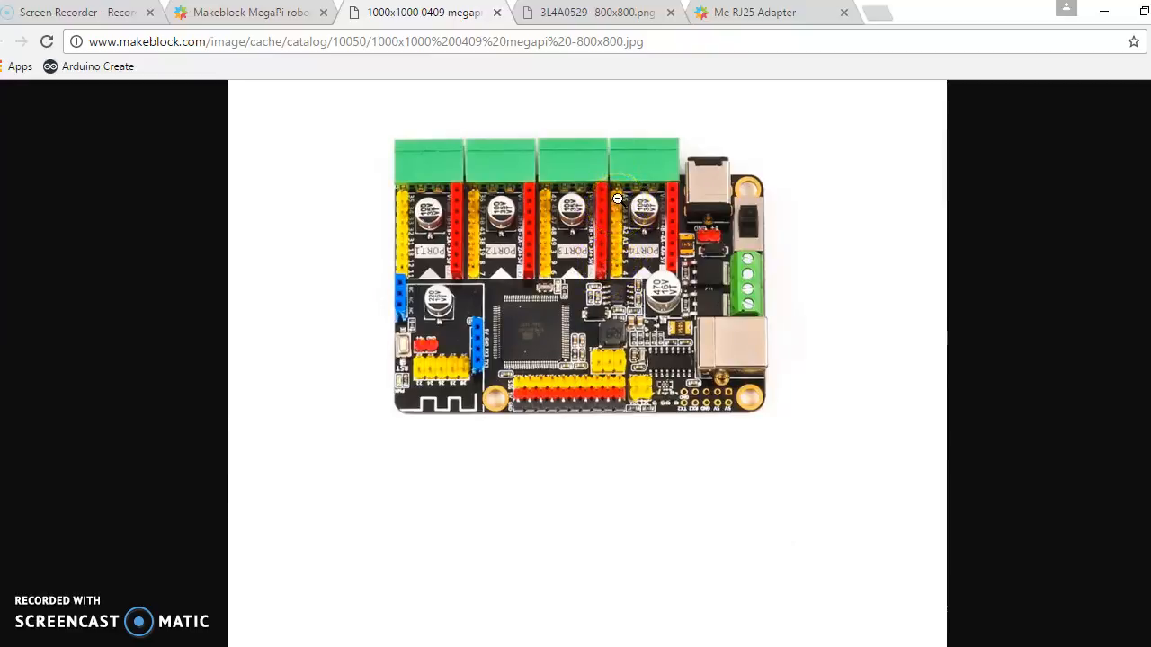
mouse_move(619, 230)
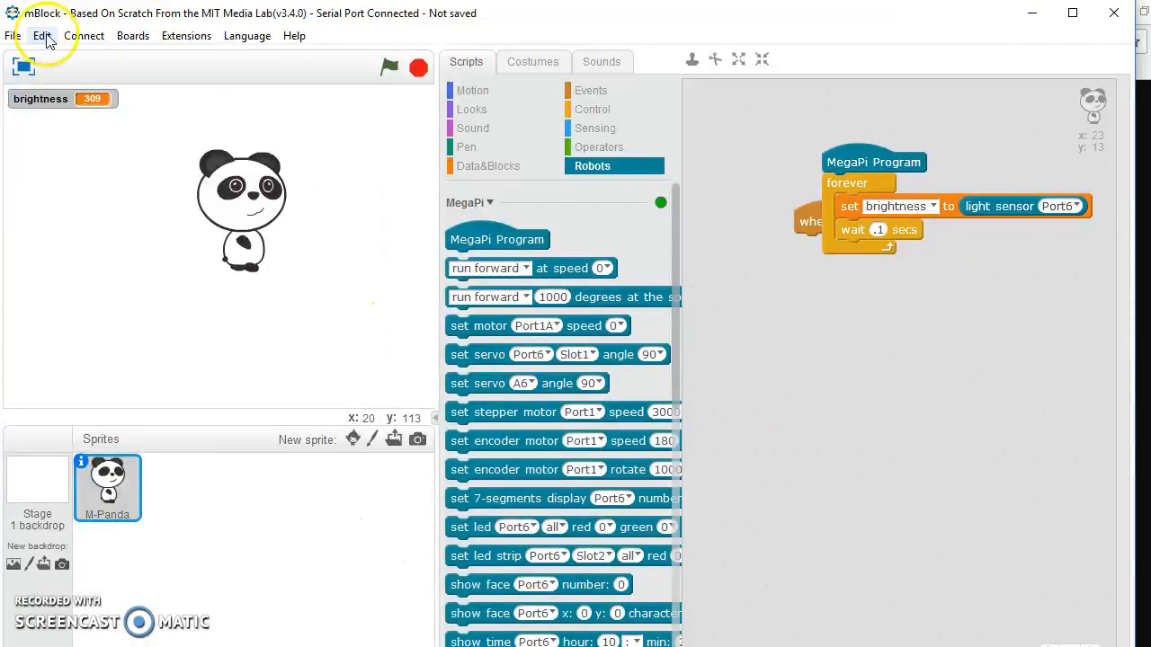
Confirm the Ultimate 2.0 Mega Pi board and enable the Arduino extension under Extensions
left_click(133, 36)
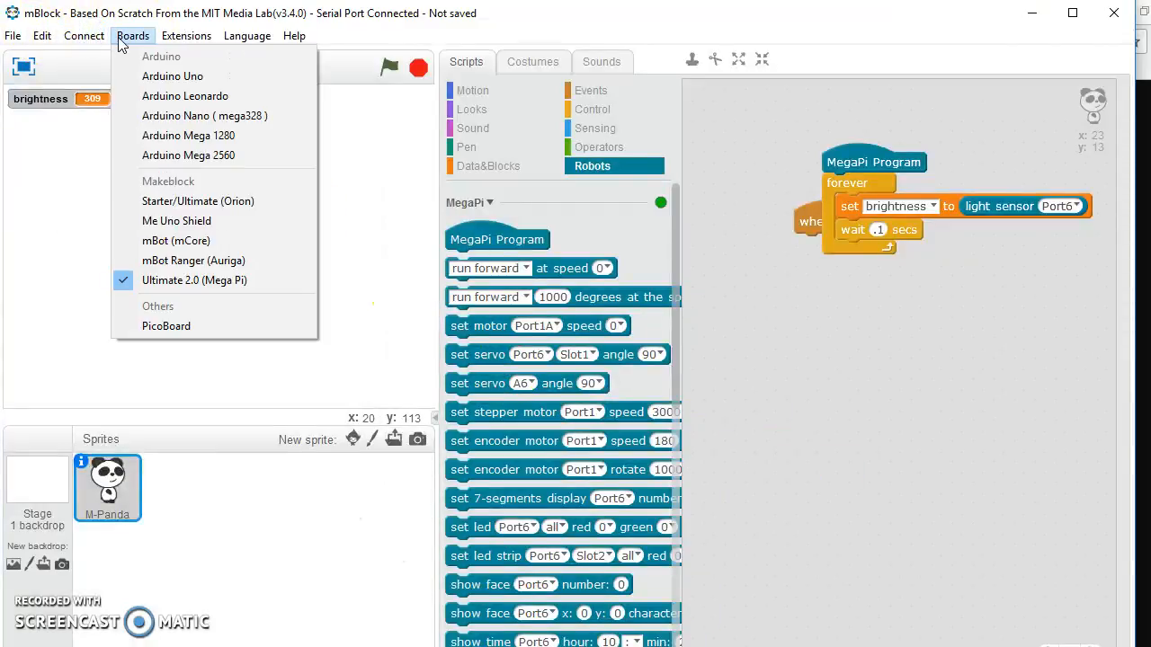
left_click(187, 36)
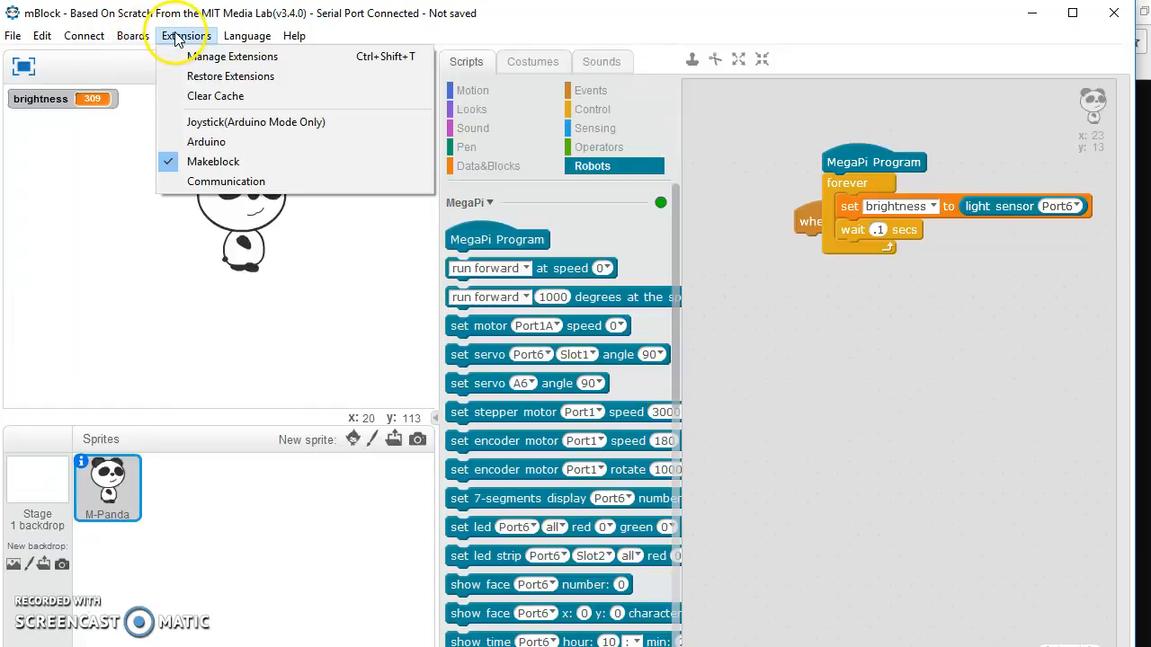
left_click(183, 140)
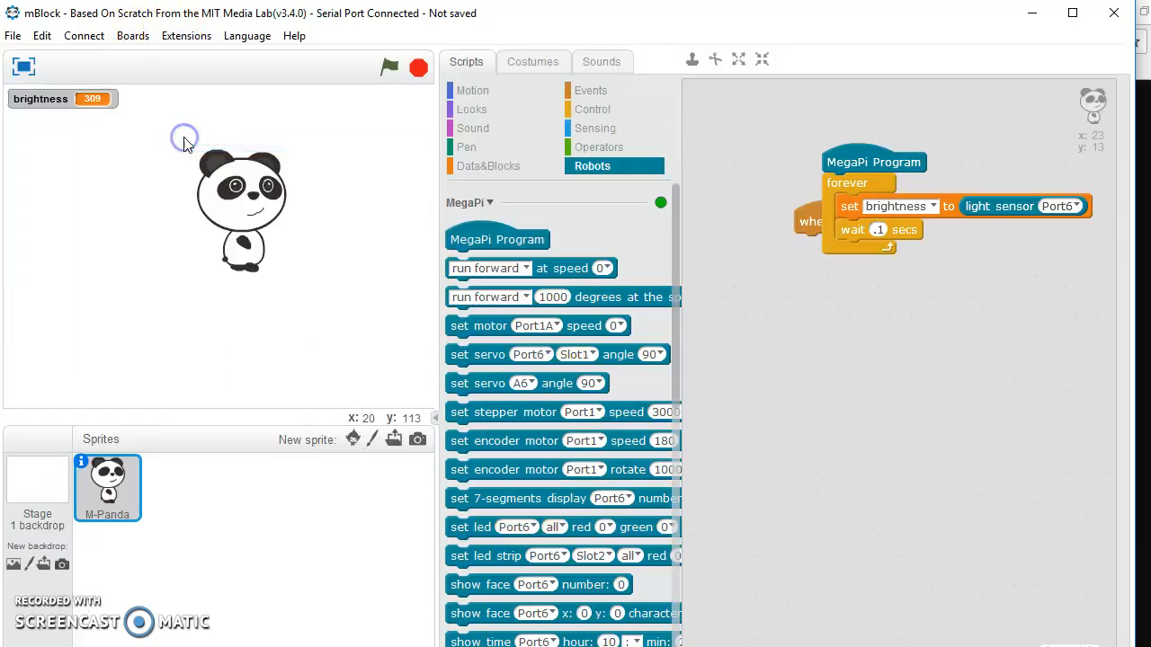
left_click(468, 202)
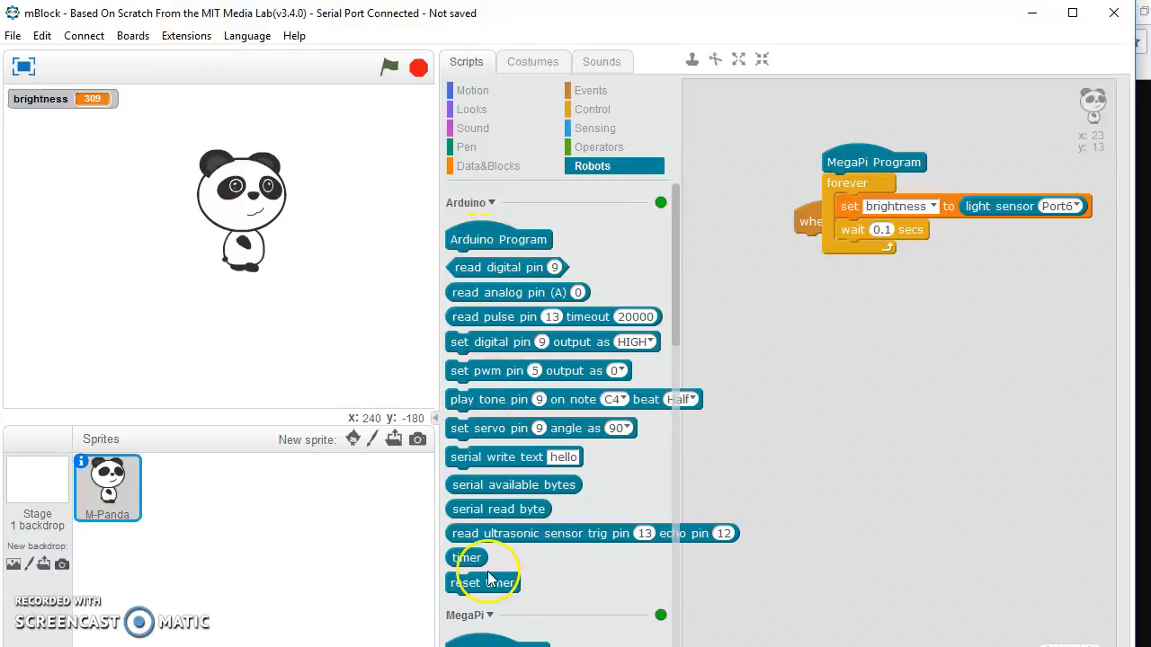
mouse_move(493, 291)
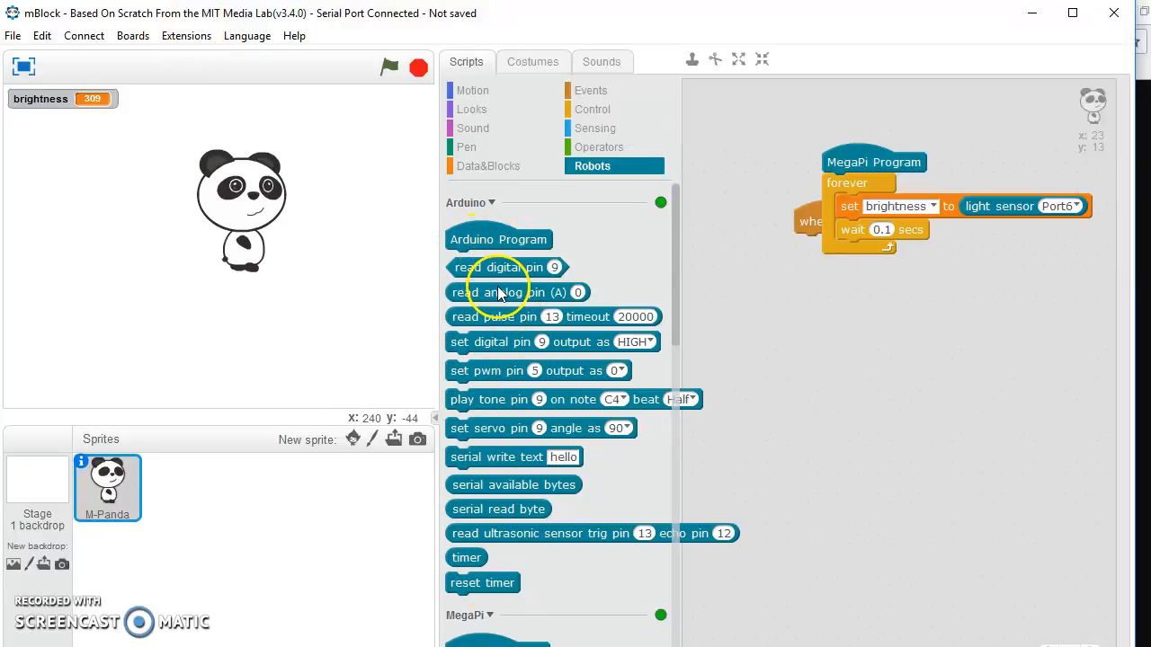
mouse_move(493, 266)
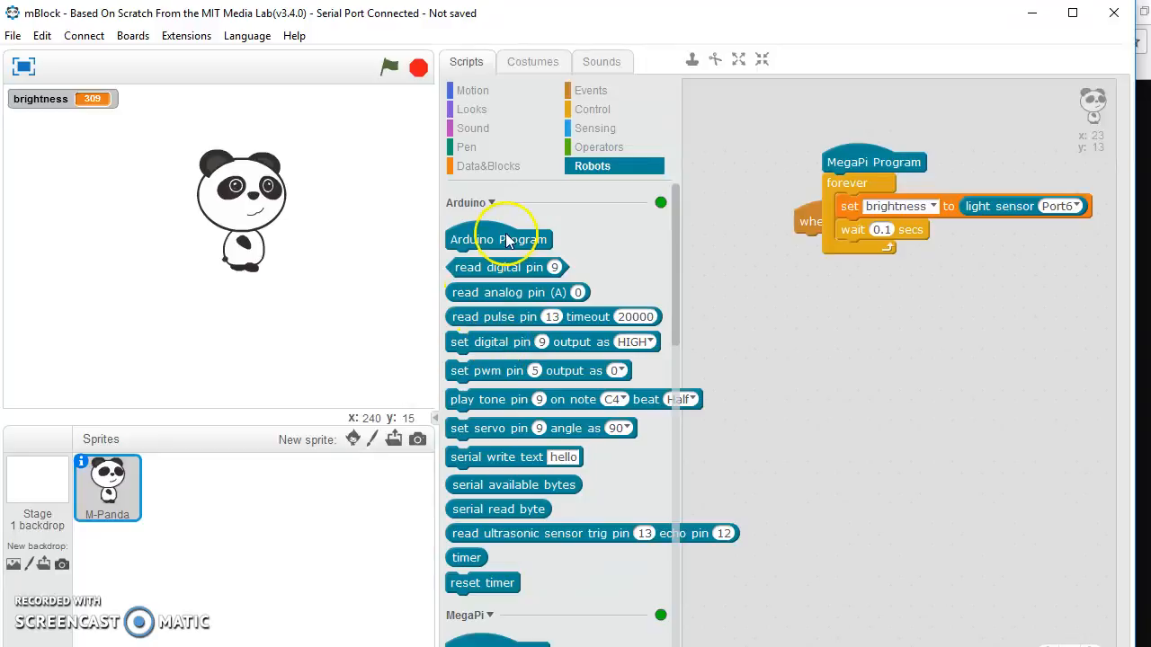
mouse_move(504, 389)
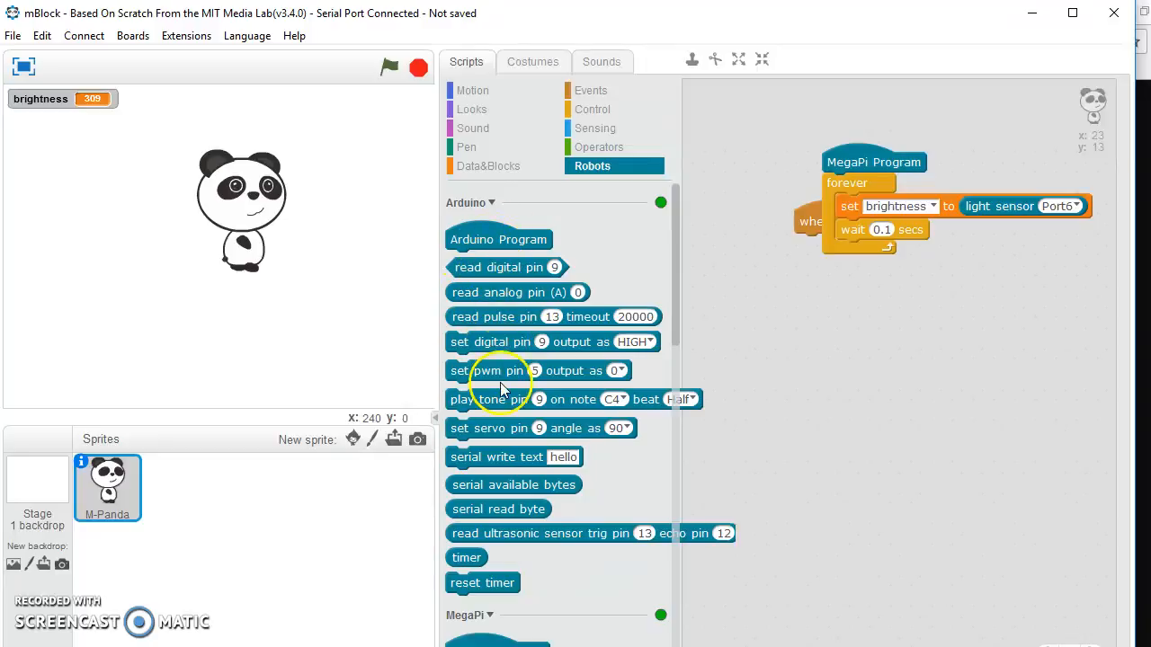
mouse_move(501, 345)
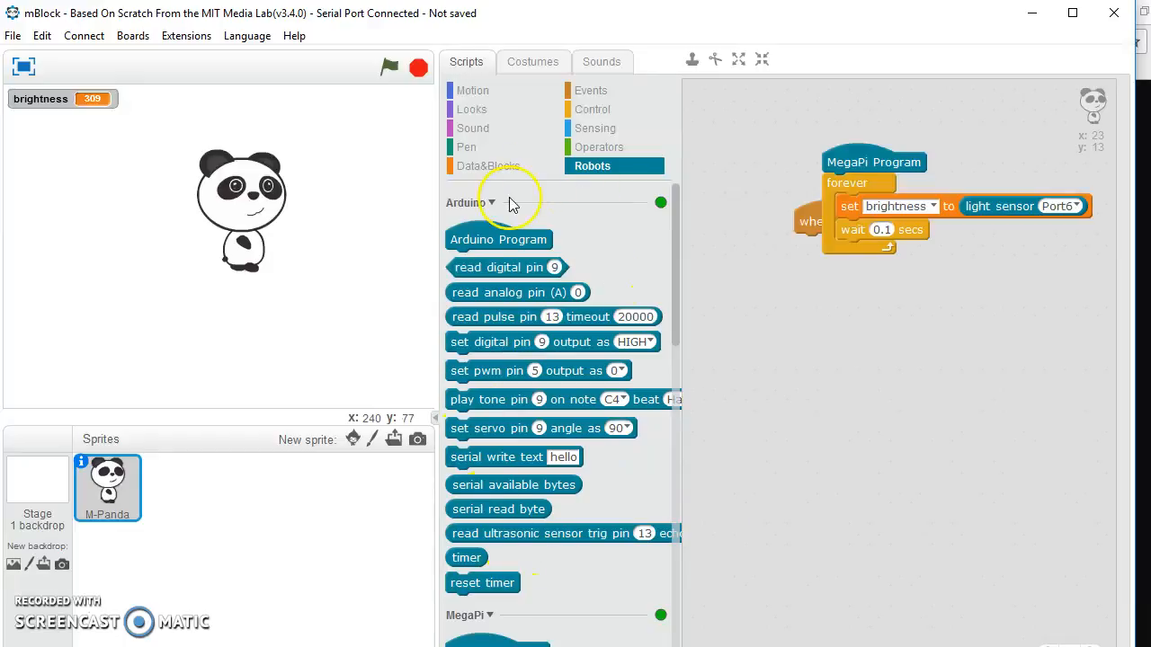
mouse_move(274, 22)
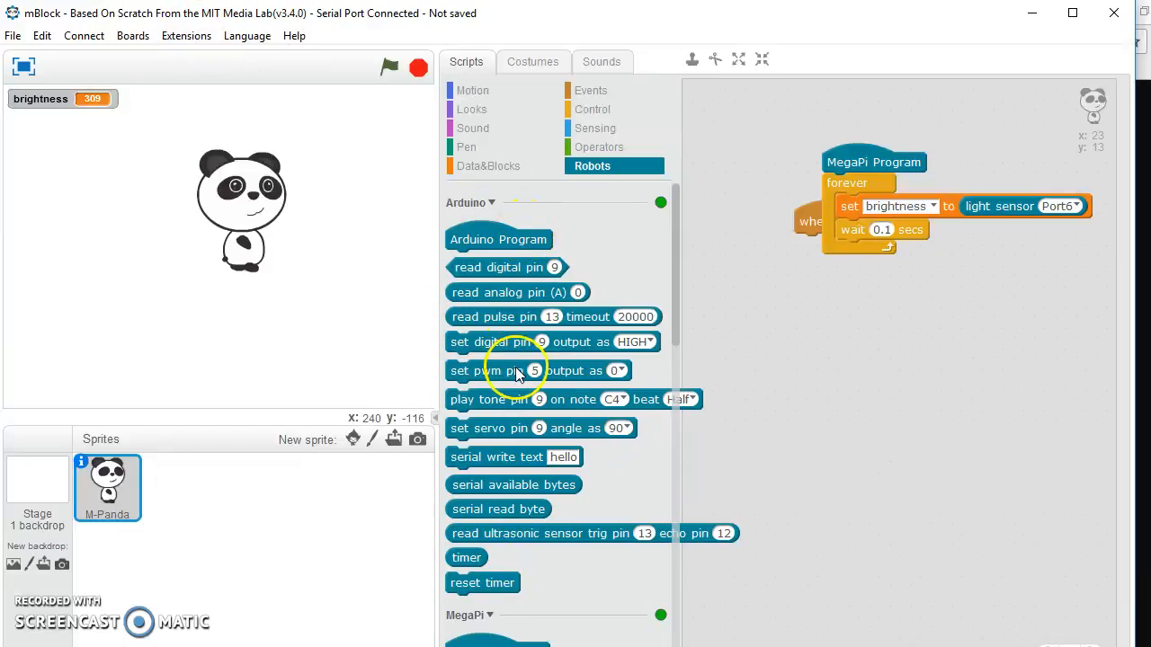
mouse_move(632, 250)
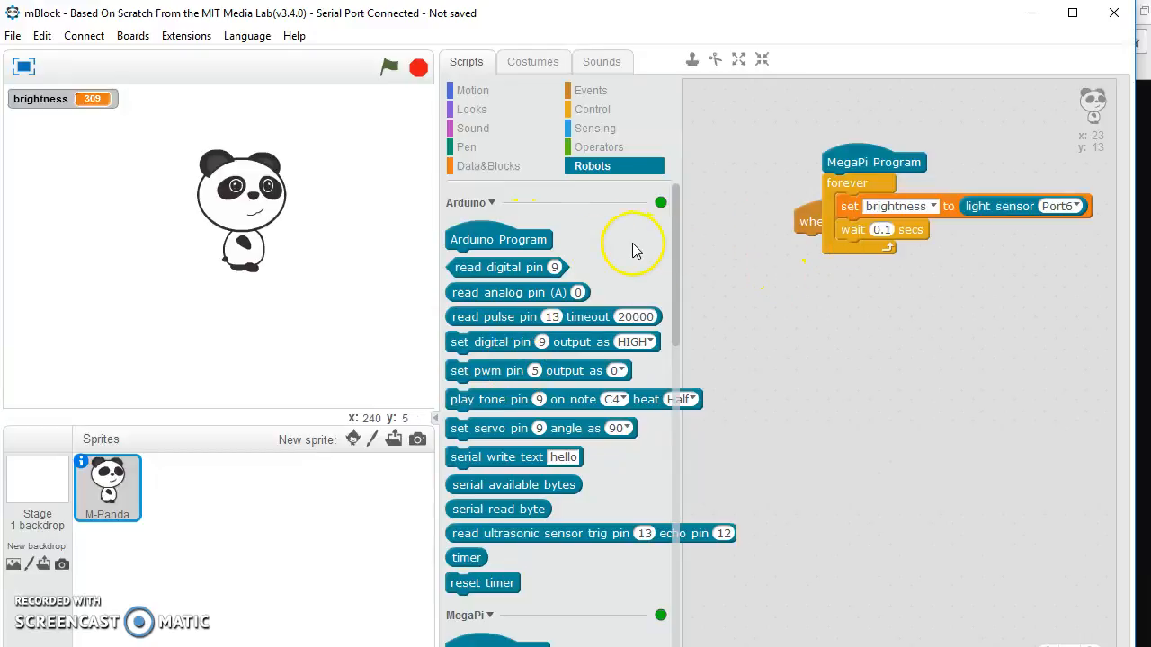
mouse_move(584, 353)
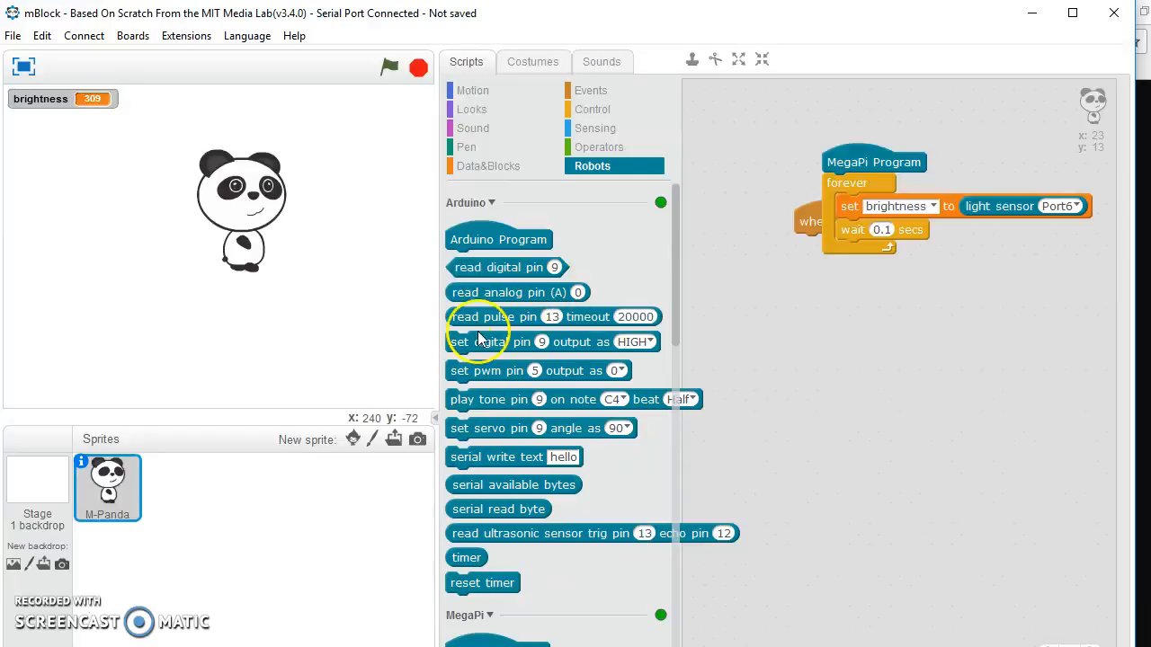
mouse_move(477, 340)
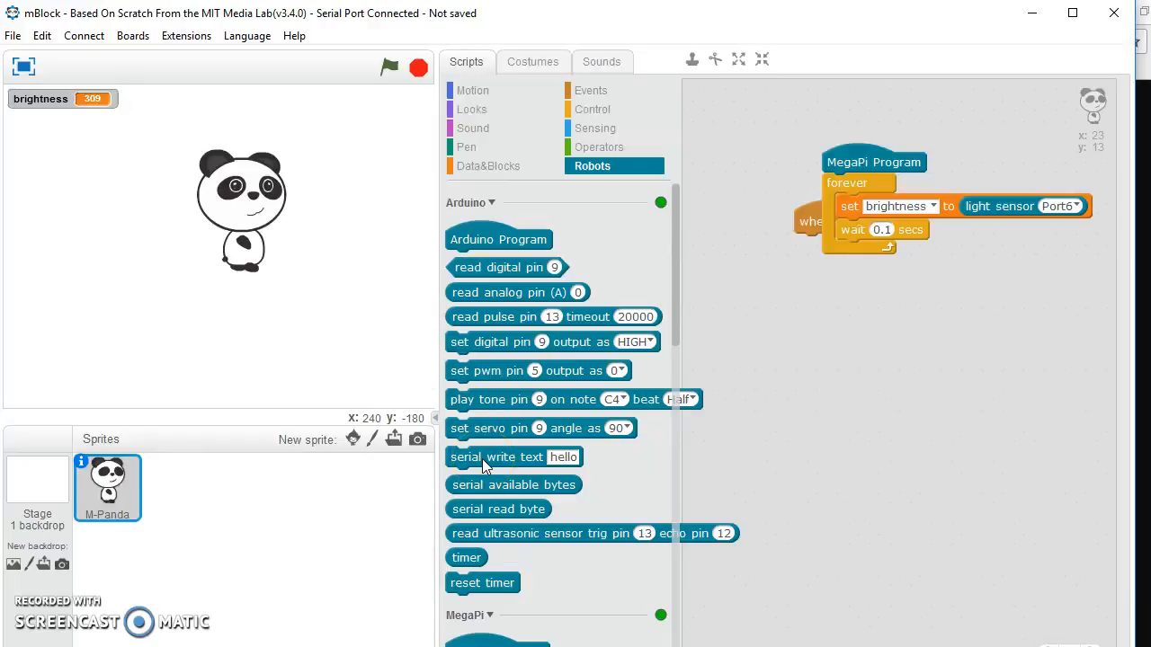
scroll("down", 3)
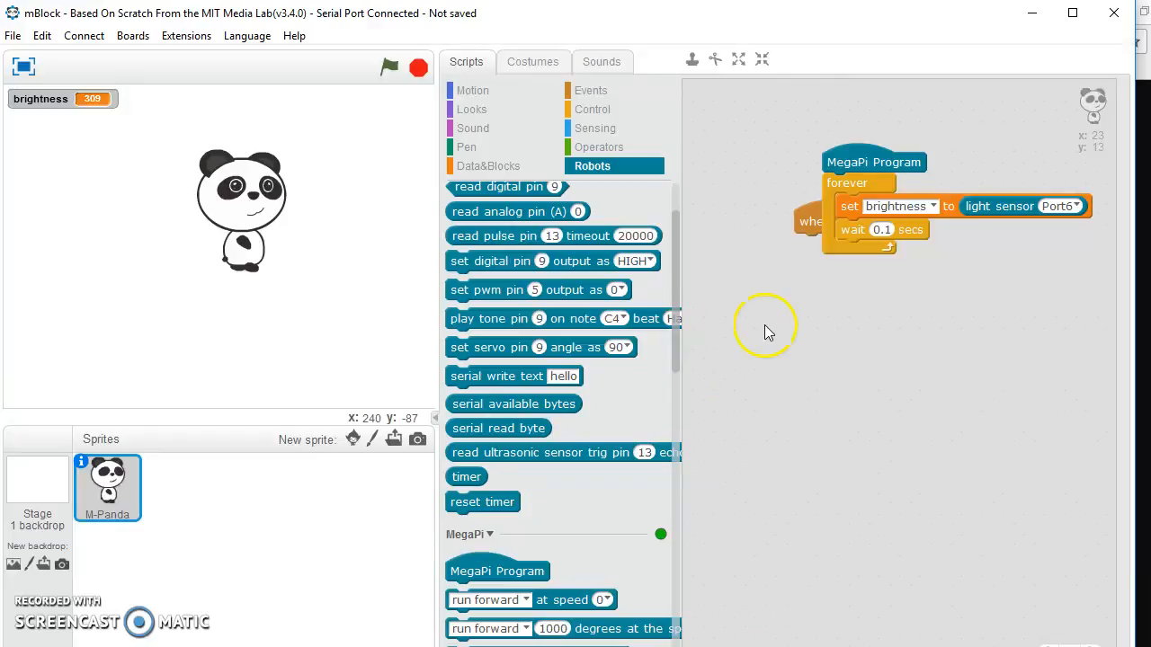
mouse_move(338, 500)
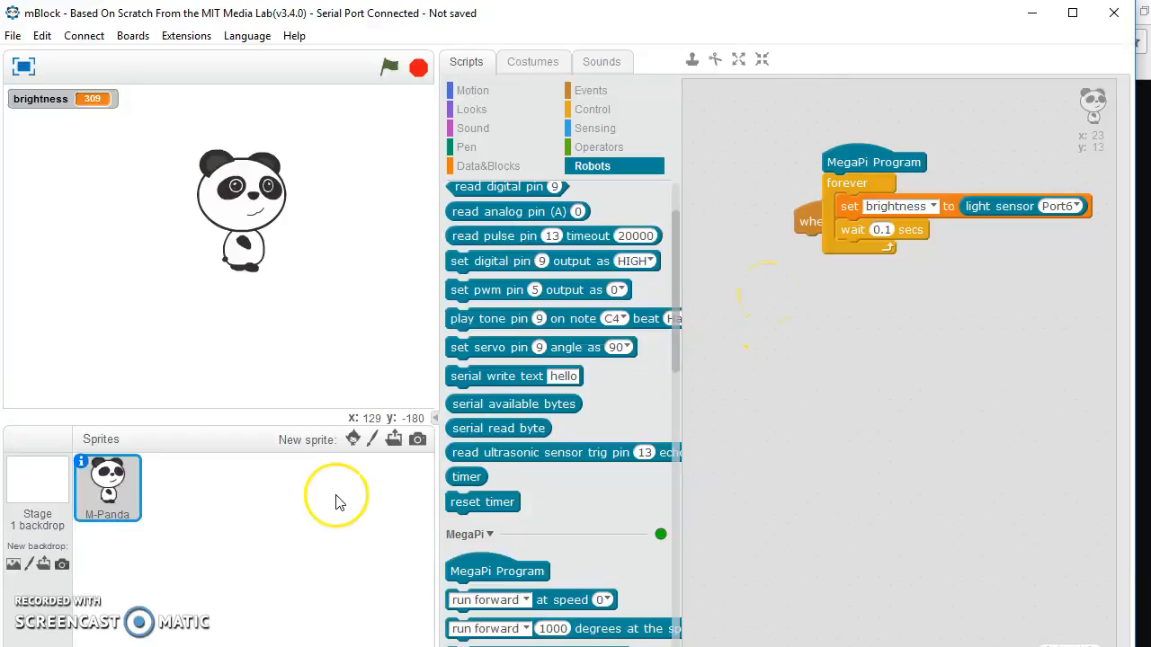
mouse_move(340, 500)
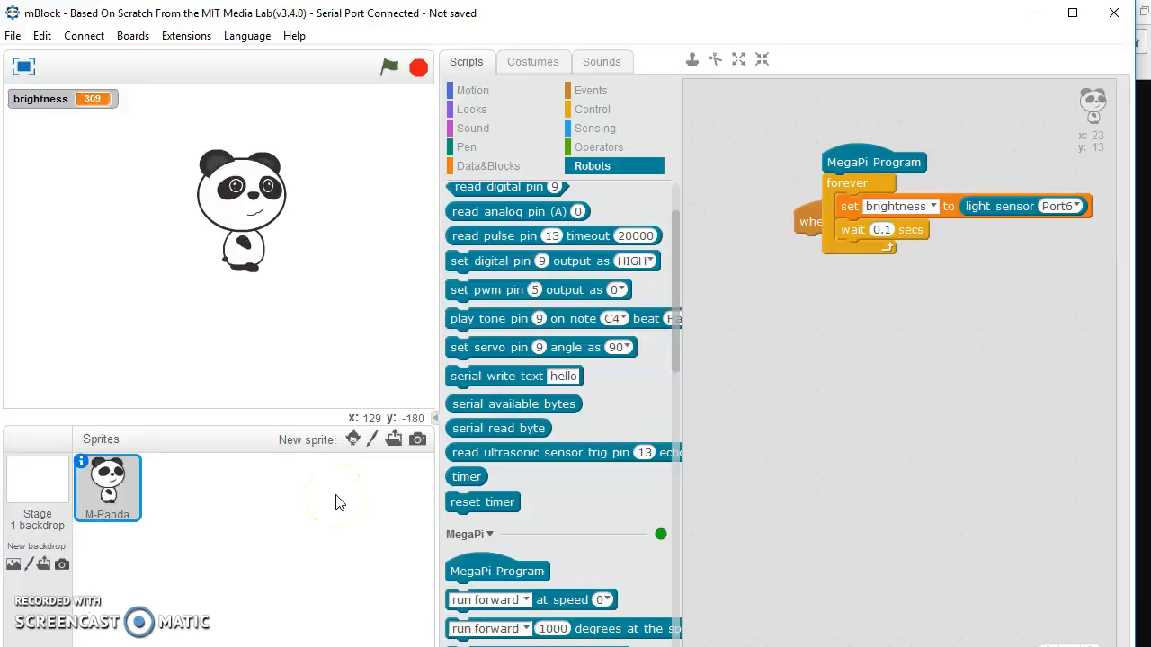